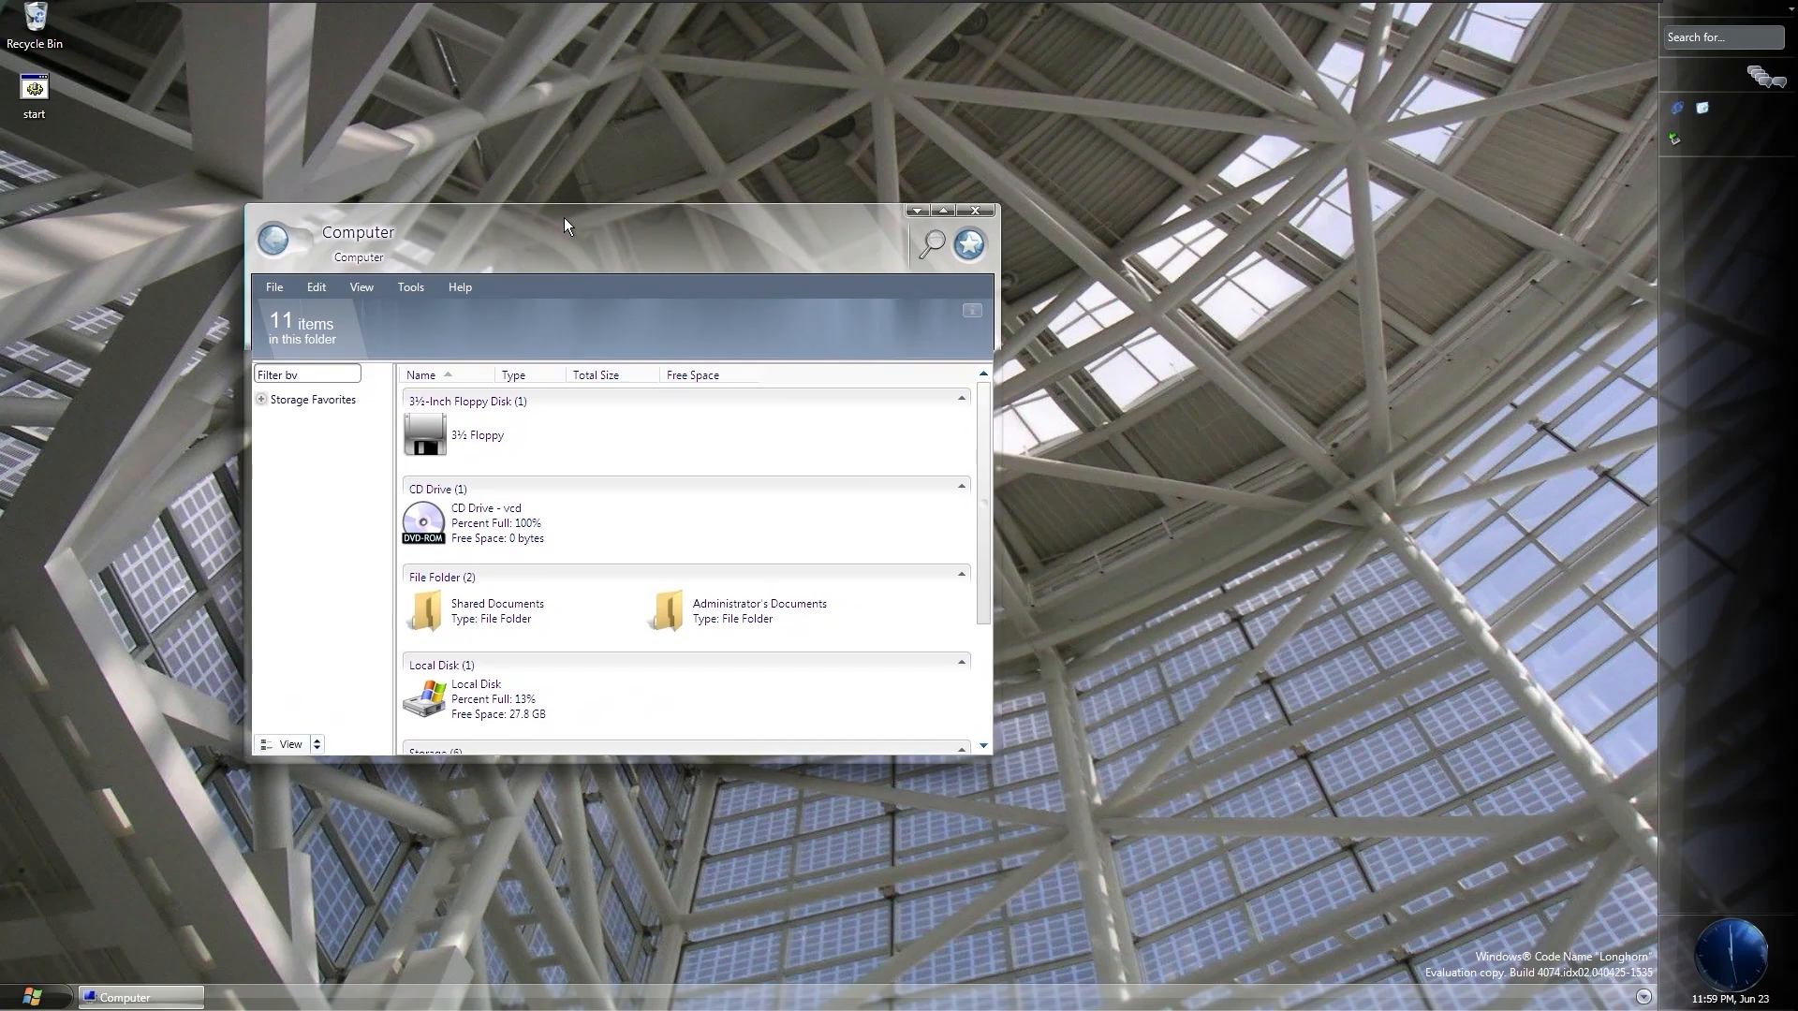
mouse_move(114, 758)
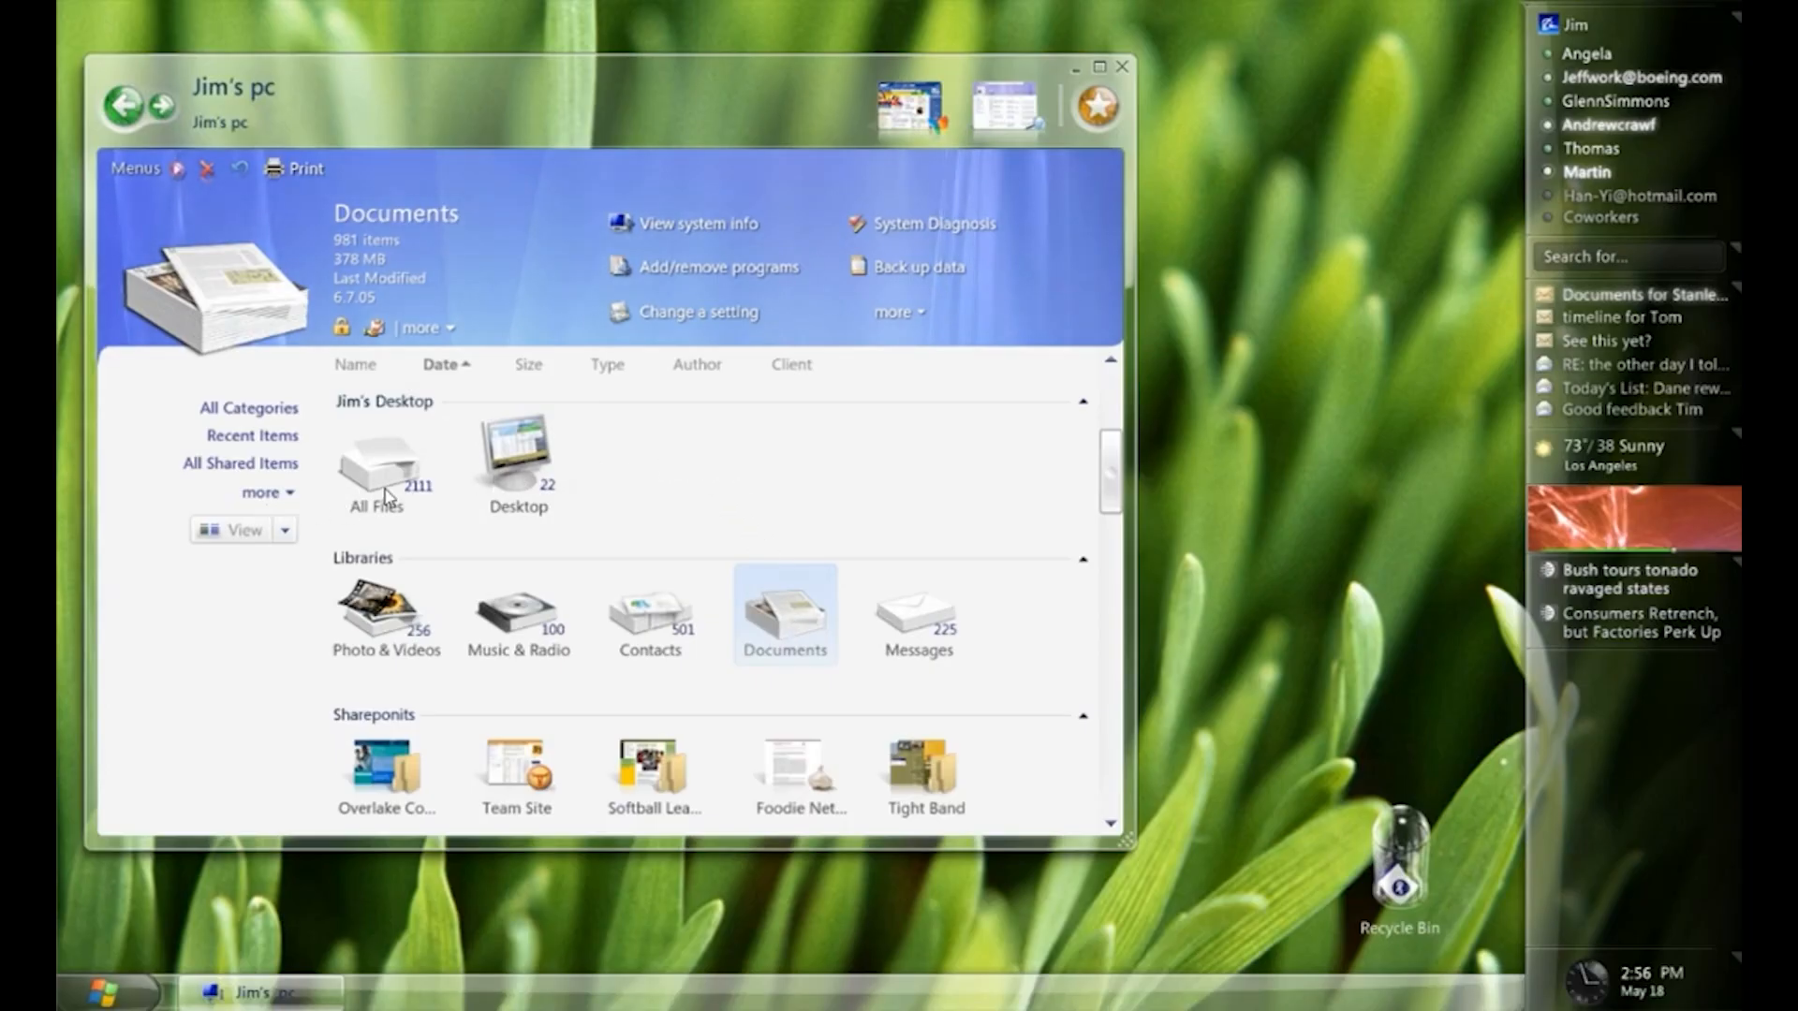
mouse_move(790, 620)
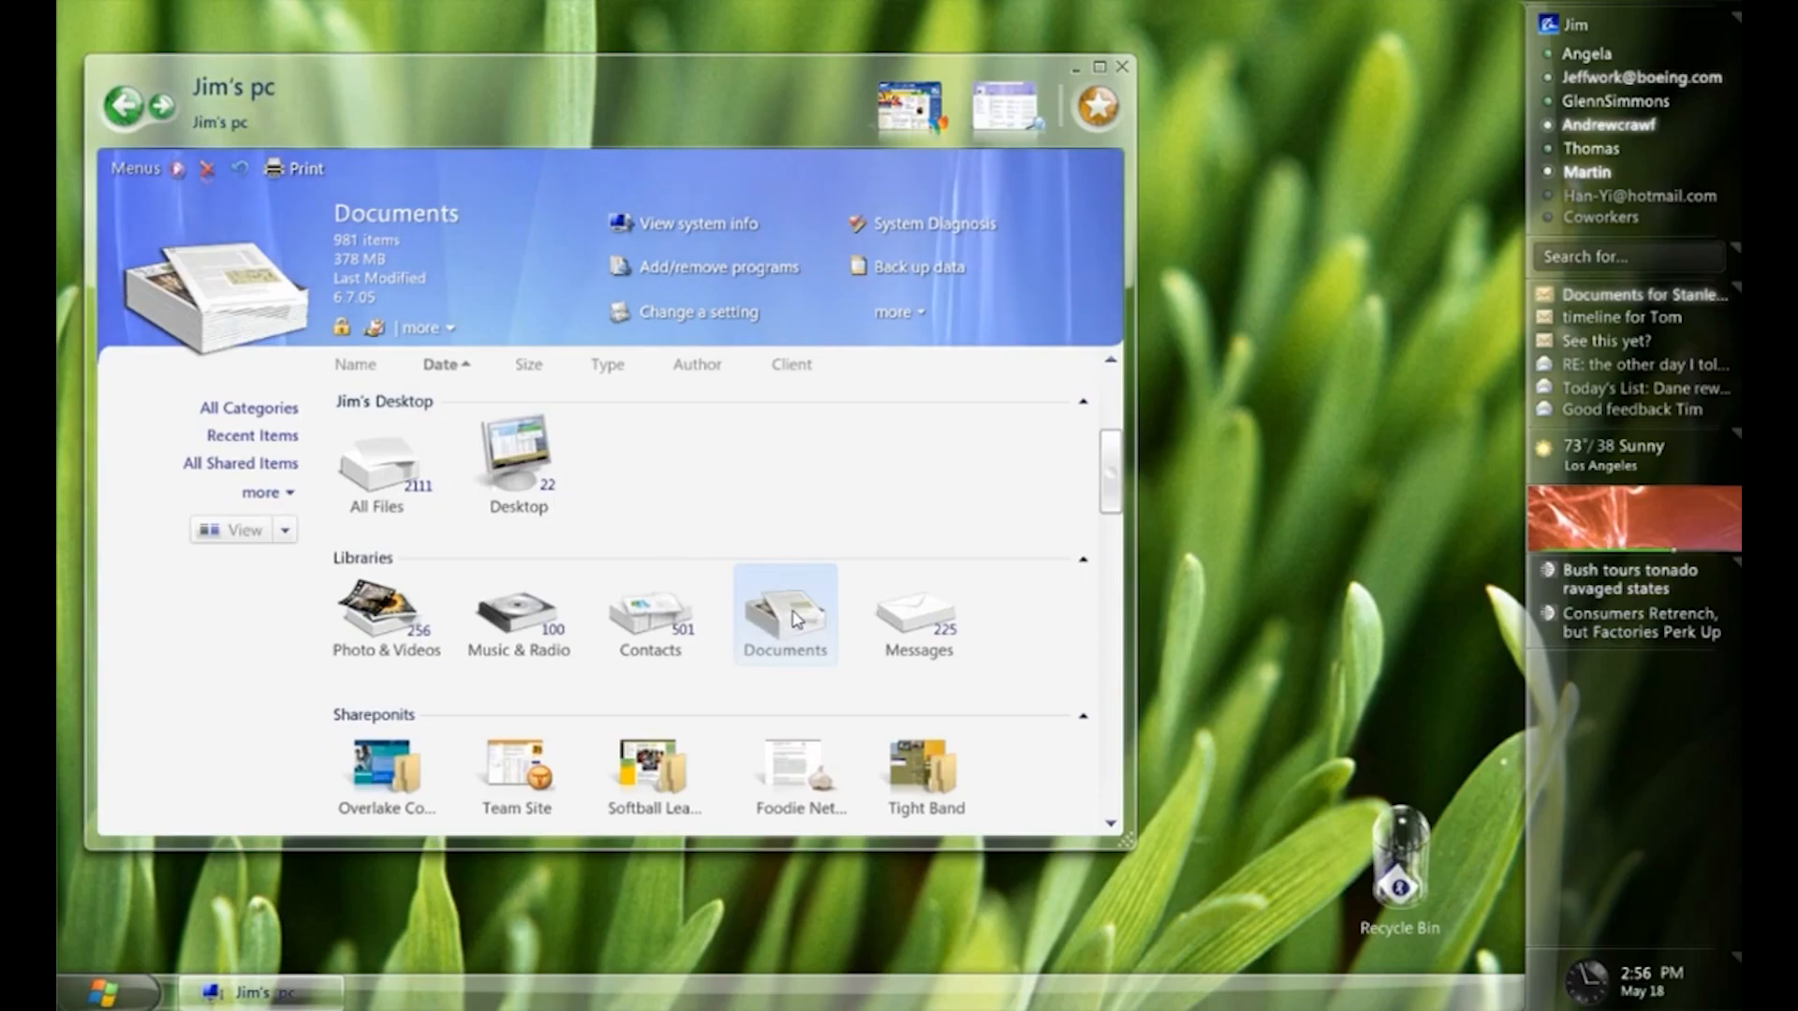
Step: Accept the setup language and keyboard preferences and continue to the logon screen
double_click(787, 612)
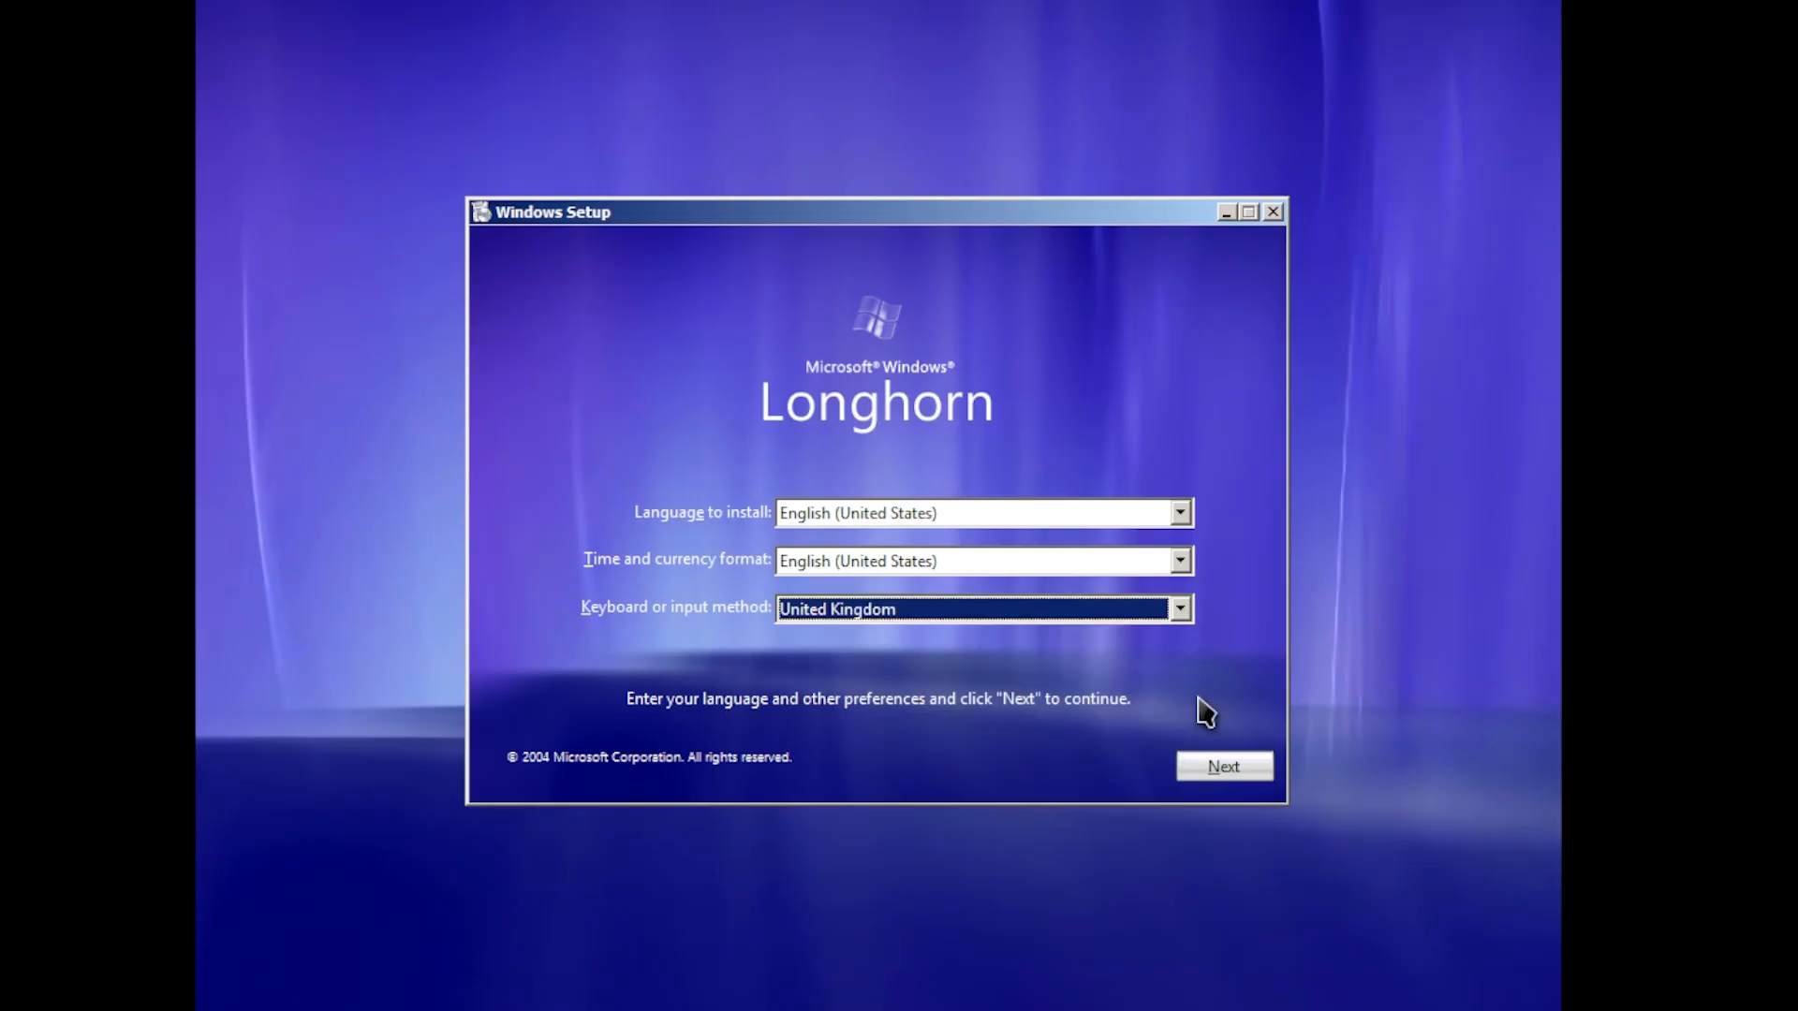
left_click(1224, 766)
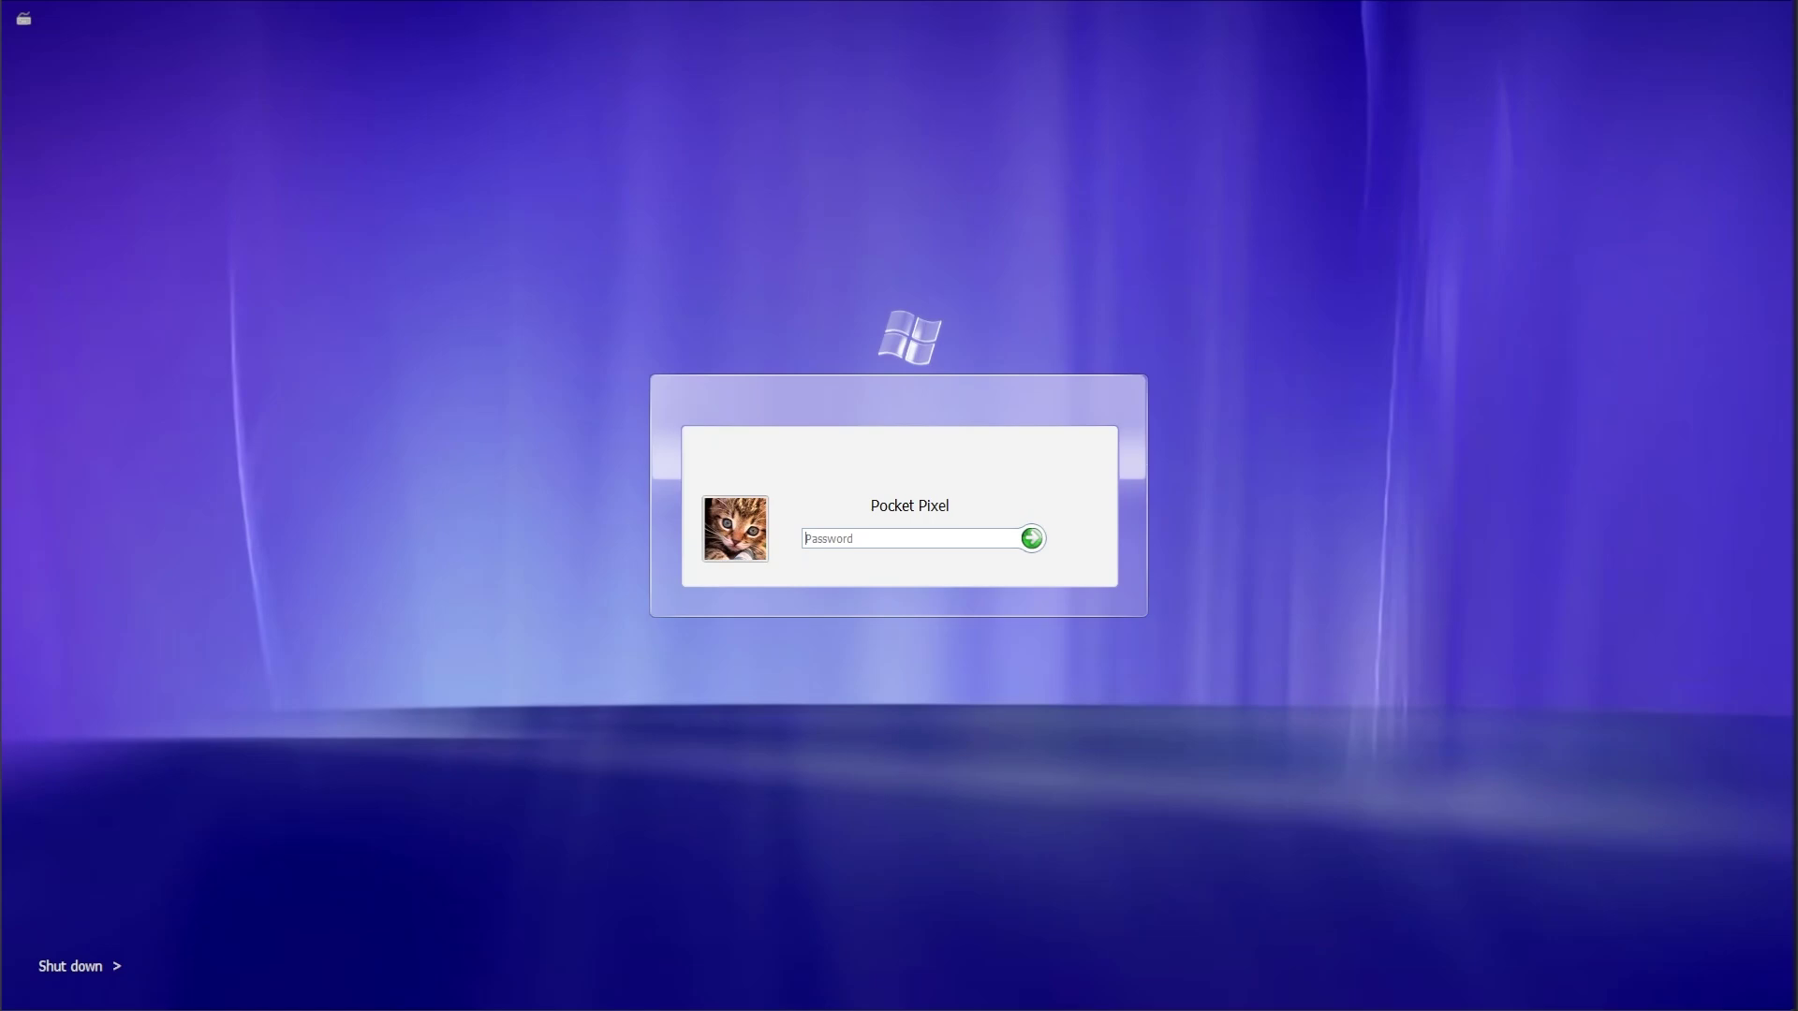
Step: Sign in to the Pocket Pixel account with its password and reach the leafy desktop
left_click(1030, 539)
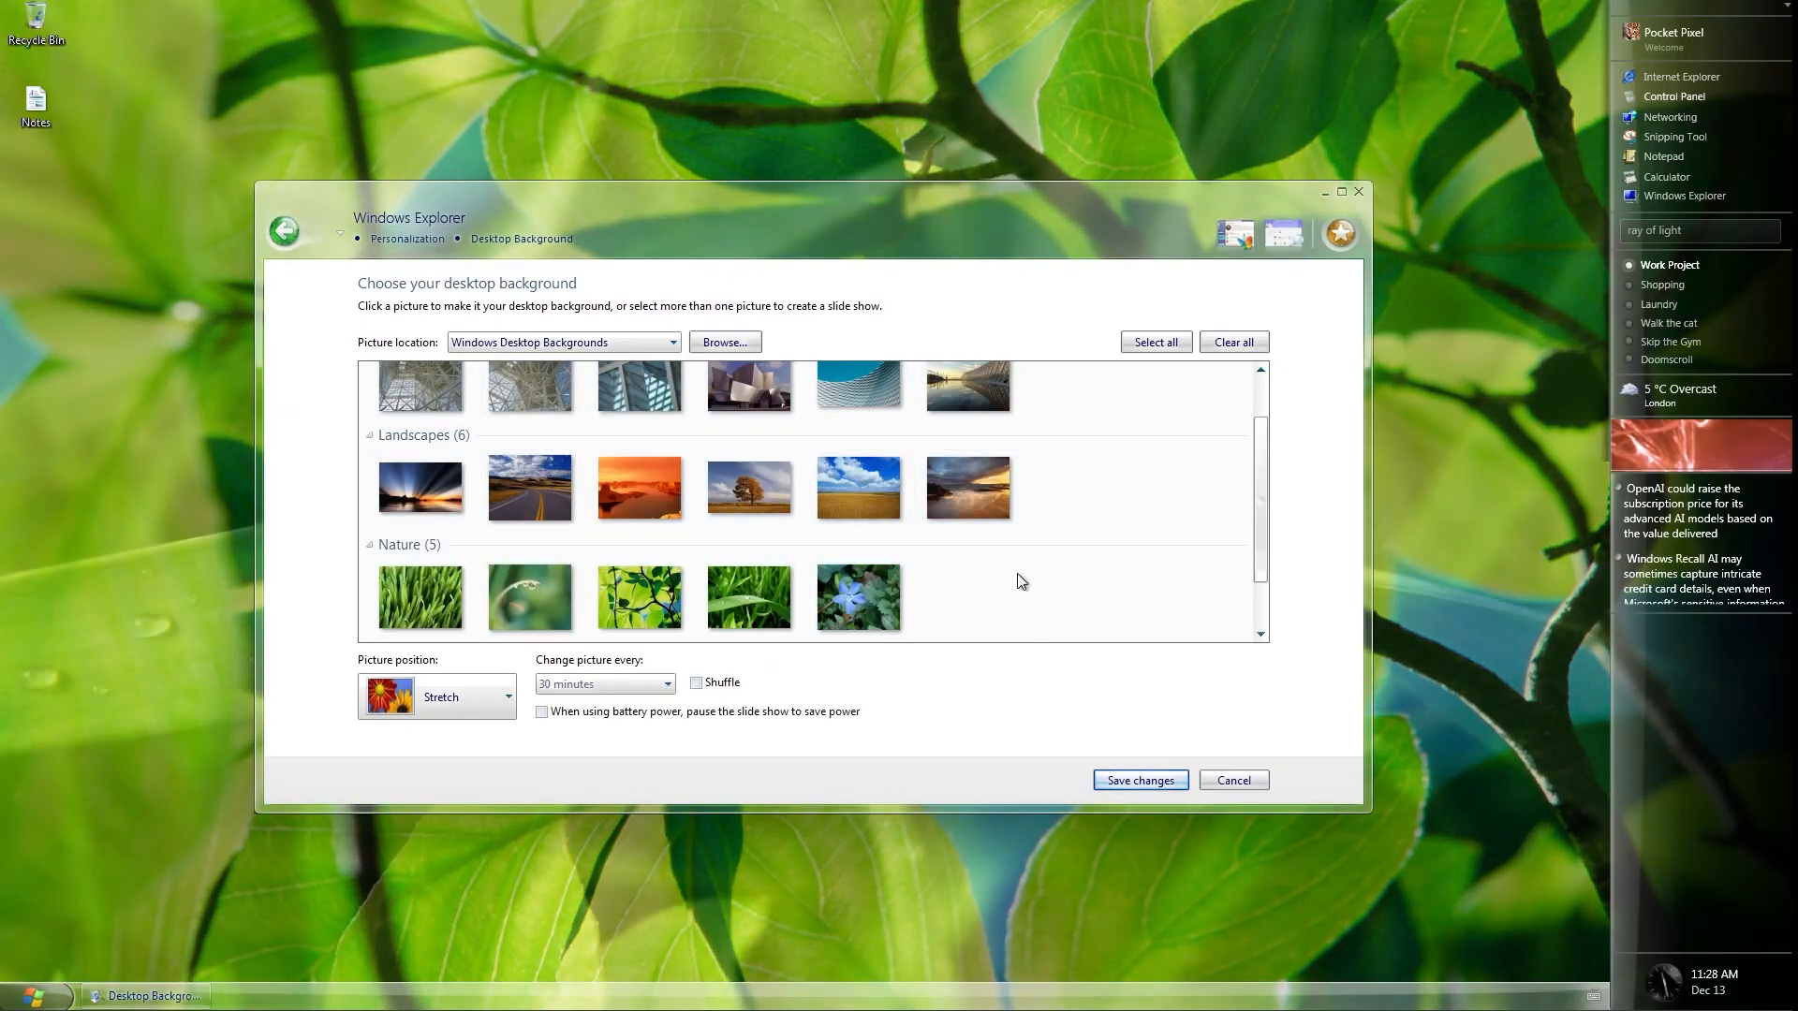
scroll("down", 3)
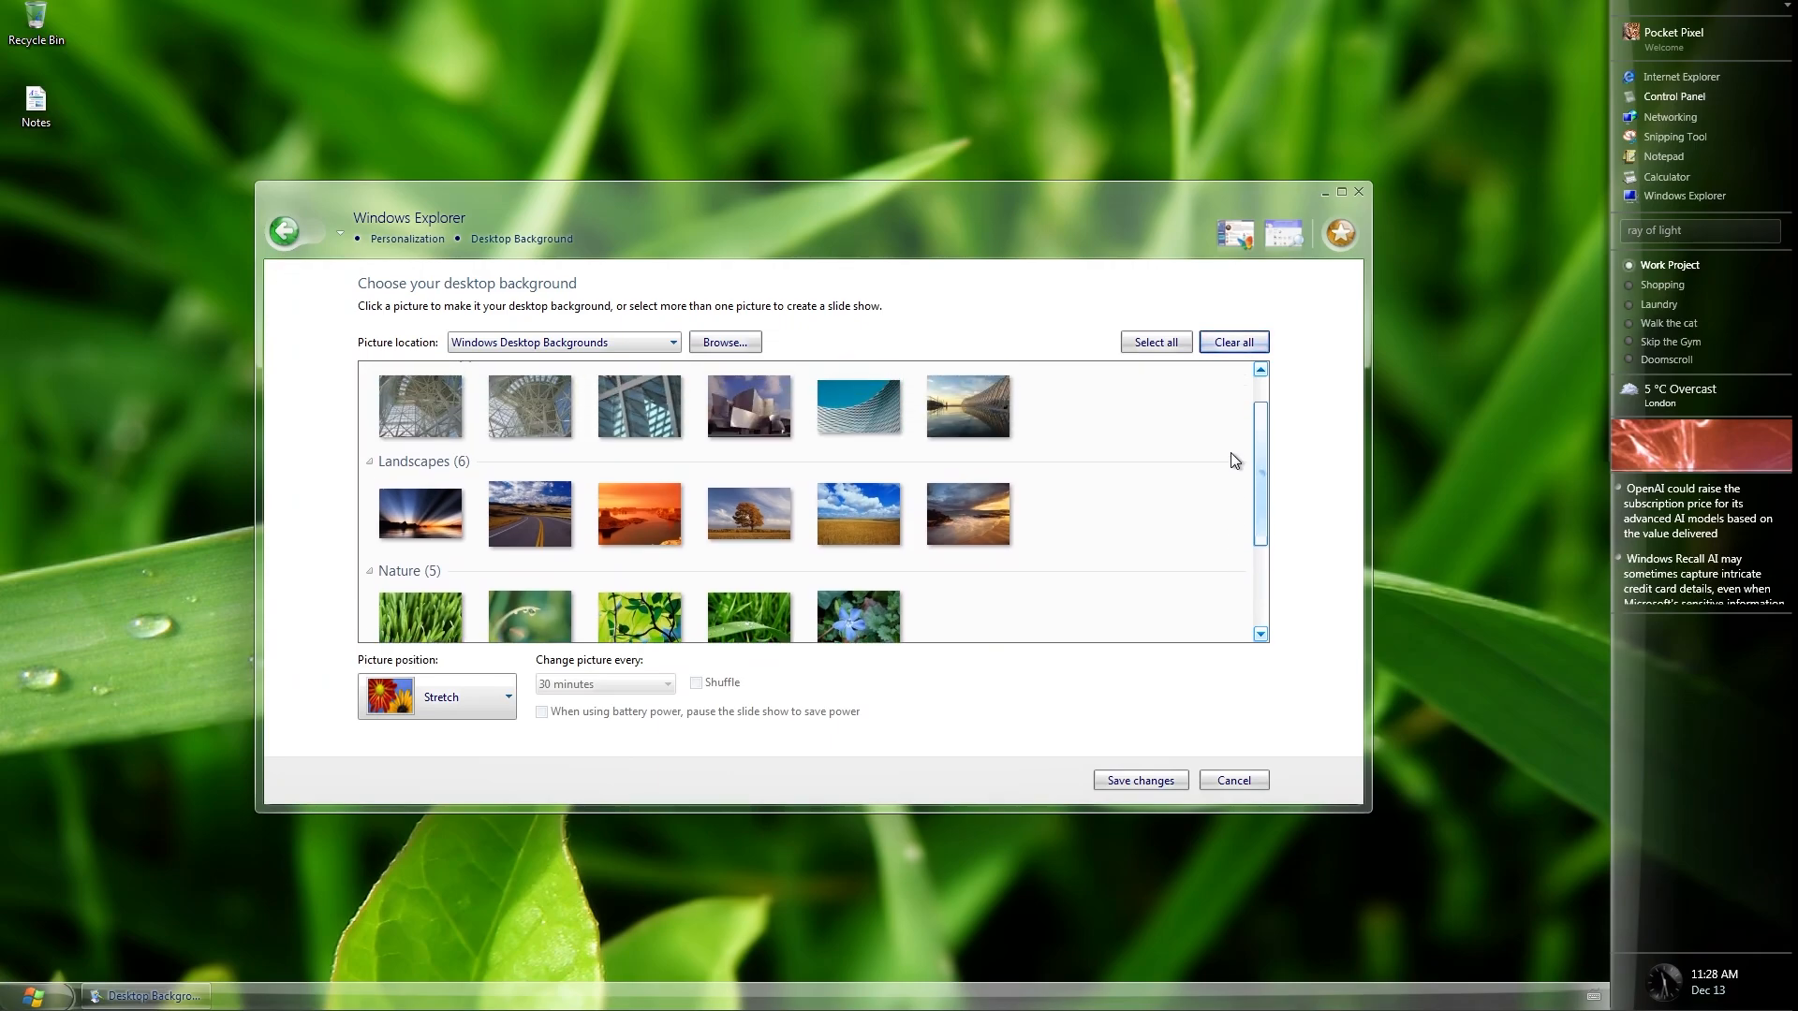
left_click(858, 513)
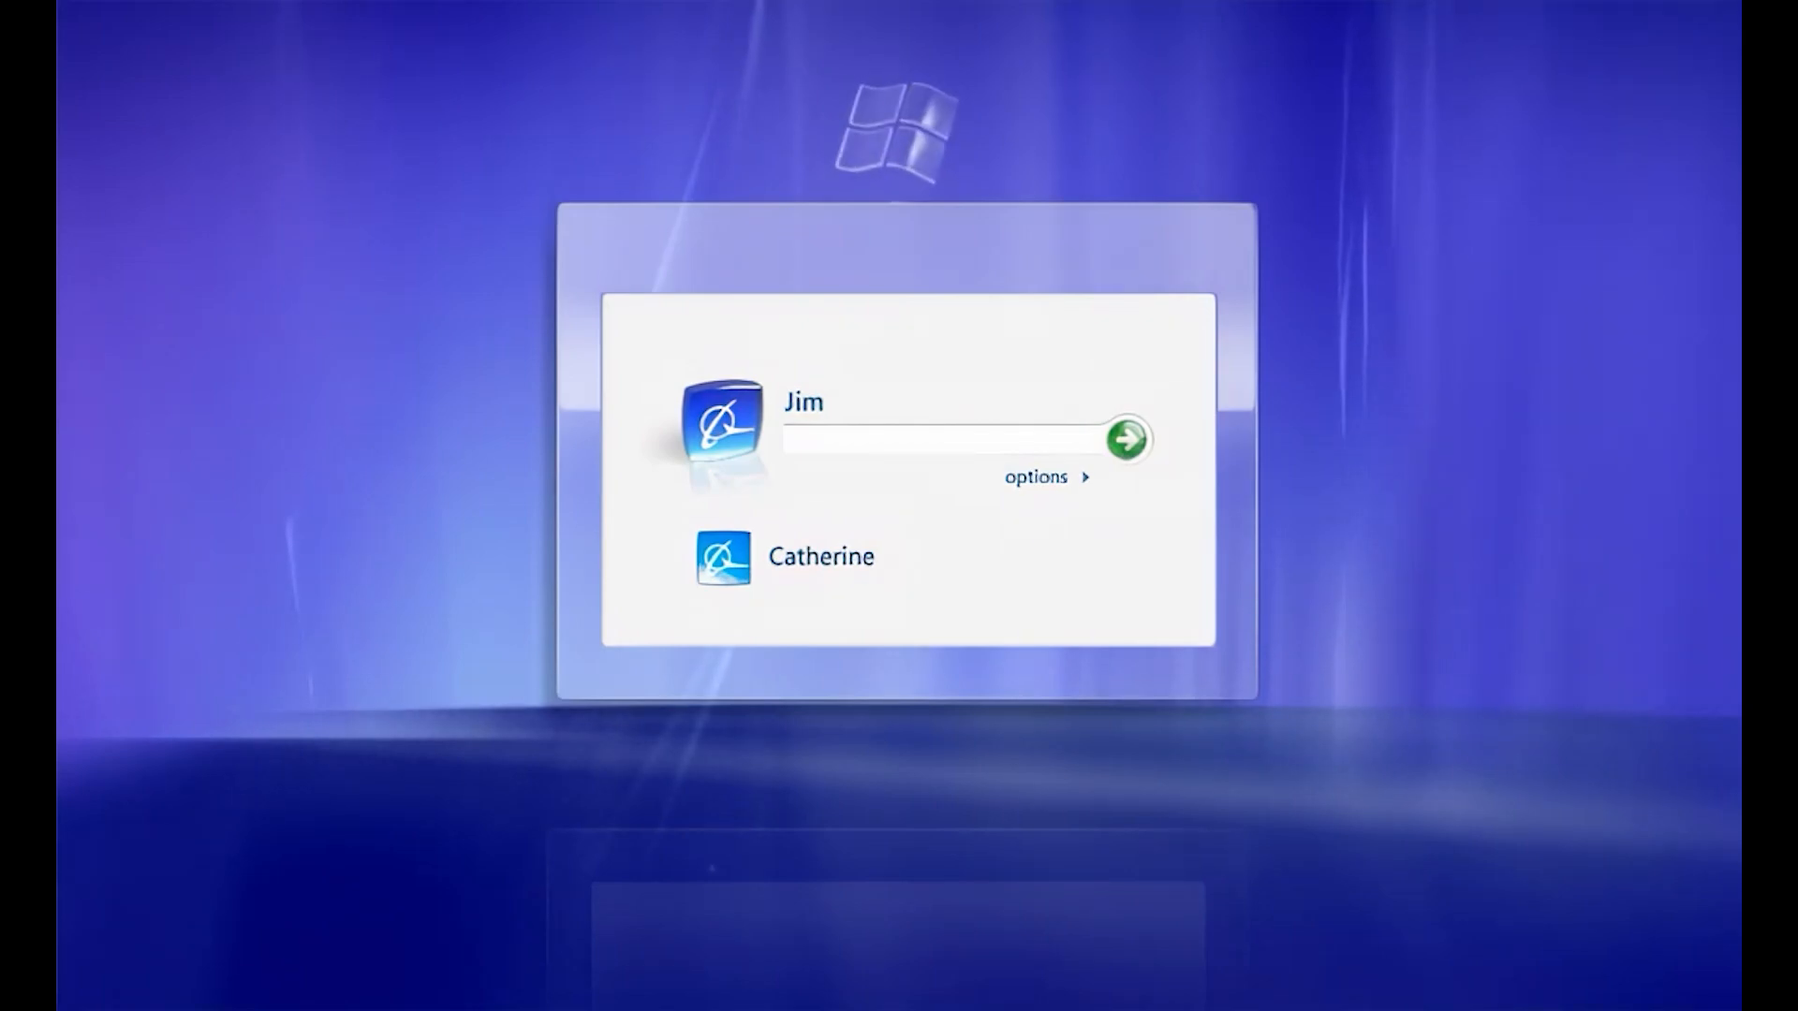
type("••••••")
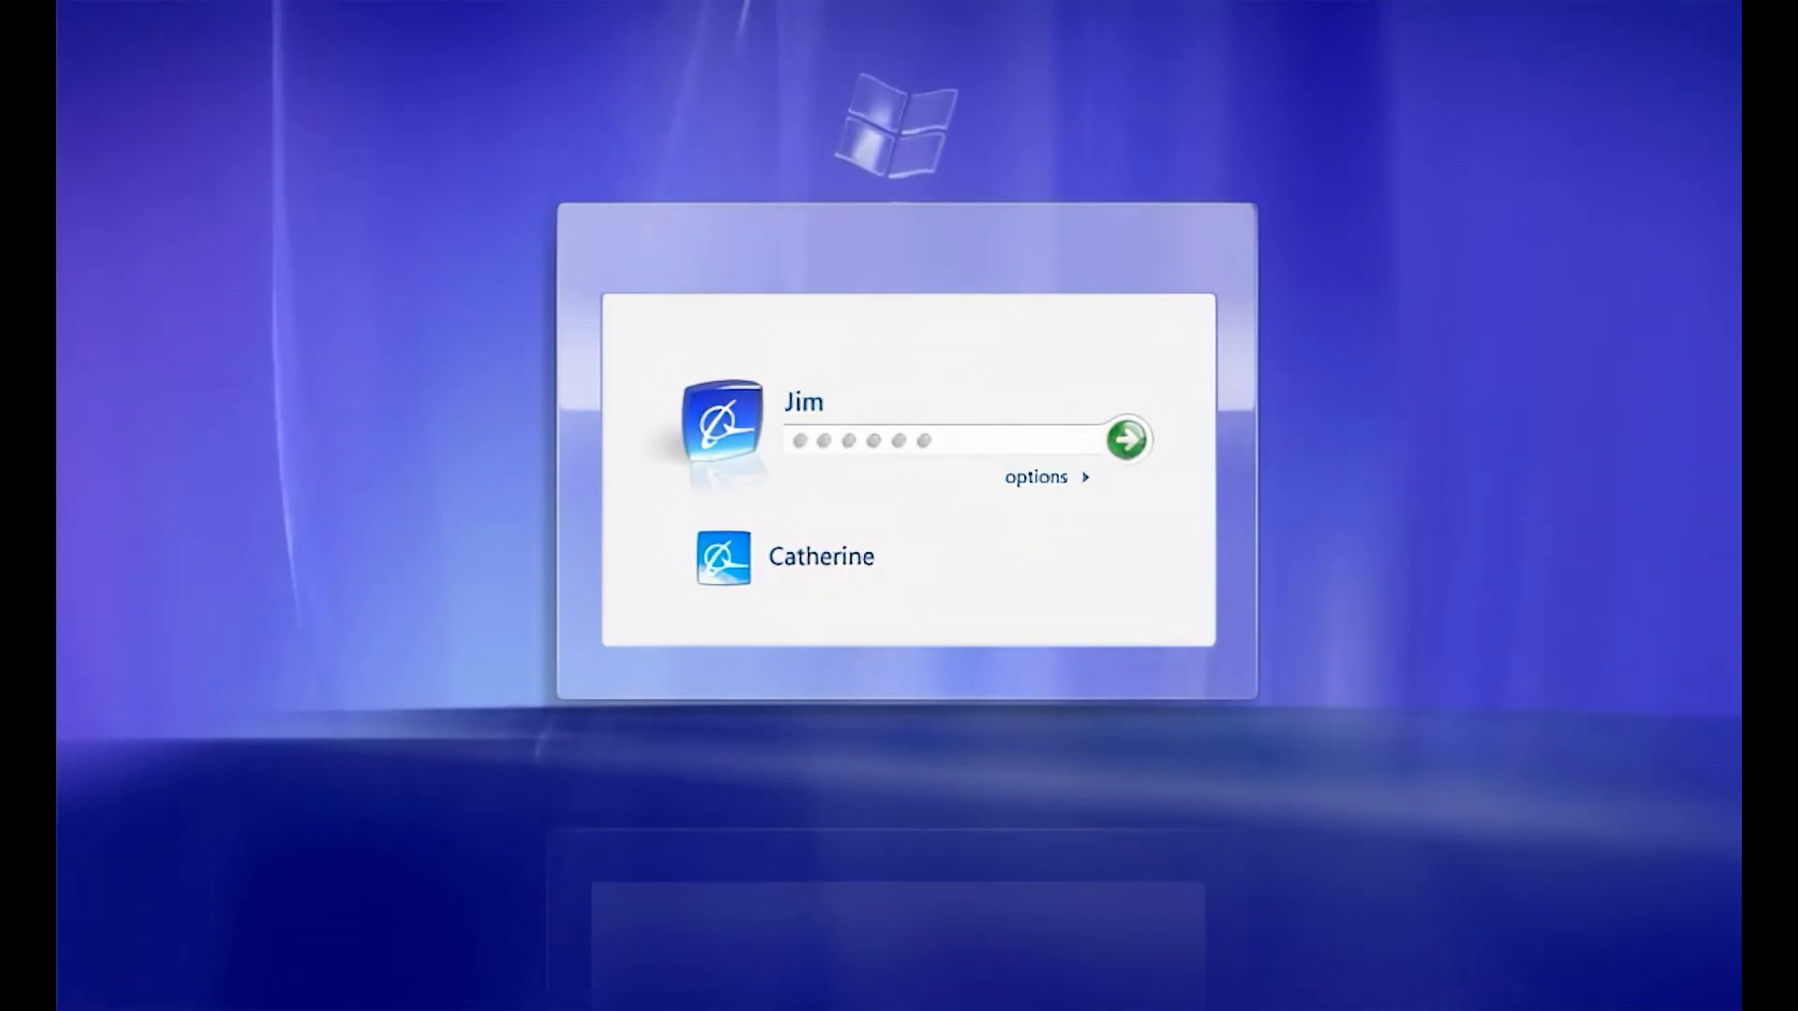
left_click(1126, 453)
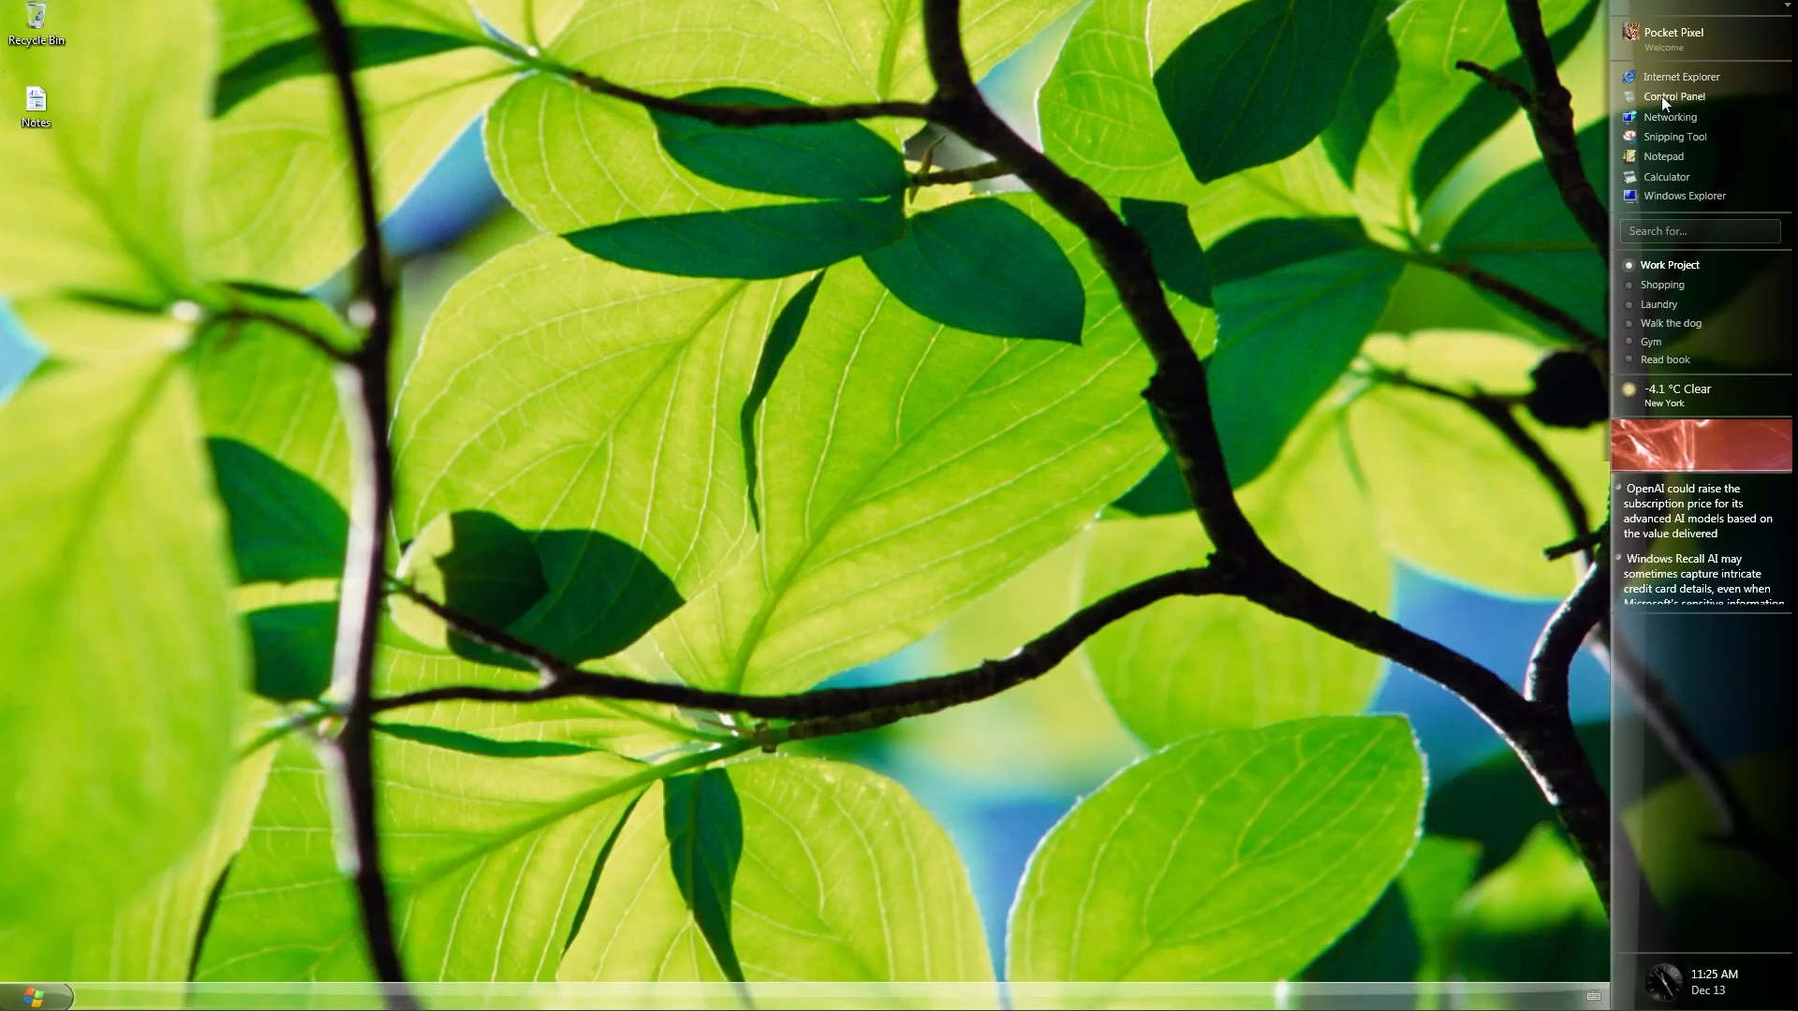
mouse_move(1215, 179)
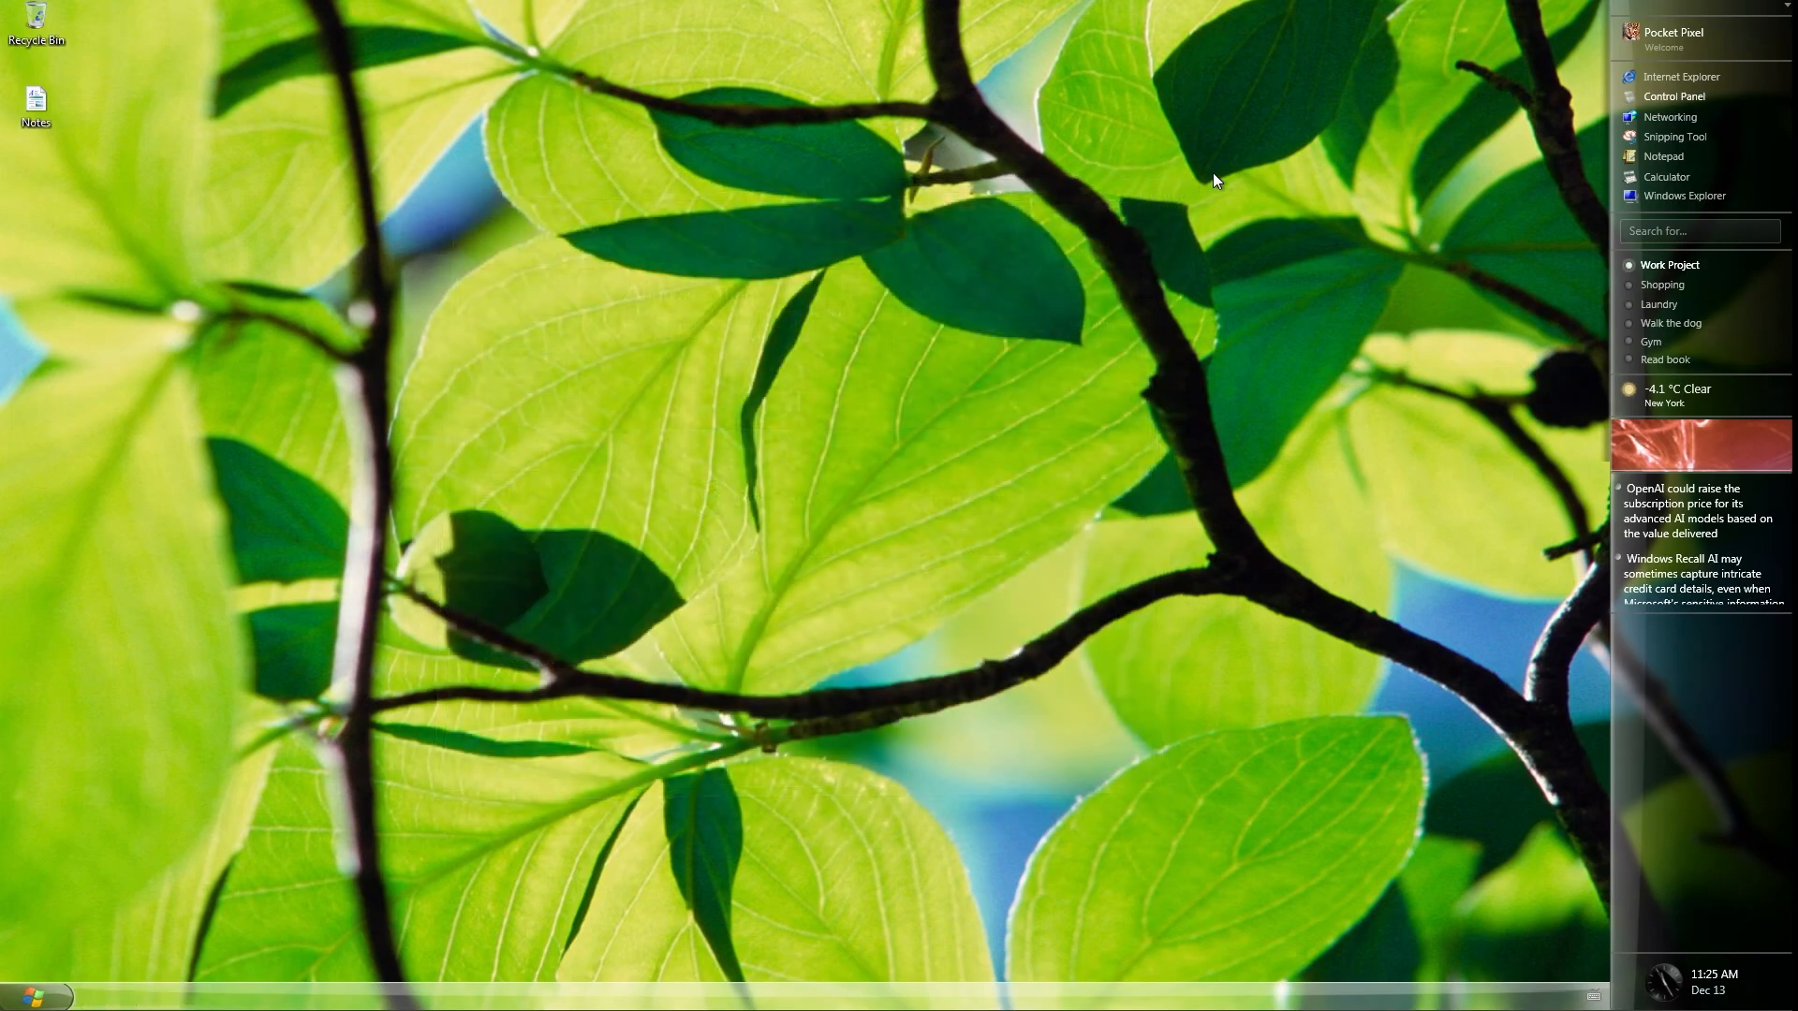
mouse_move(1519, 262)
type("ray of light")
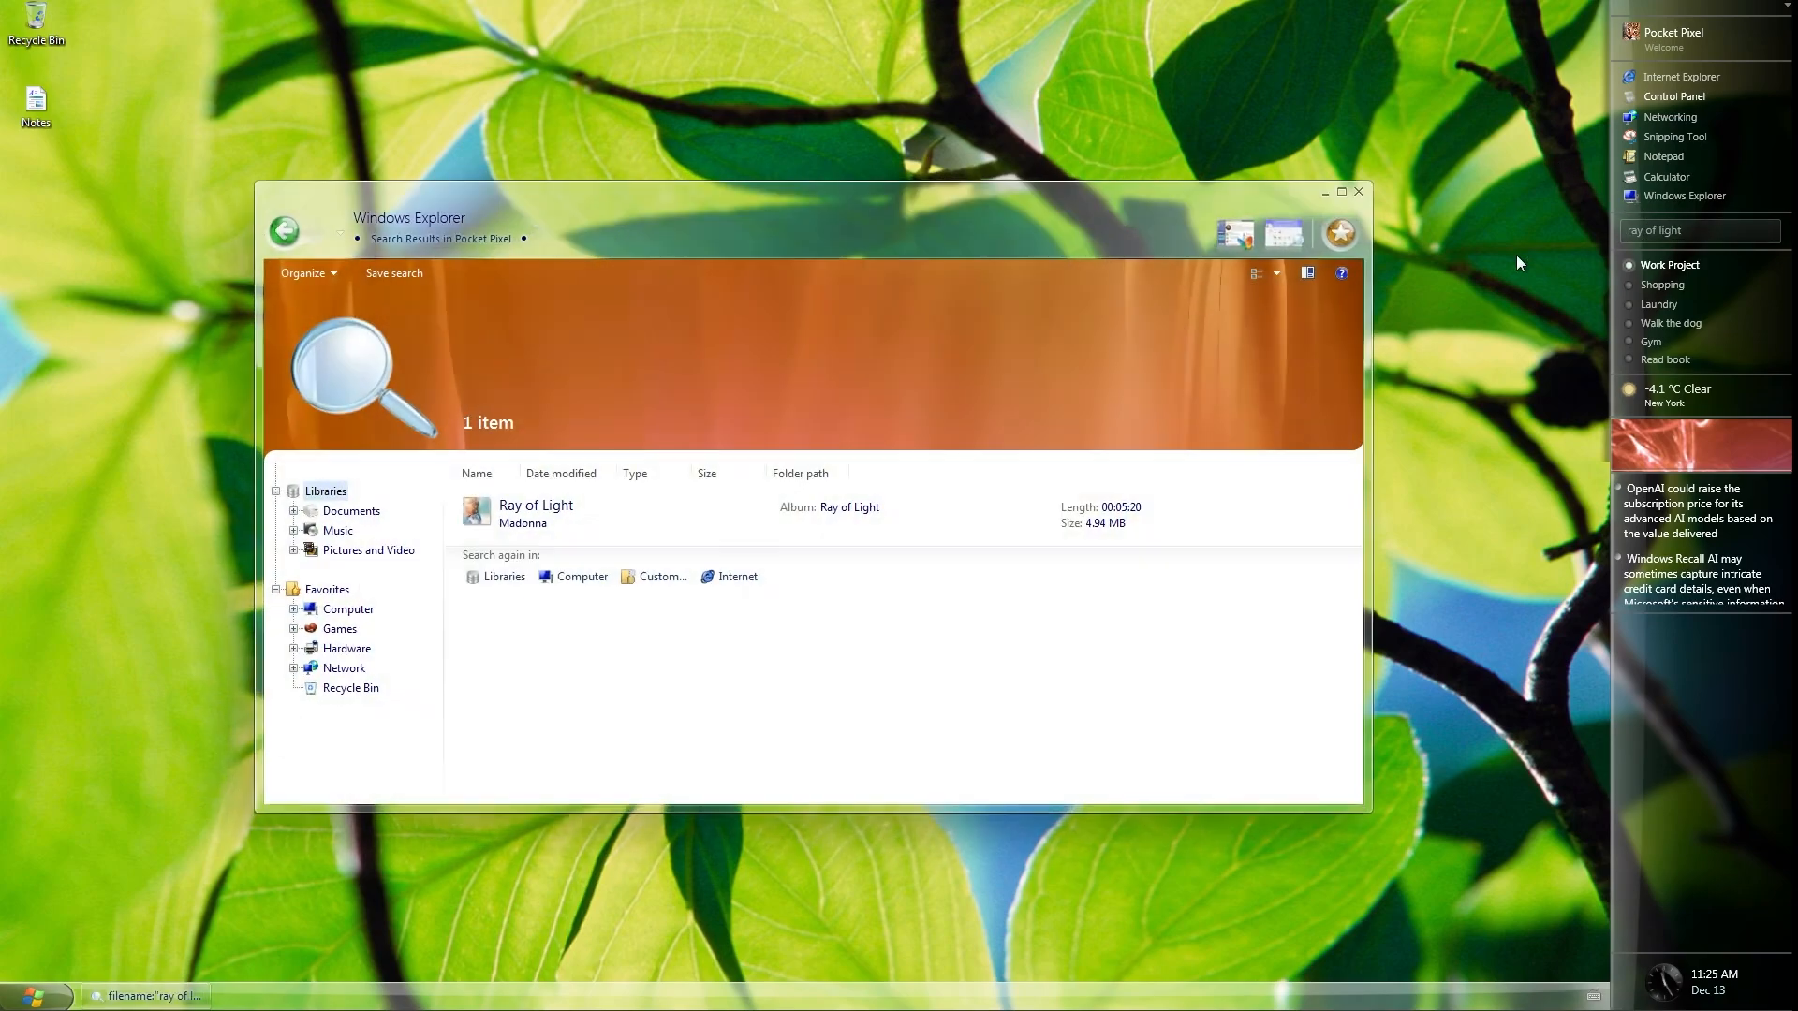
mouse_move(1368, 202)
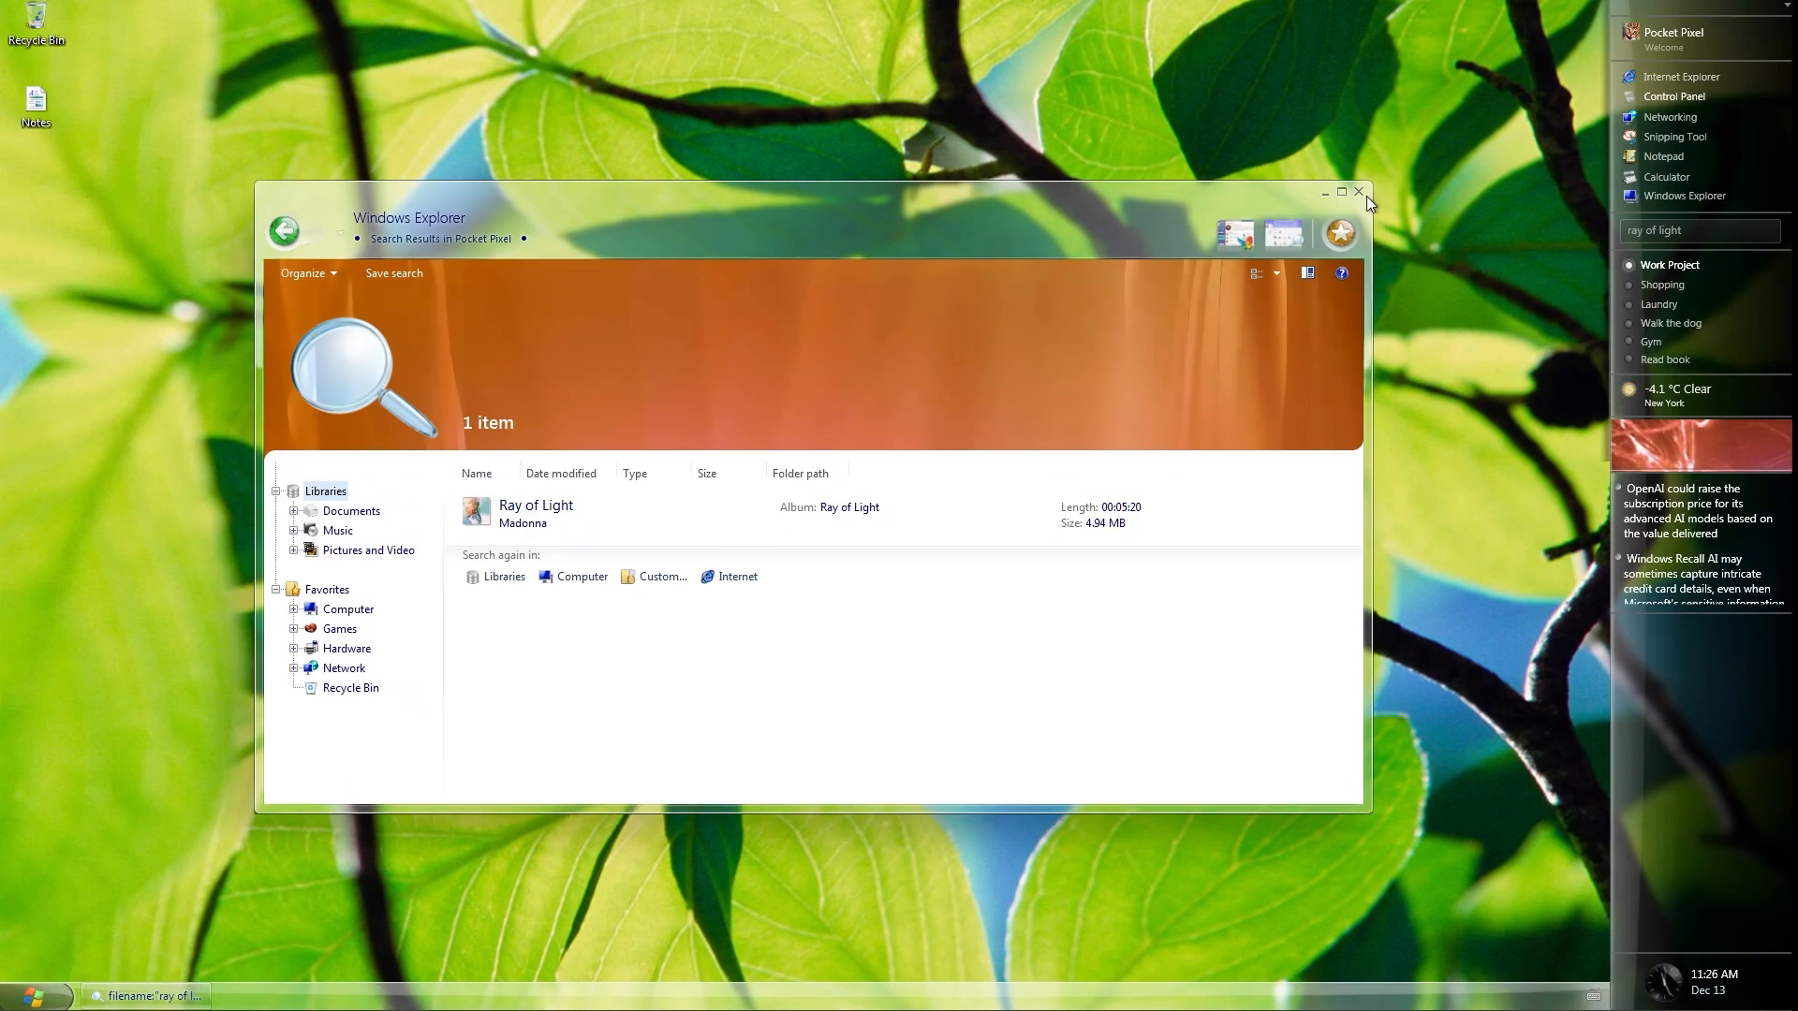
Step: Dismiss the 'ray of light' search results and add Doomscroll to the sidebar task list
left_click(1358, 191)
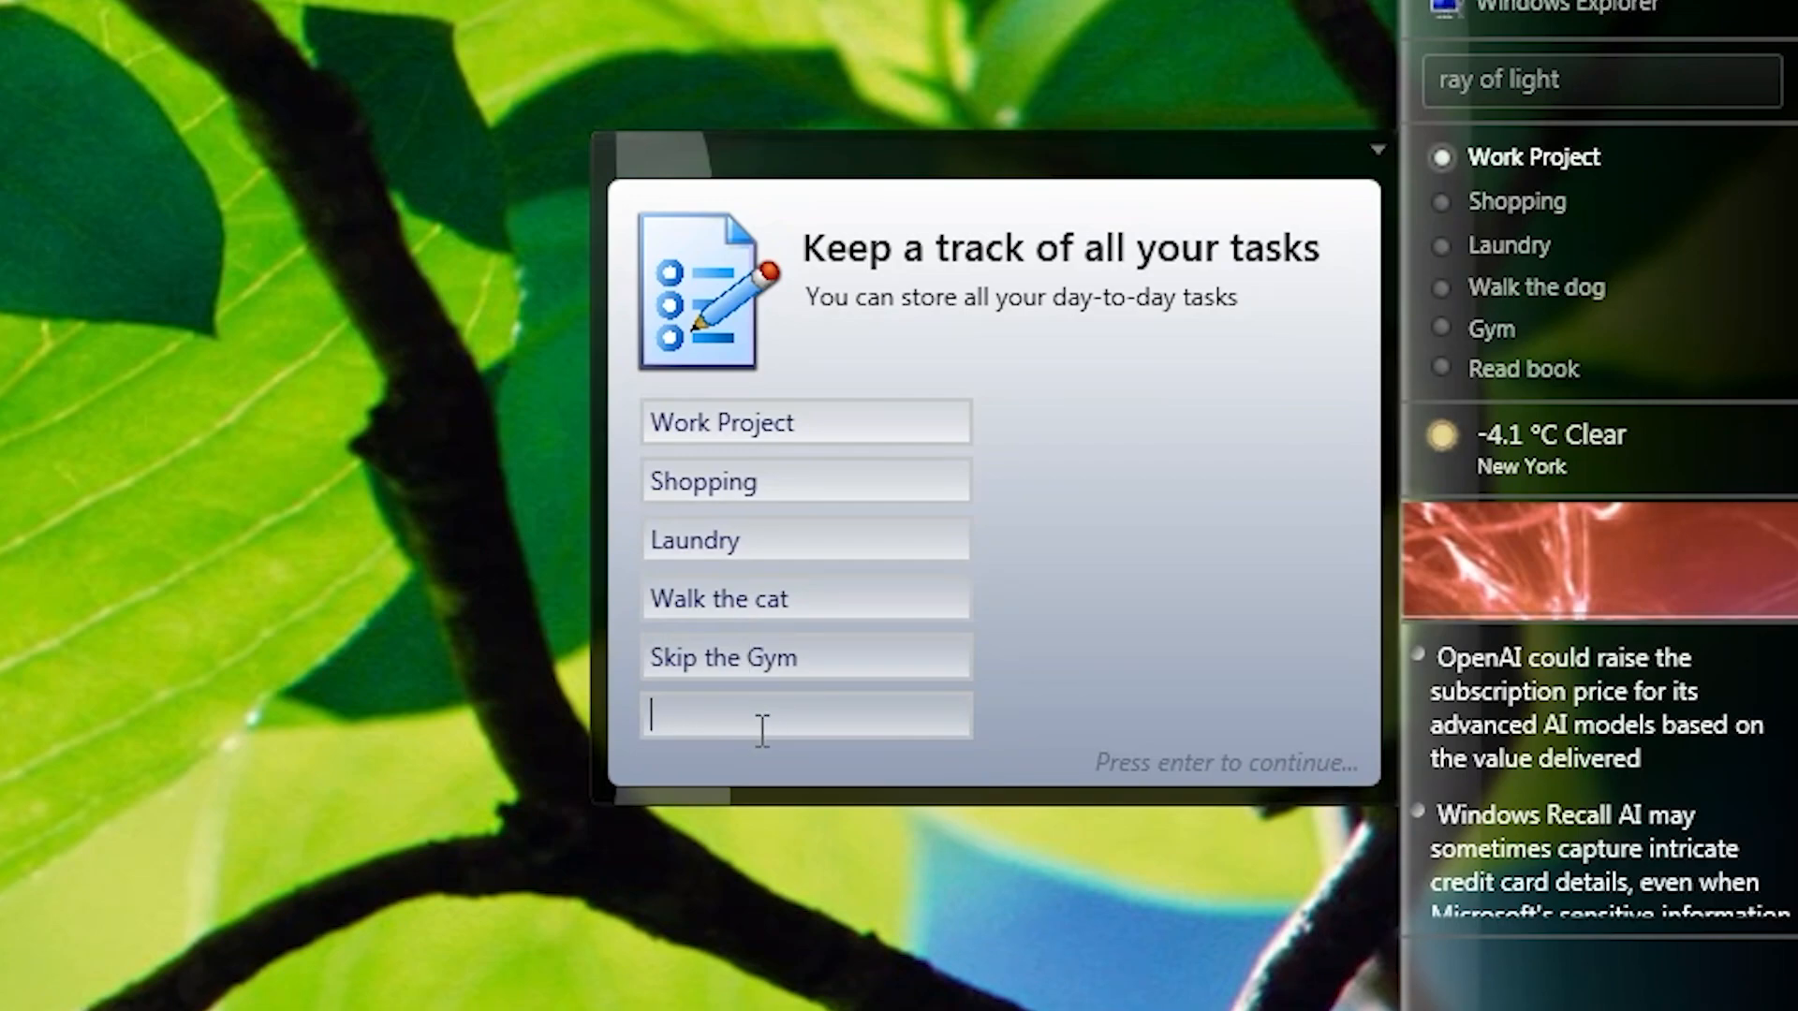
type("Doomscroll")
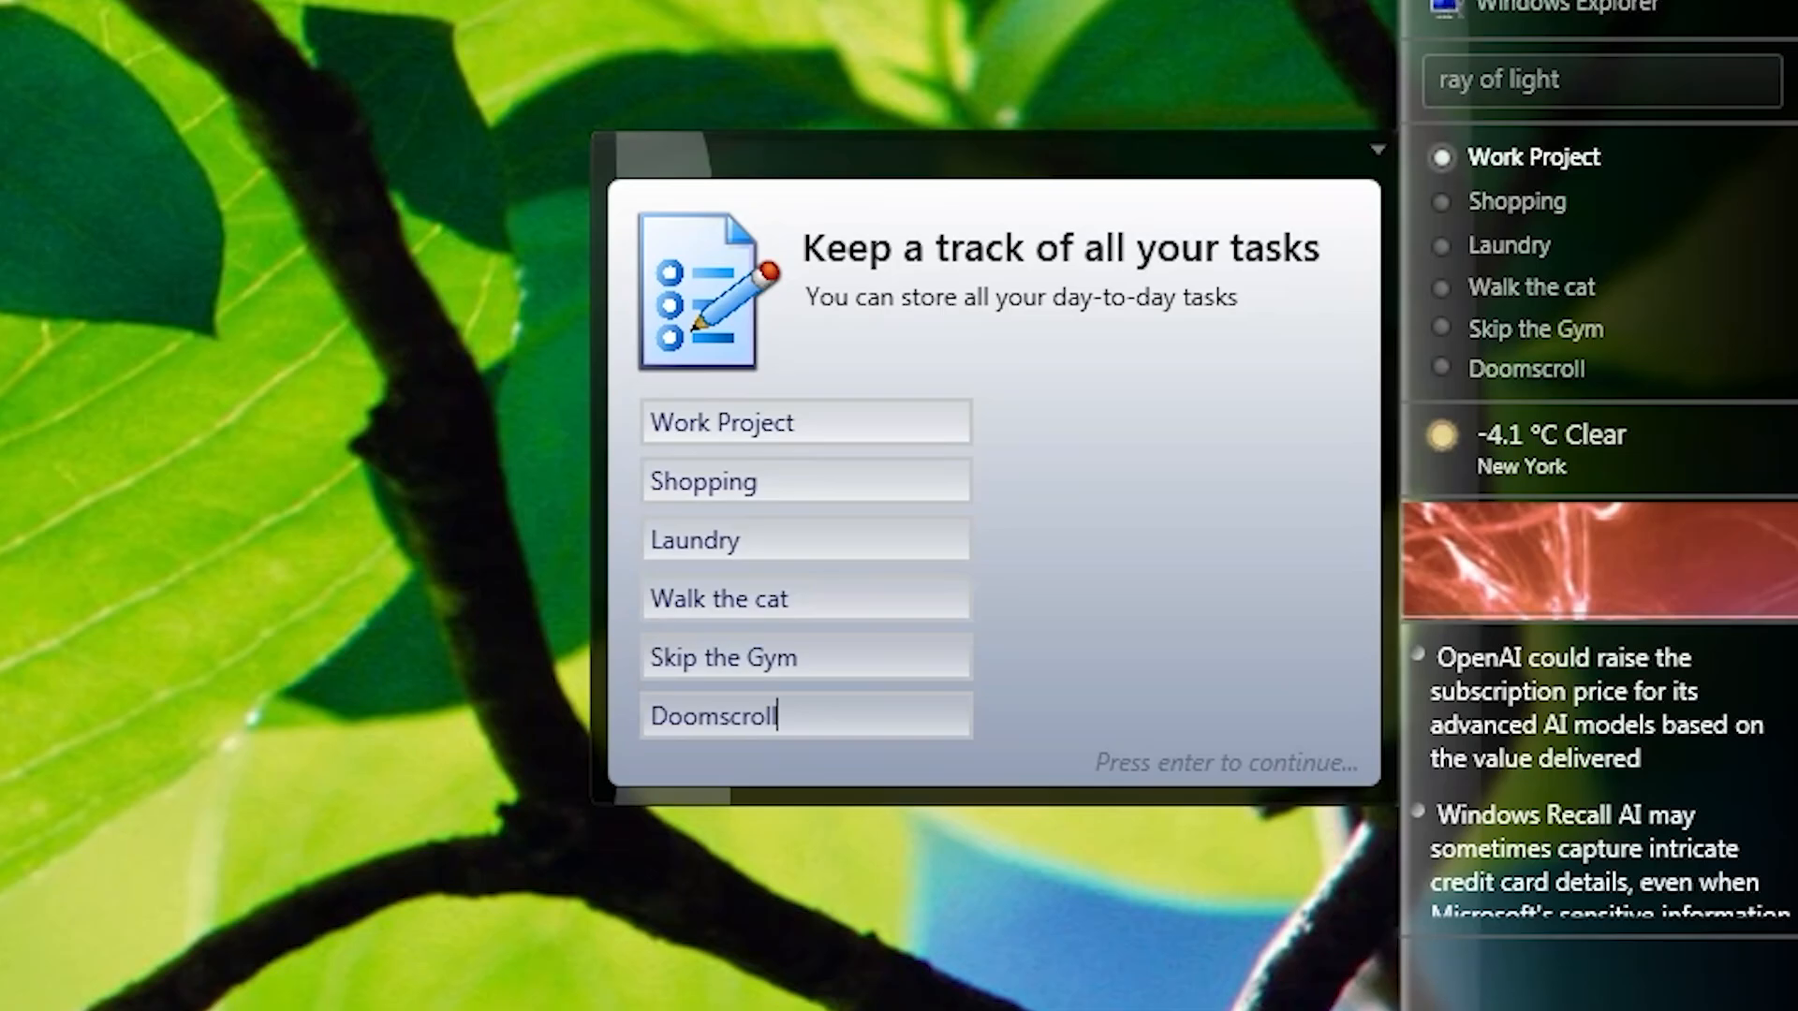
key("enter")
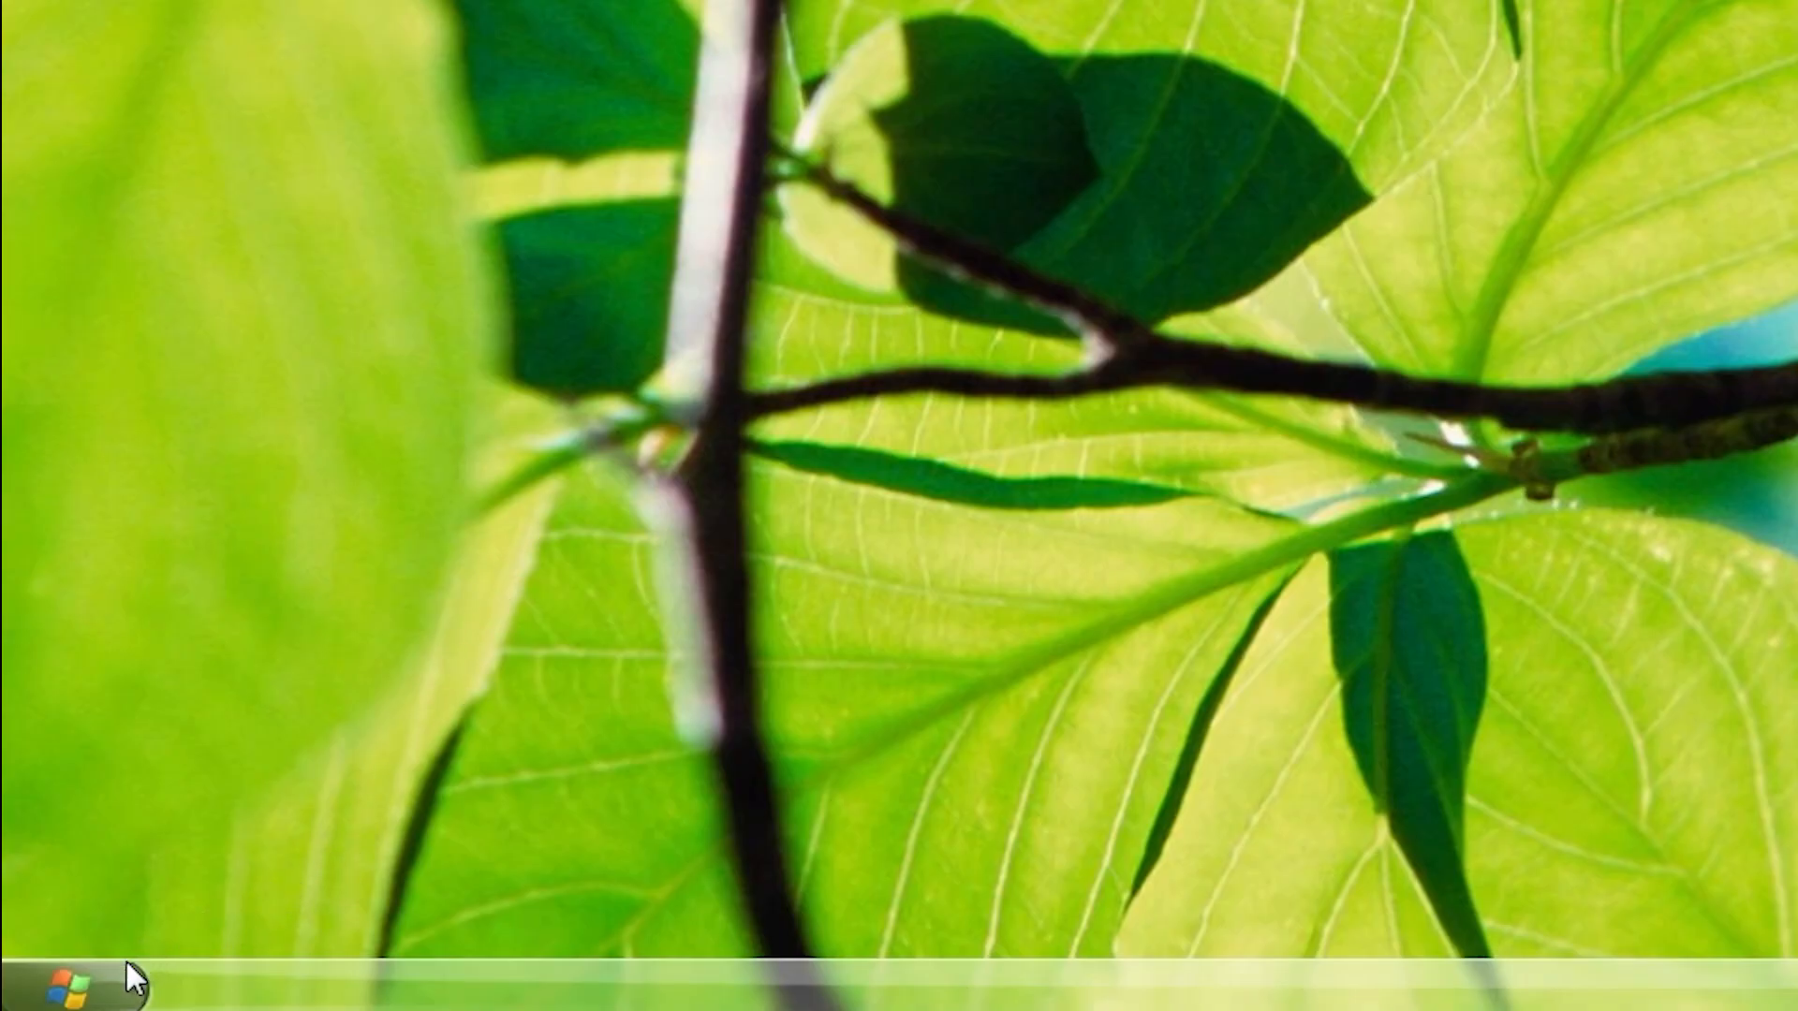
Step: Pick another aurora colour and save the wheat-field picture as the desktop background
left_click(65, 980)
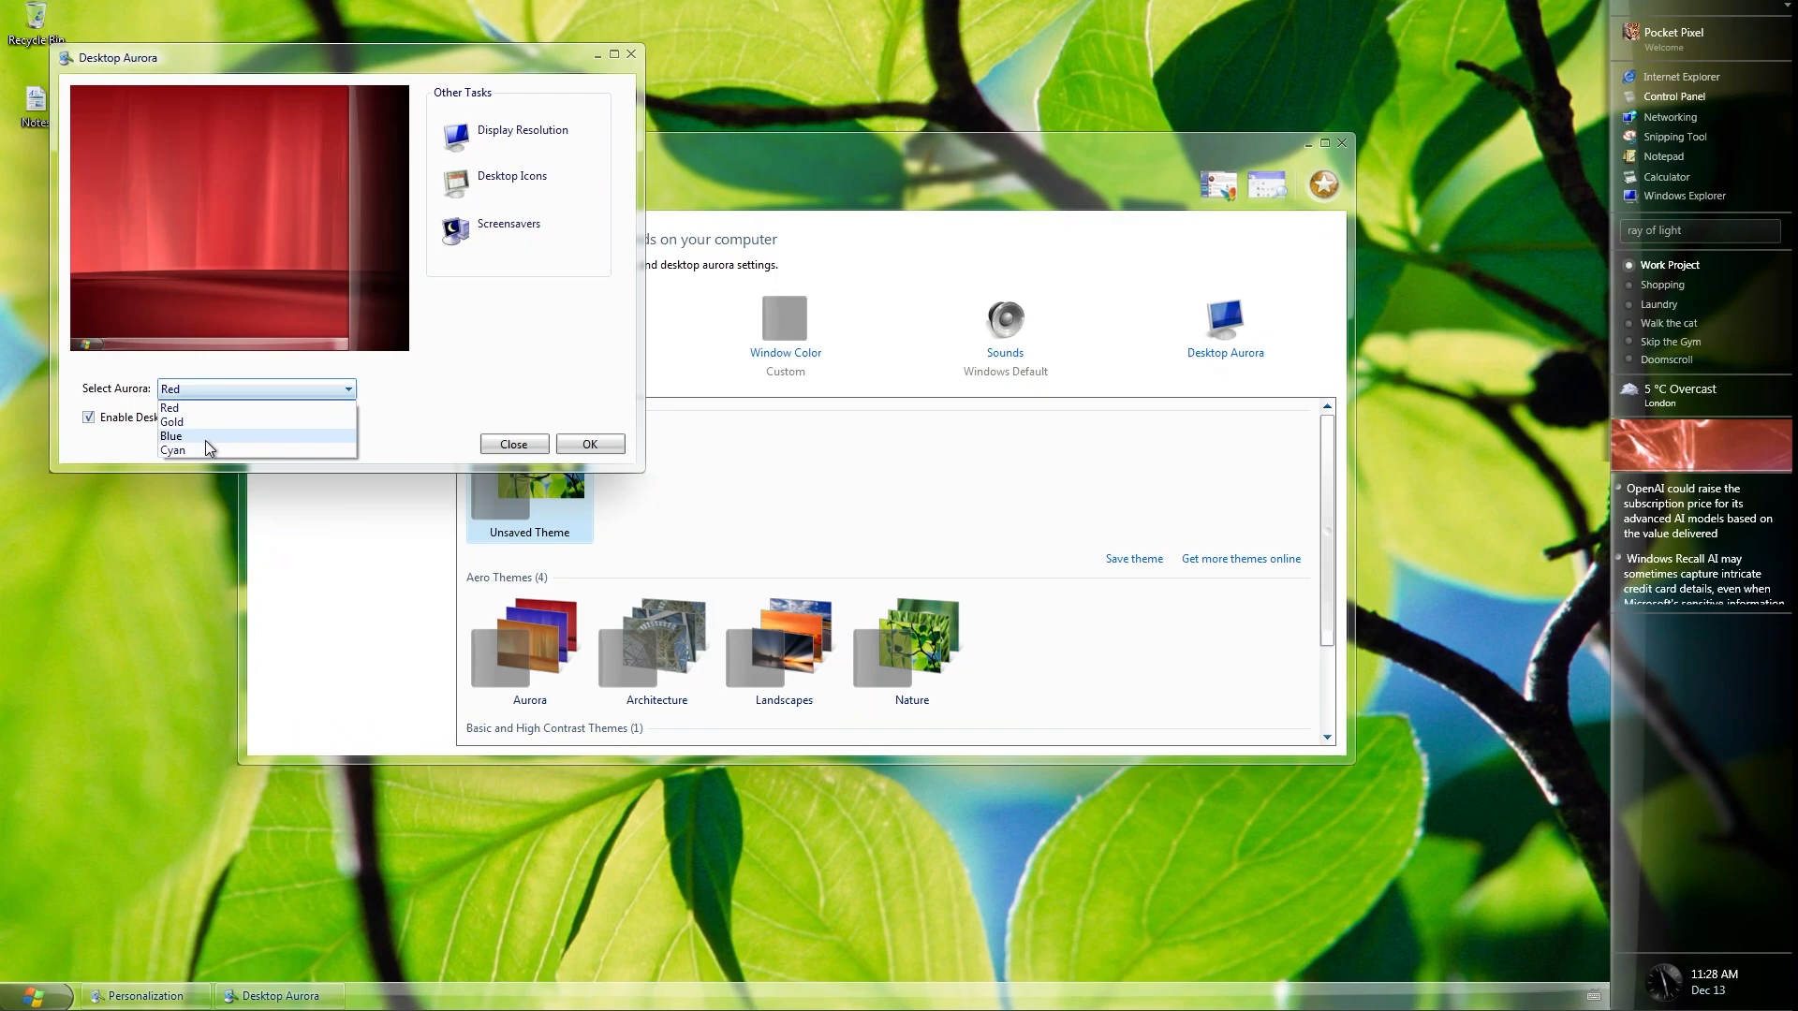
left_click(172, 450)
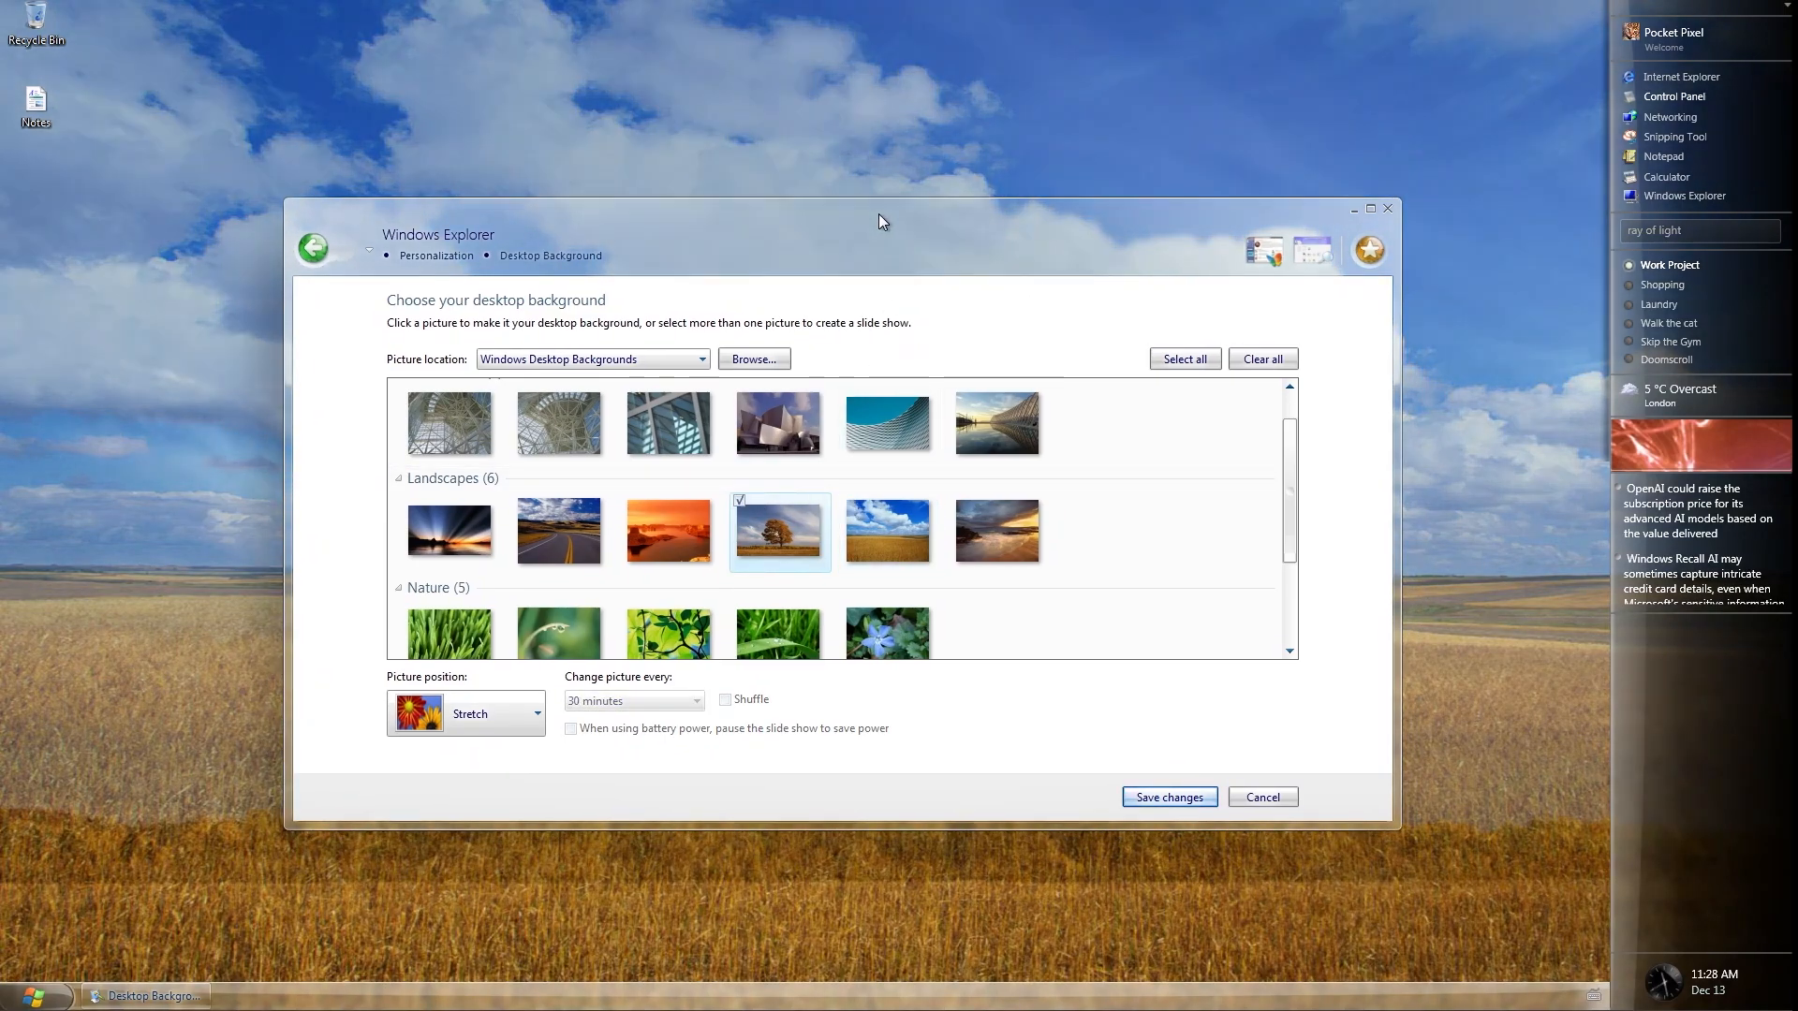
left_click(1169, 798)
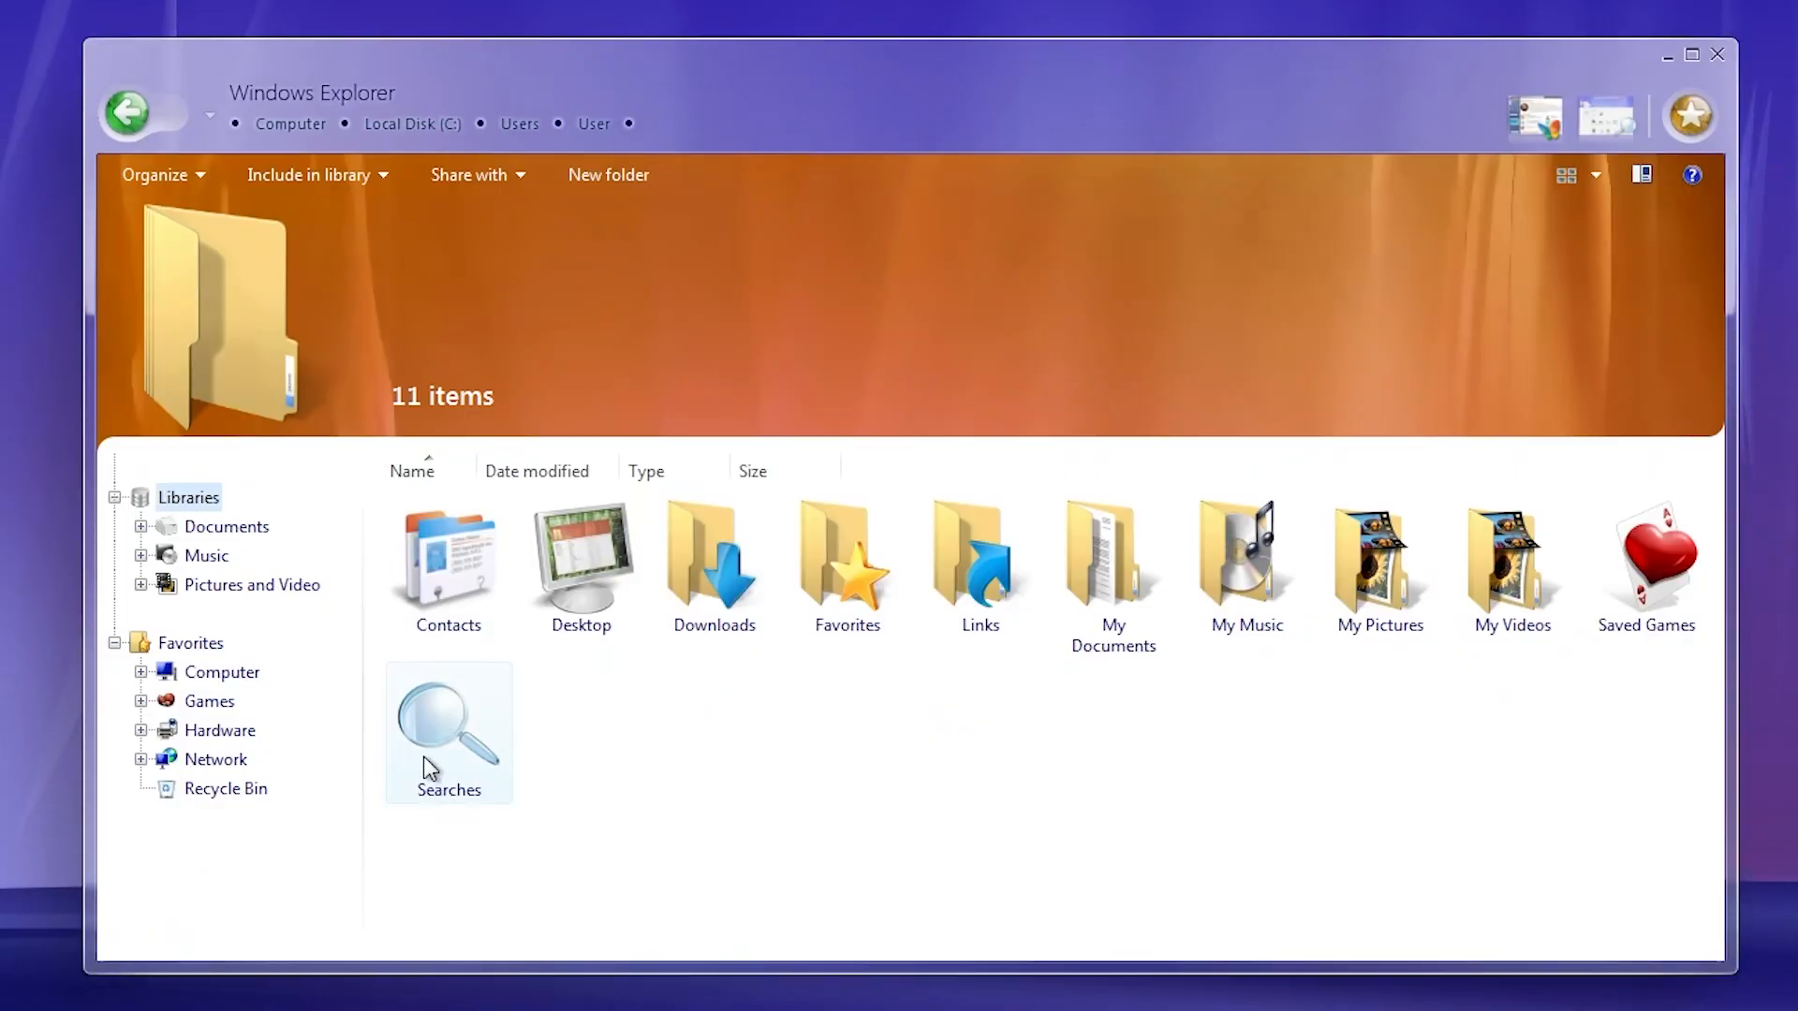
Step: Browse Documents and Music, checking the sample document and the Internet Starter Kit, A Thousand Words and Going Down tracks
left_click(226, 528)
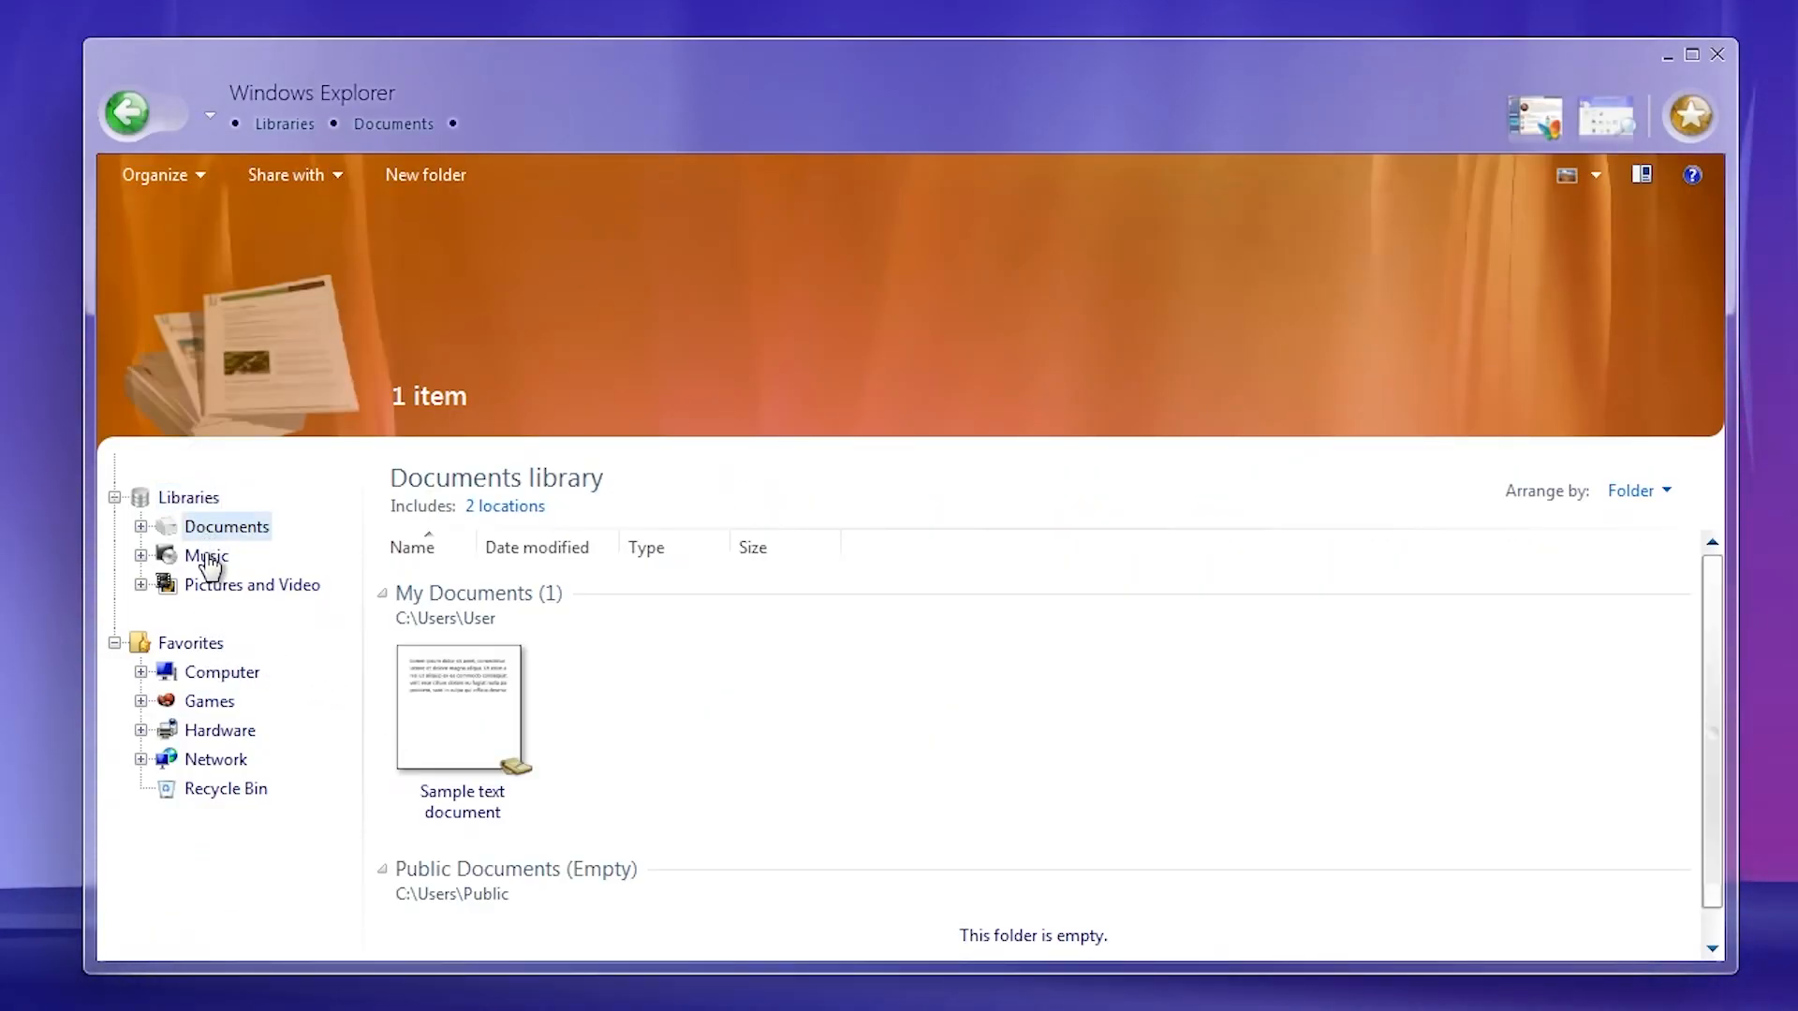
left_click(461, 704)
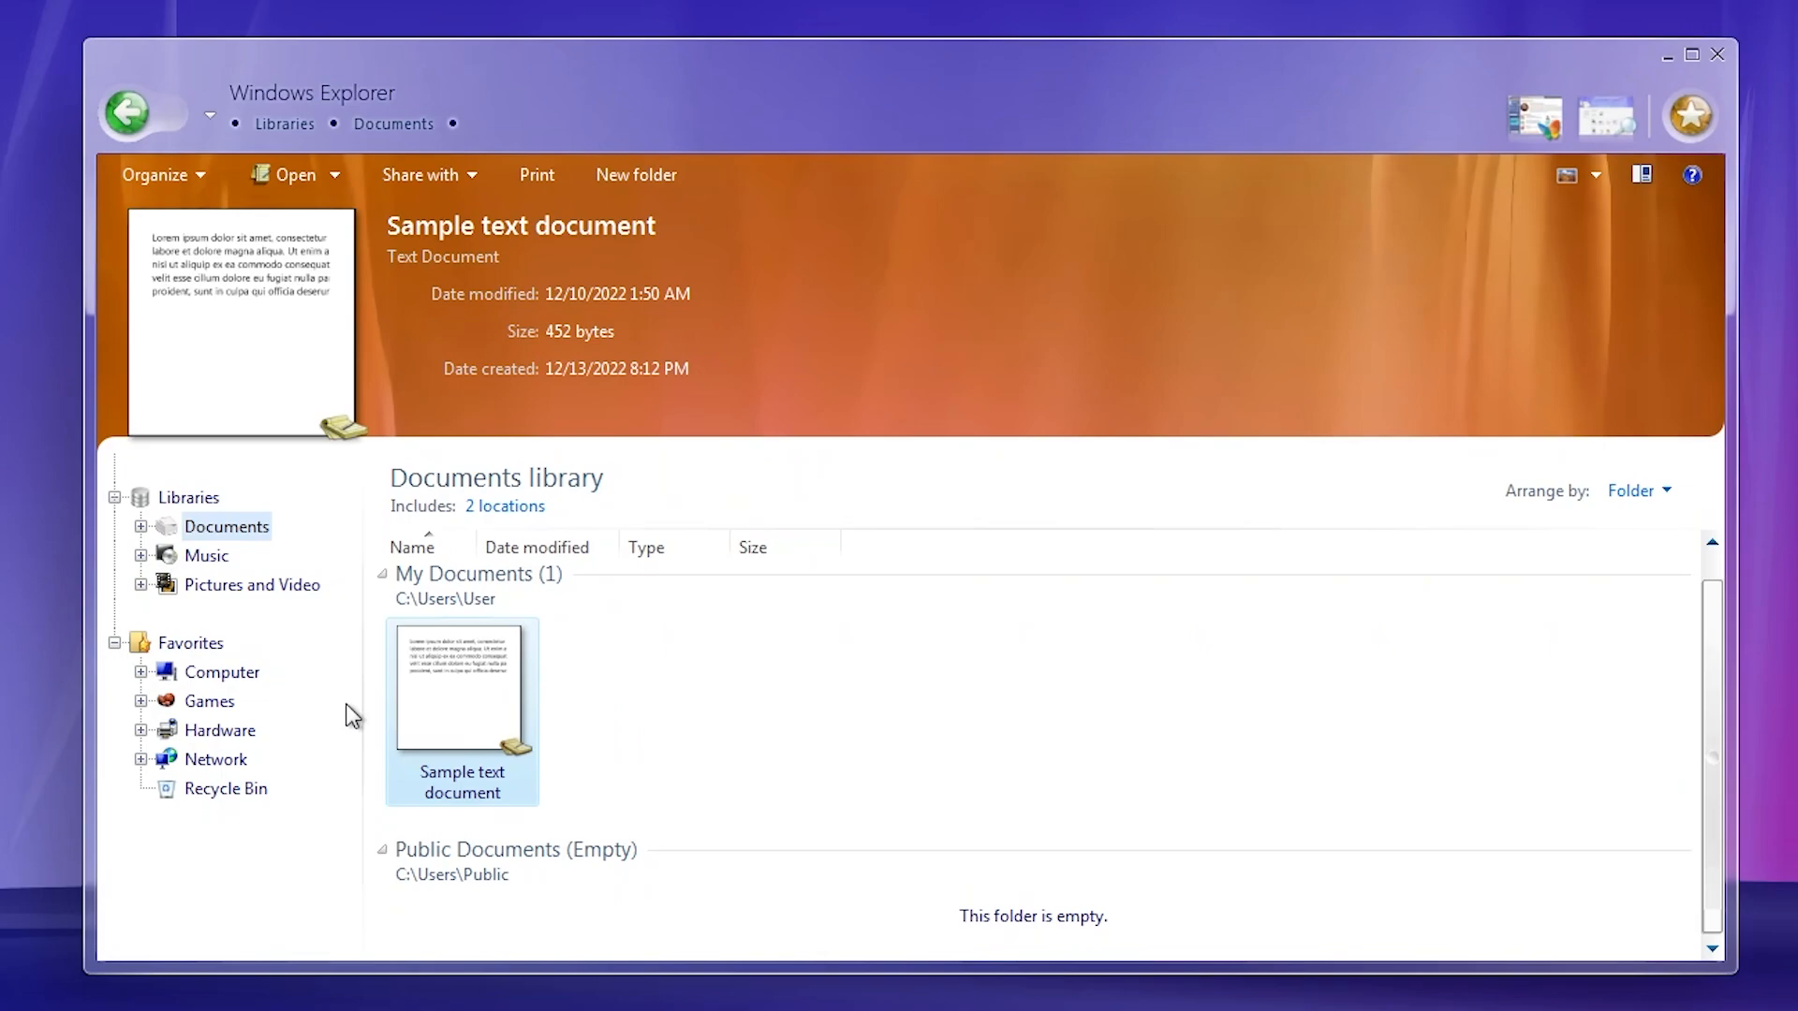
left_click(206, 554)
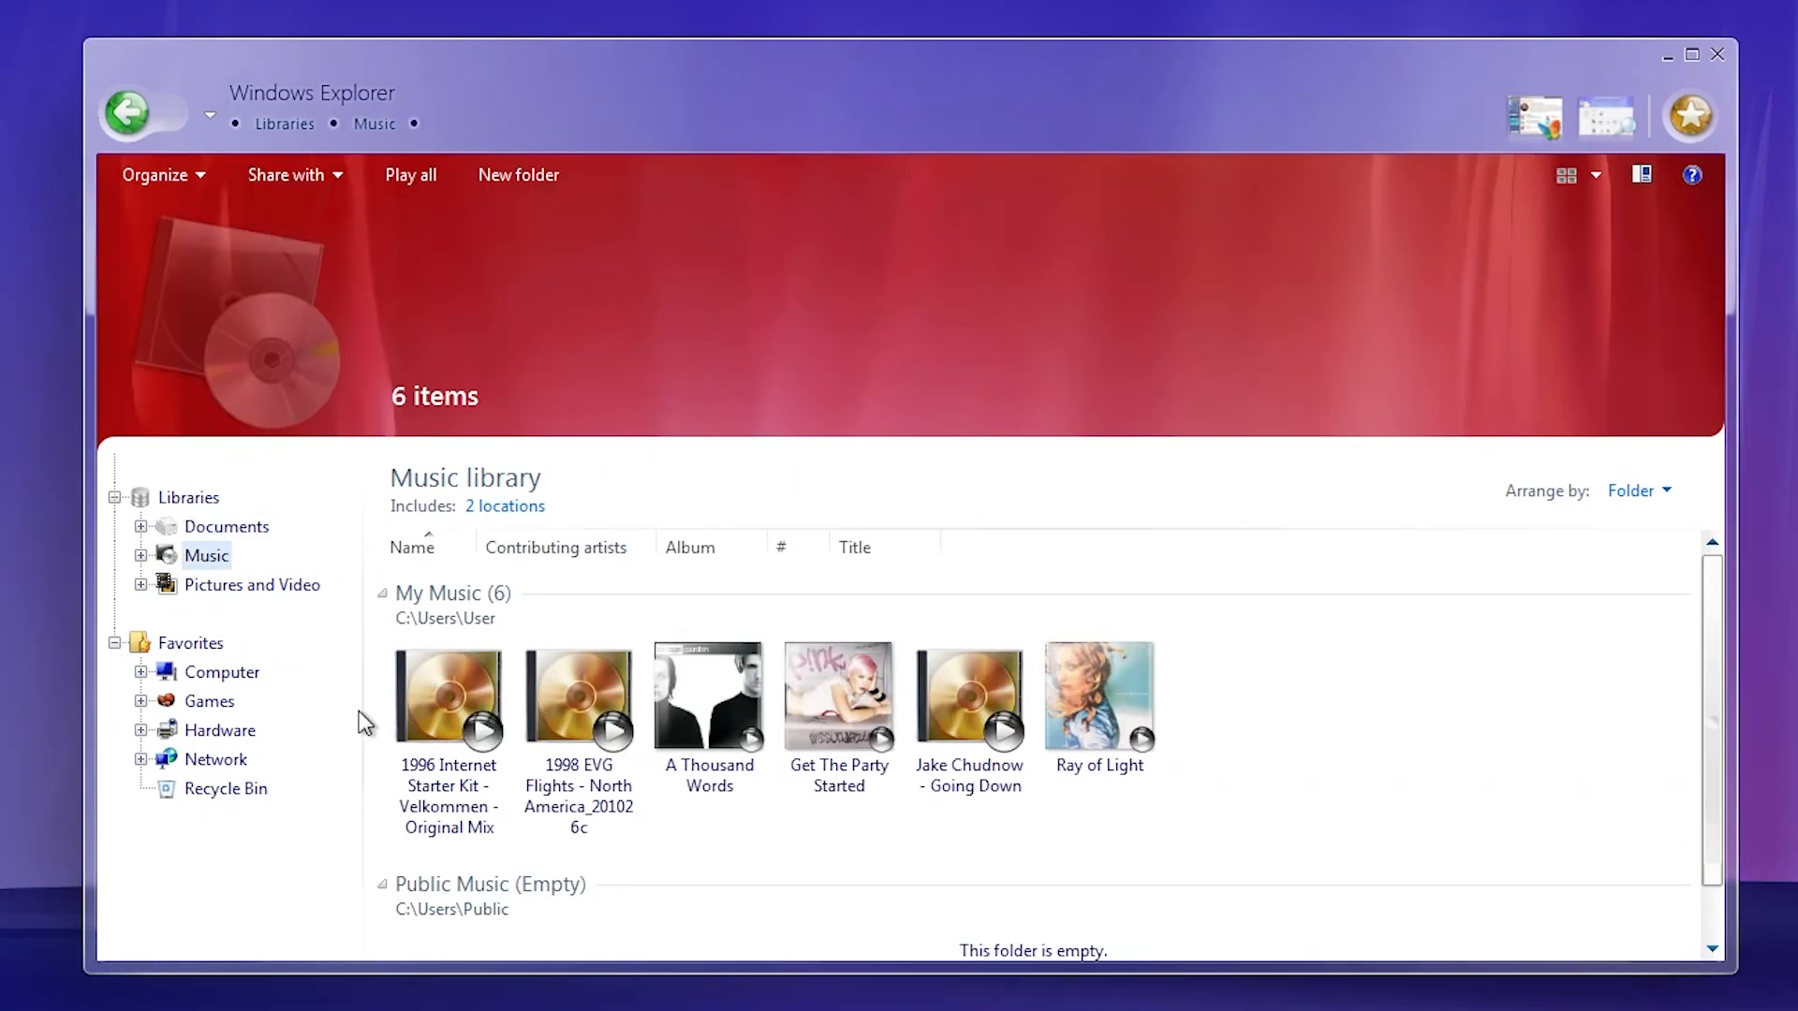
left_click(448, 698)
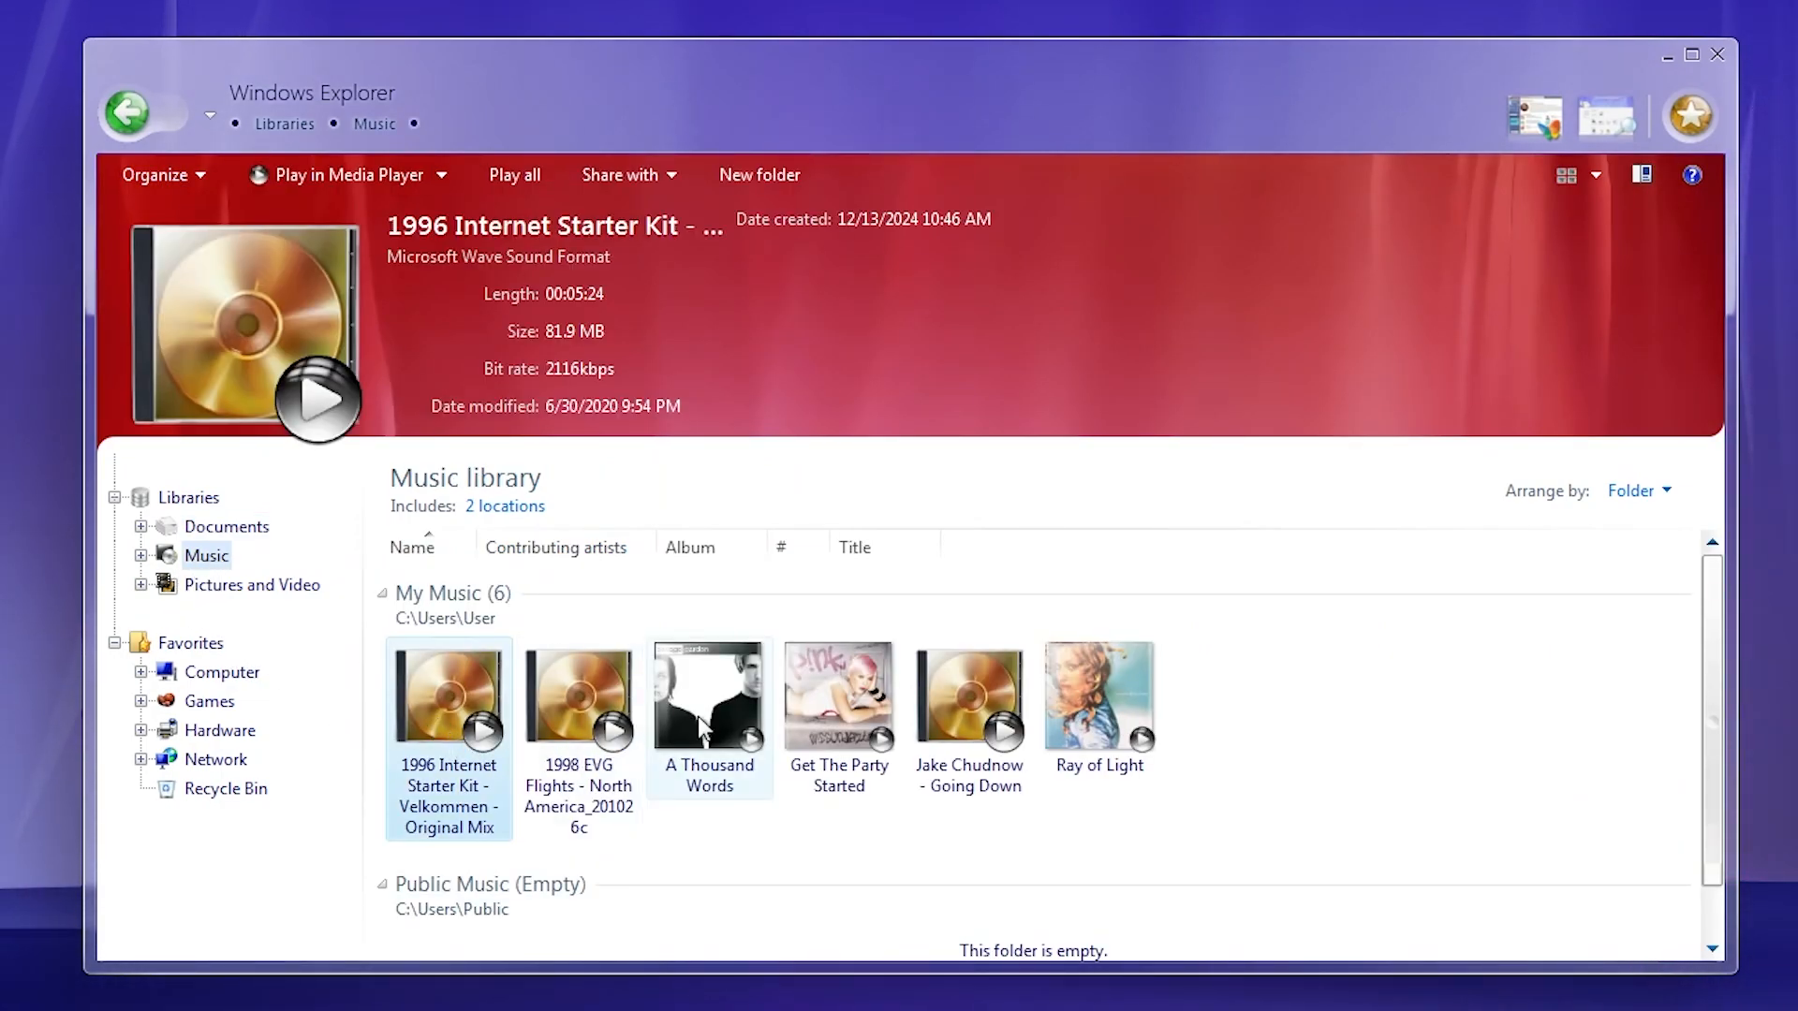
left_click(708, 699)
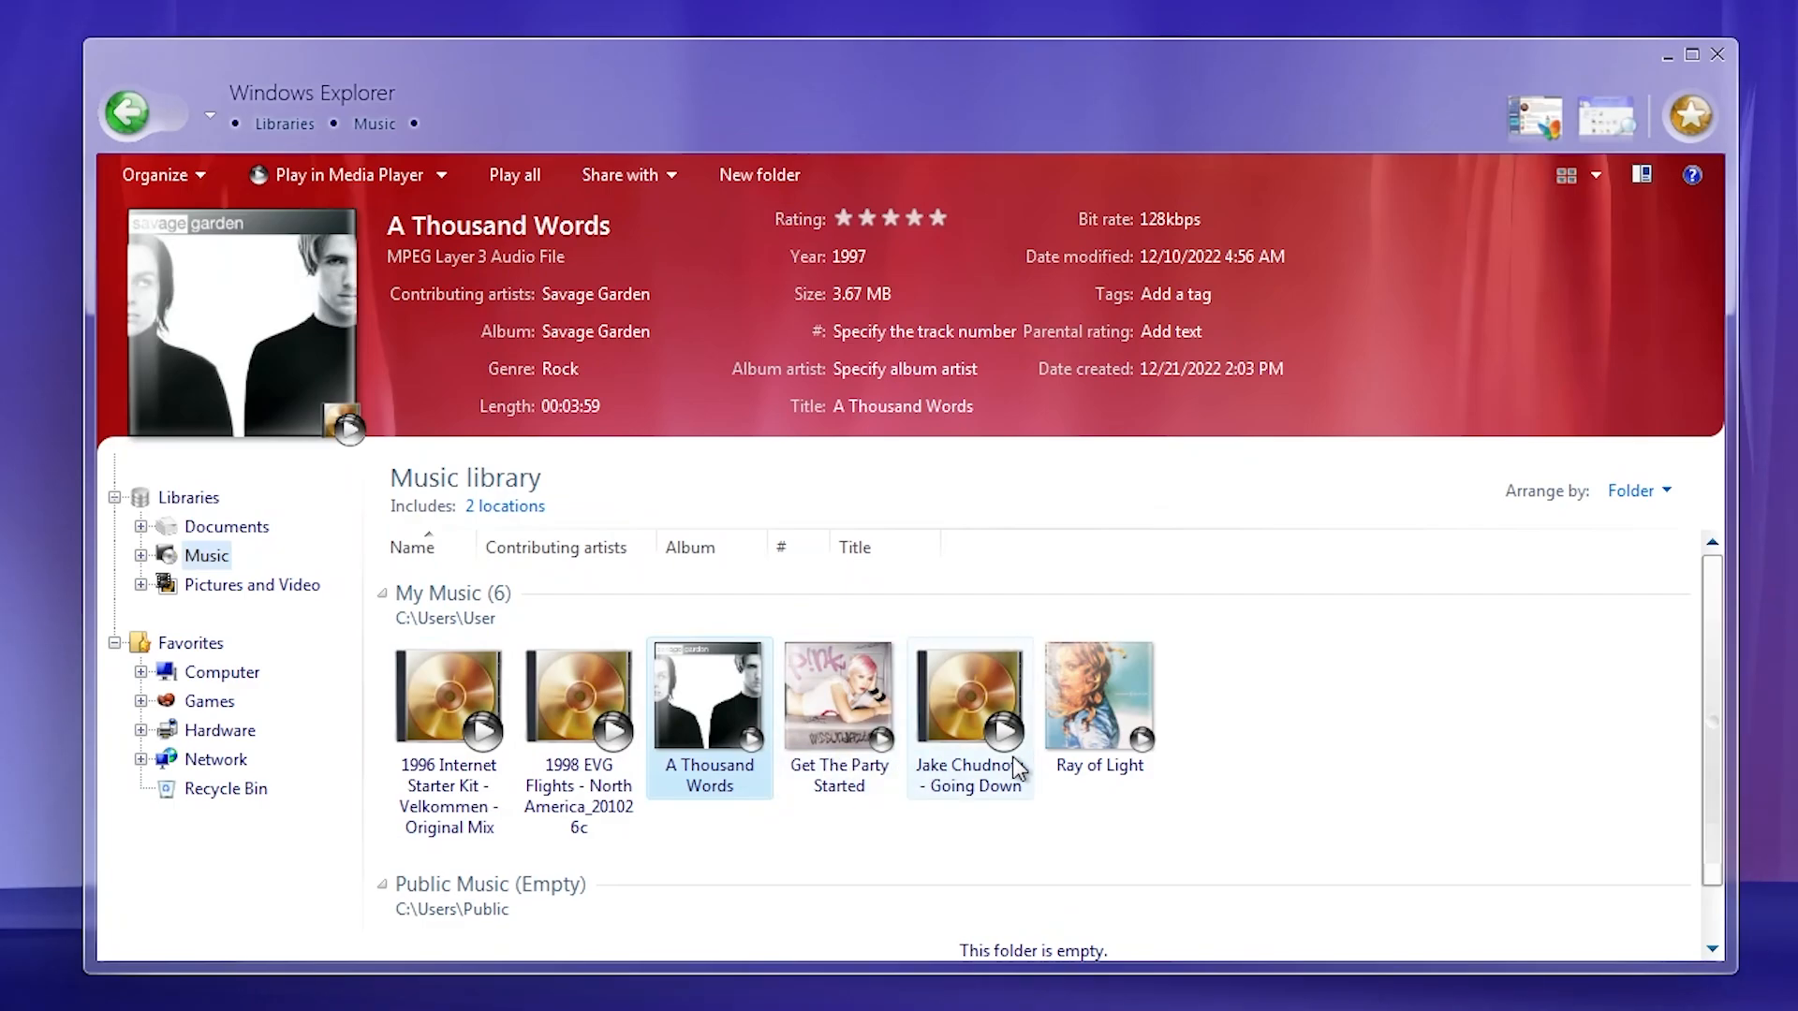
left_click(447, 696)
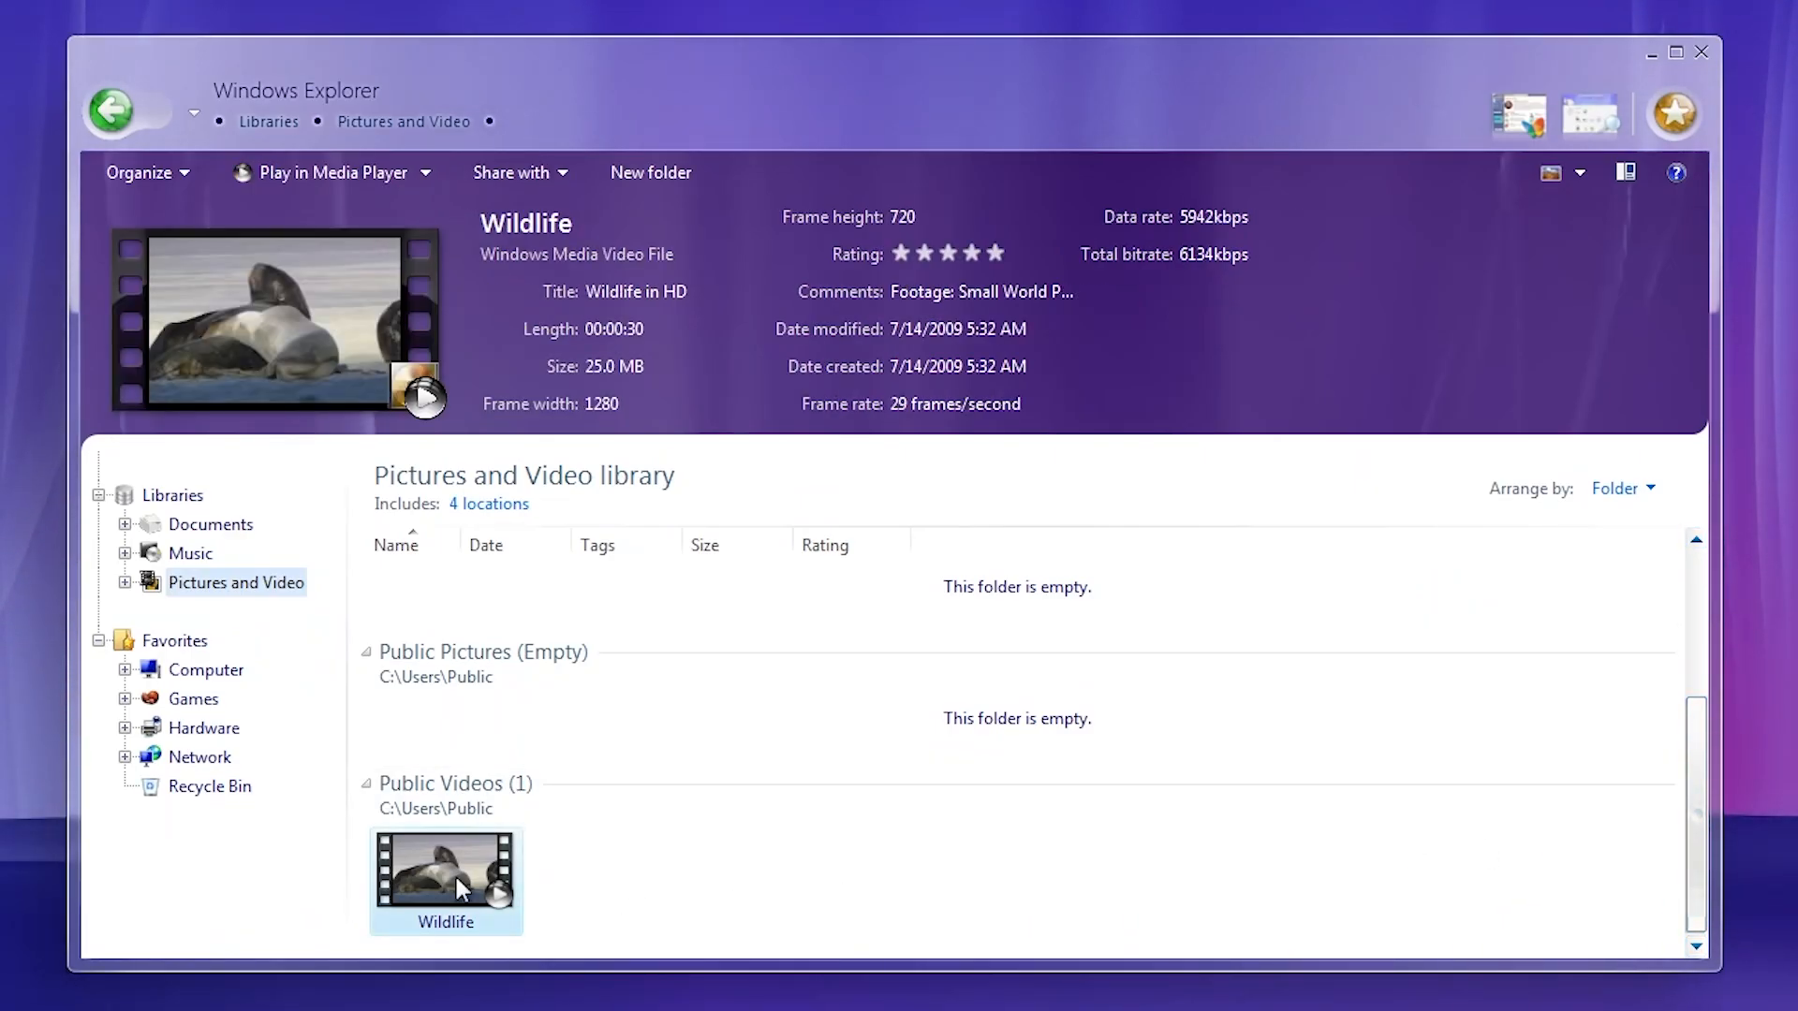
mouse_move(184, 687)
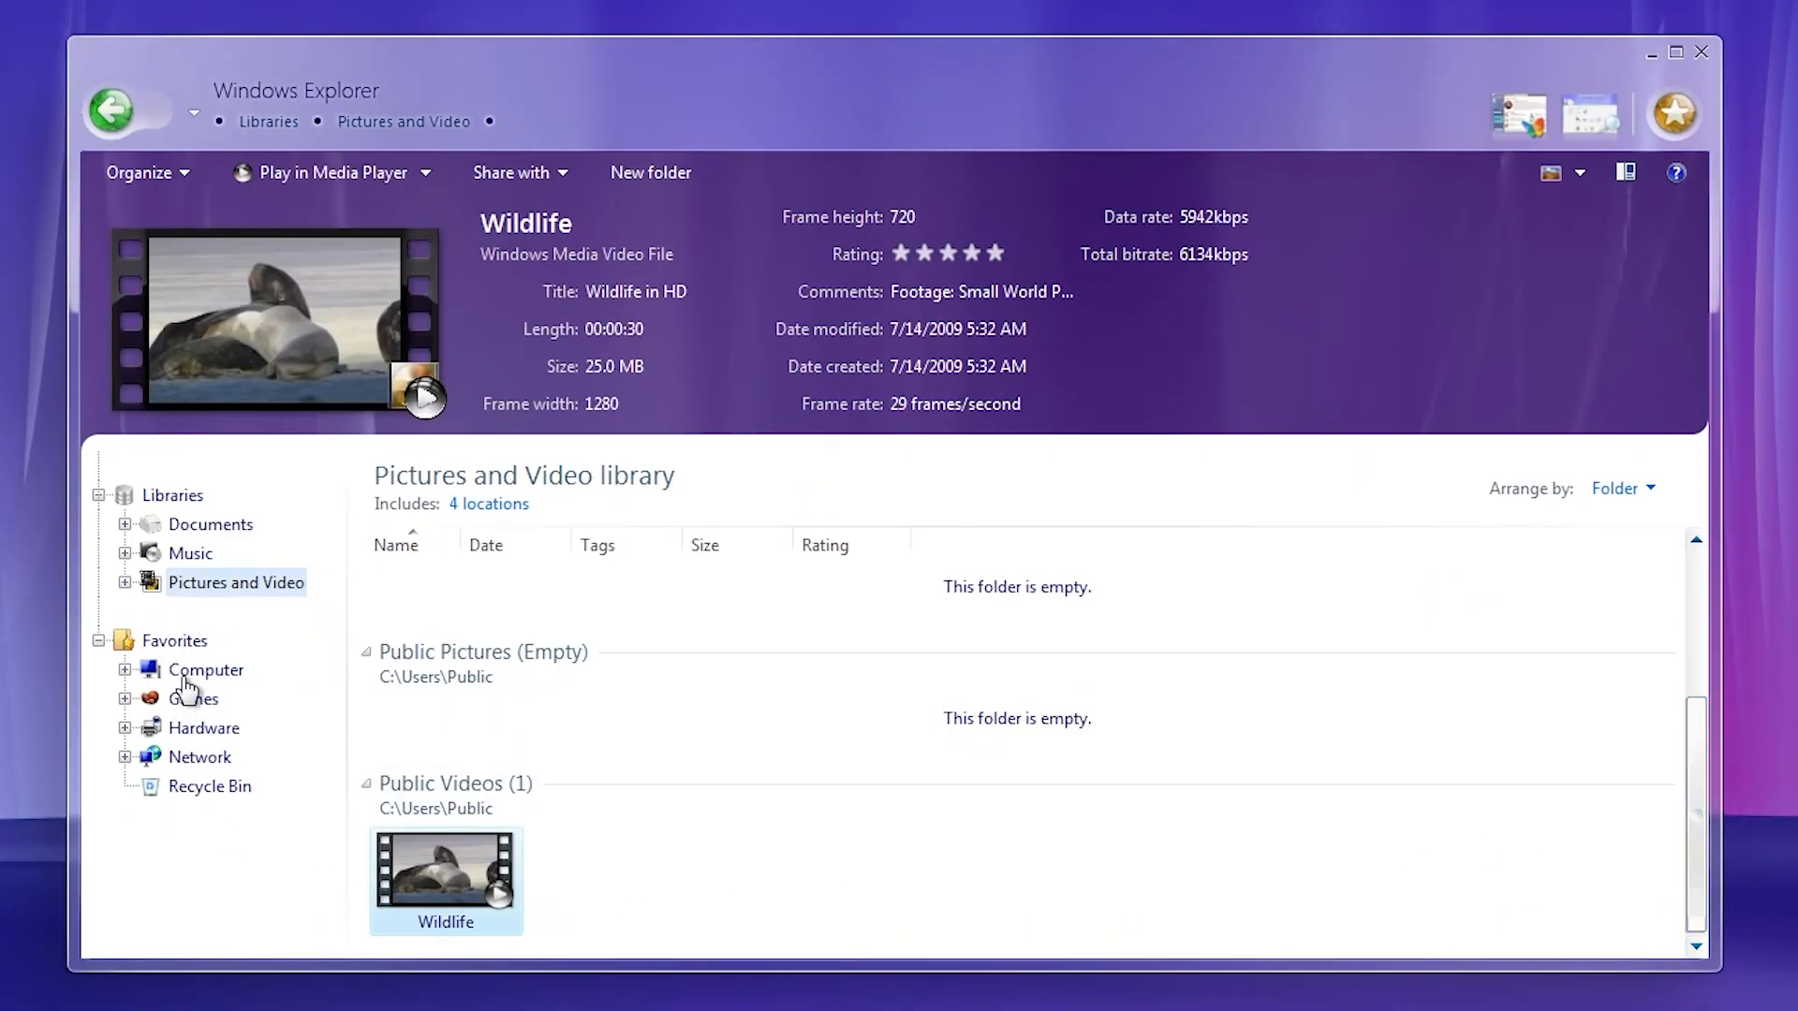
Step: Tour the computer's drives, Games, Pictures and Video, Music tracks, Minesweeper and the generic monitor in Hardware
left_click(206, 671)
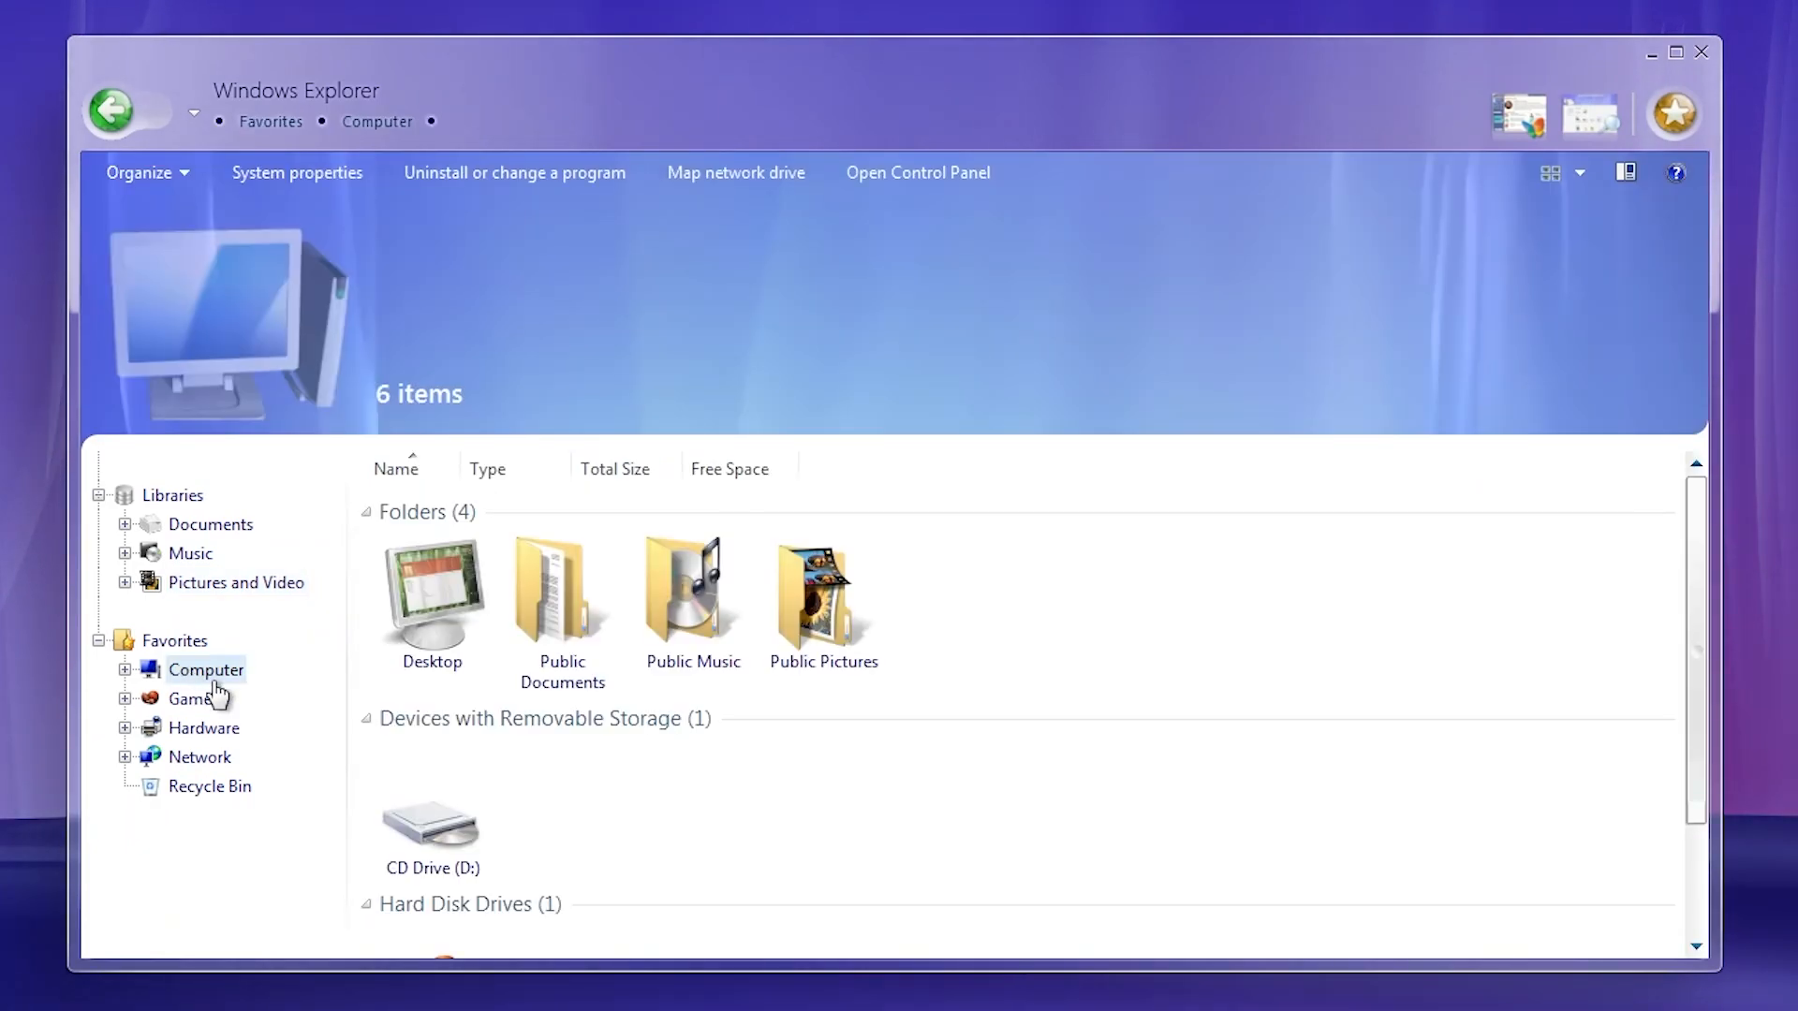
left_click(188, 698)
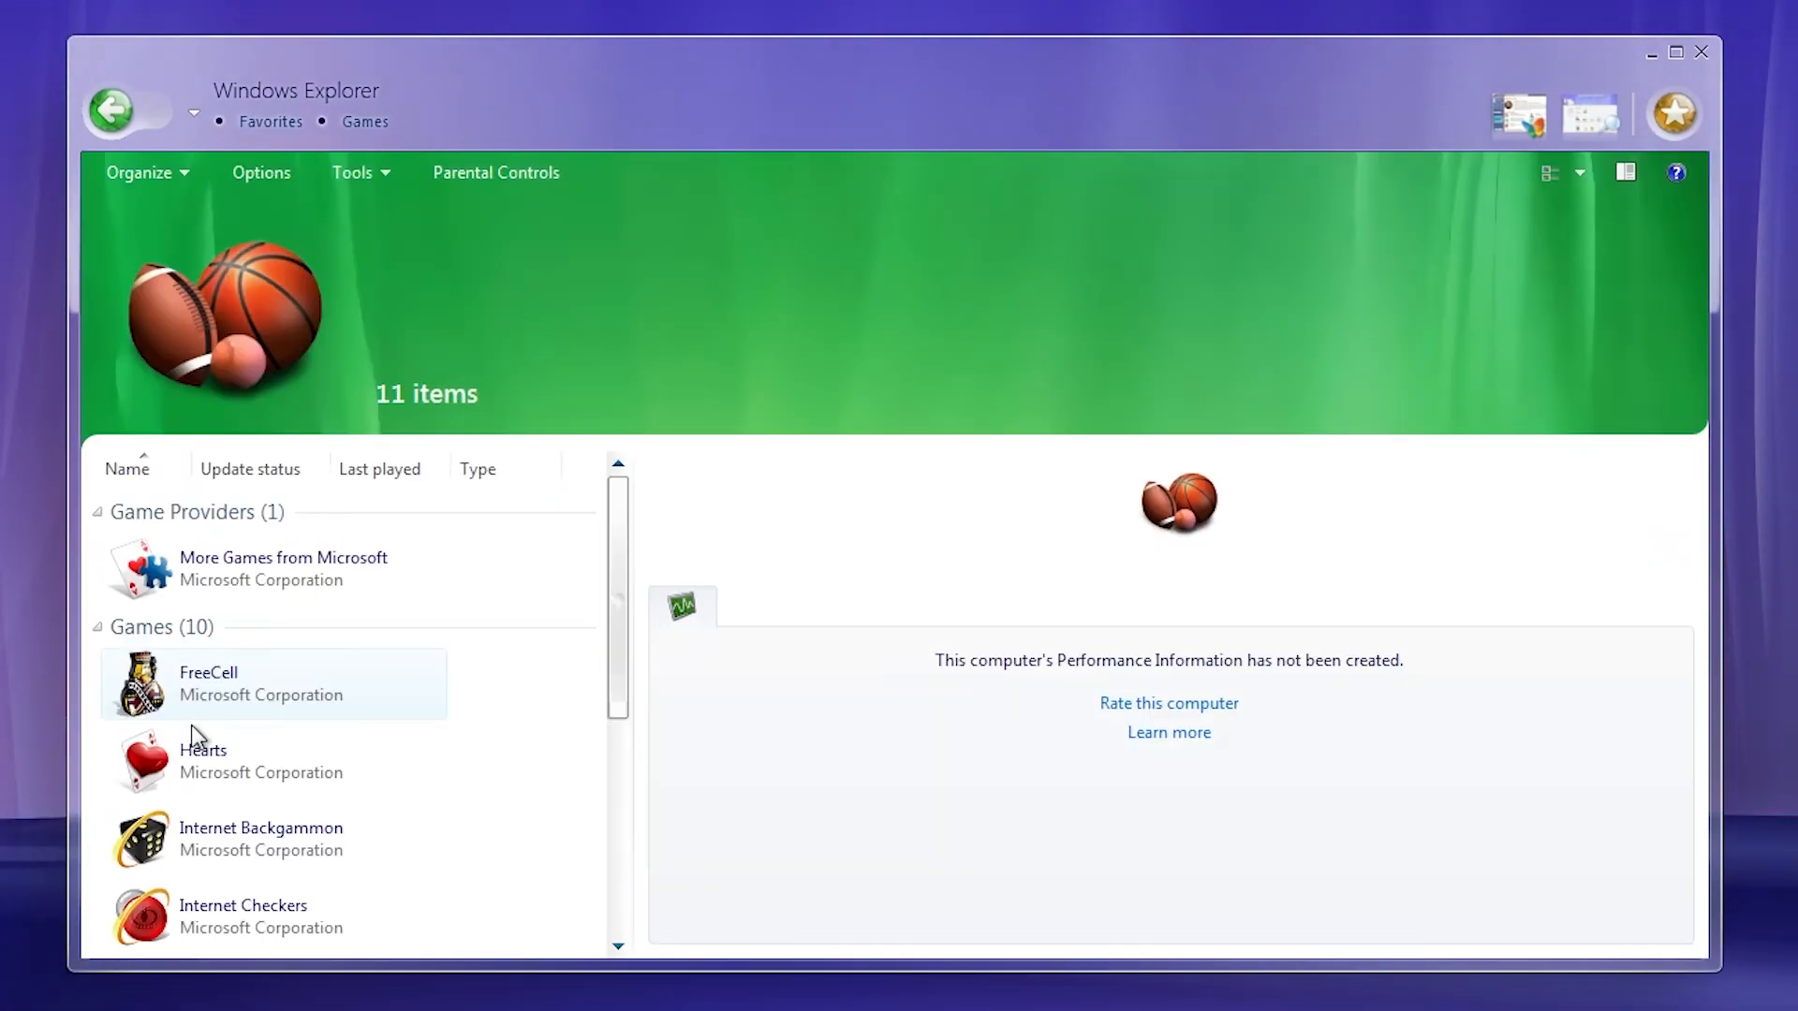
left_click(242, 588)
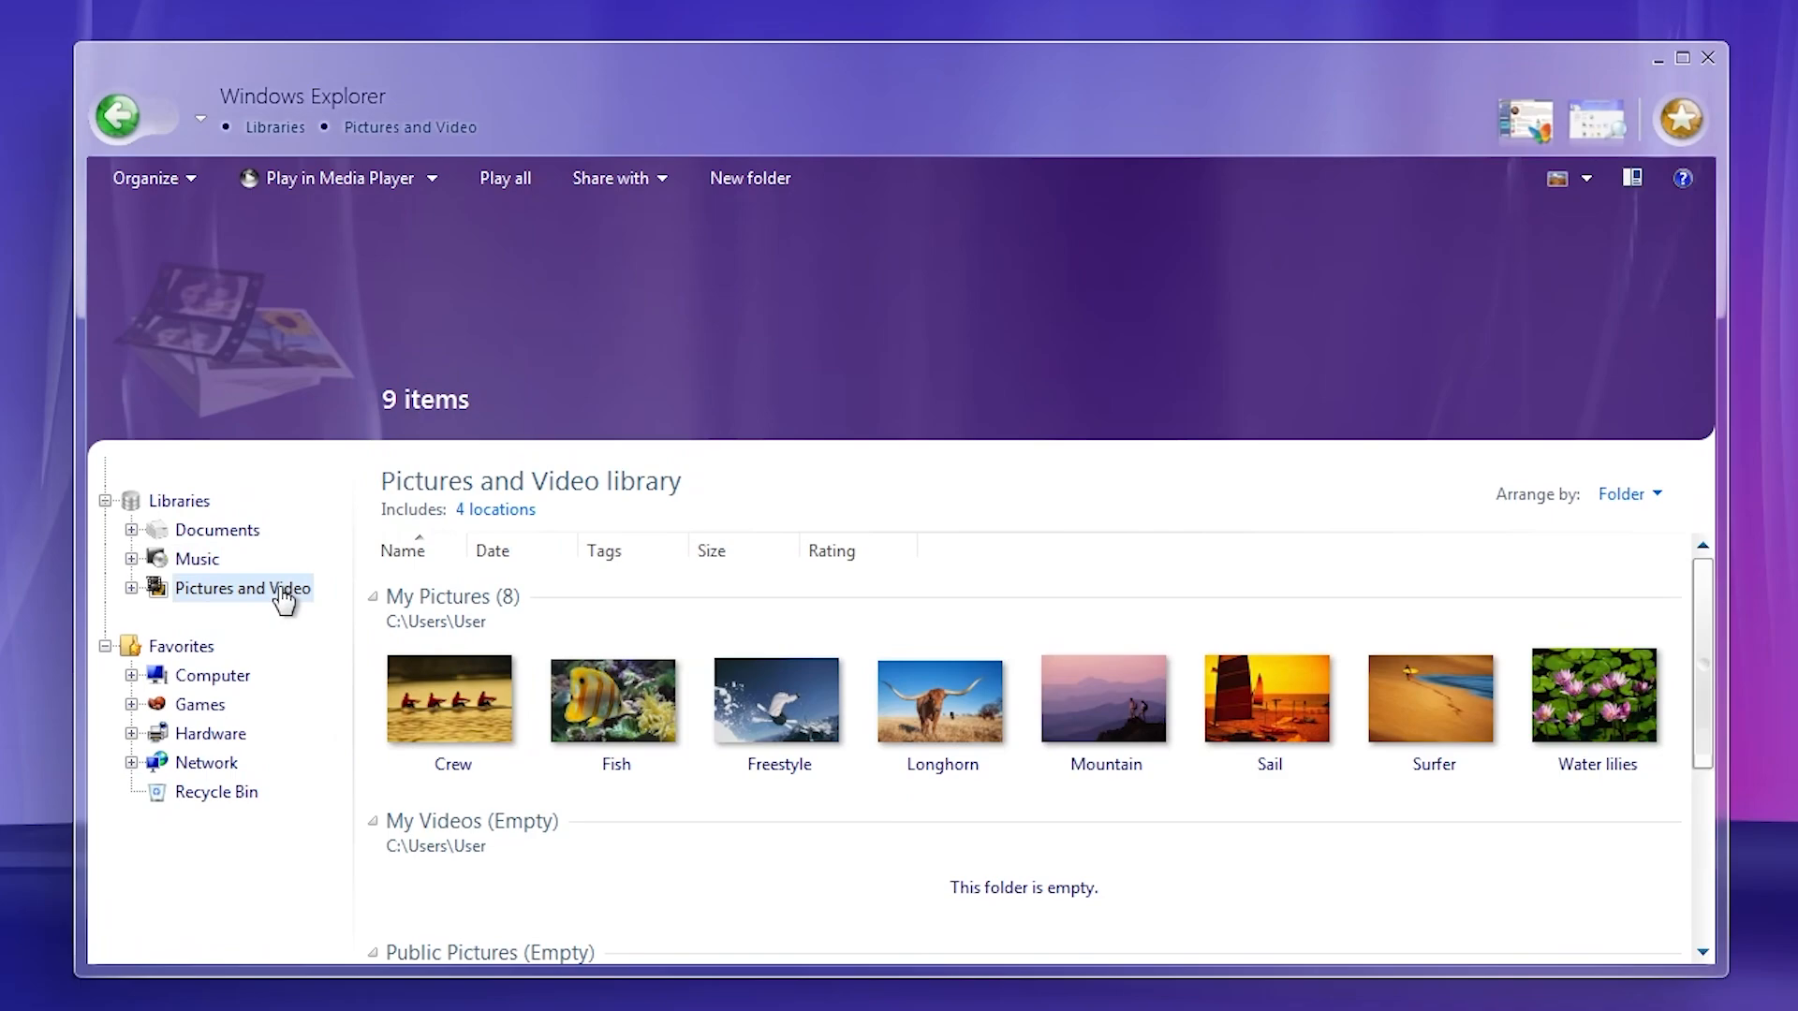
left_click(451, 699)
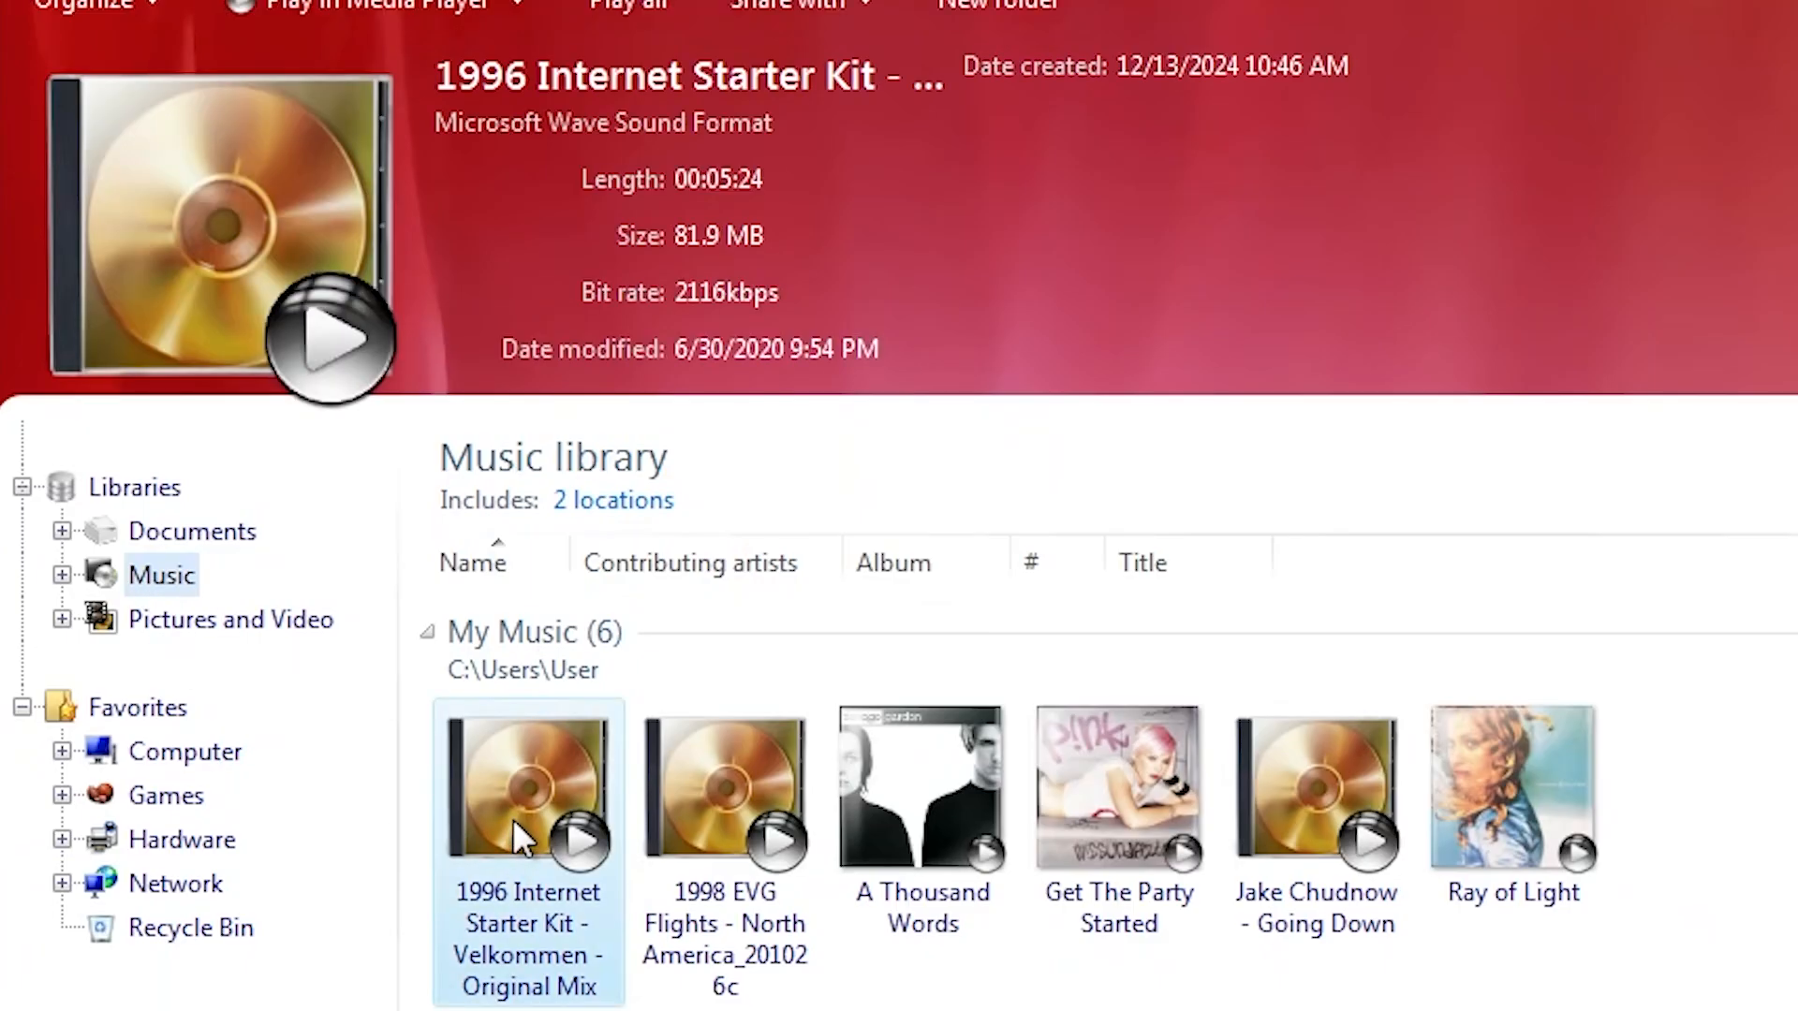
left_click(922, 798)
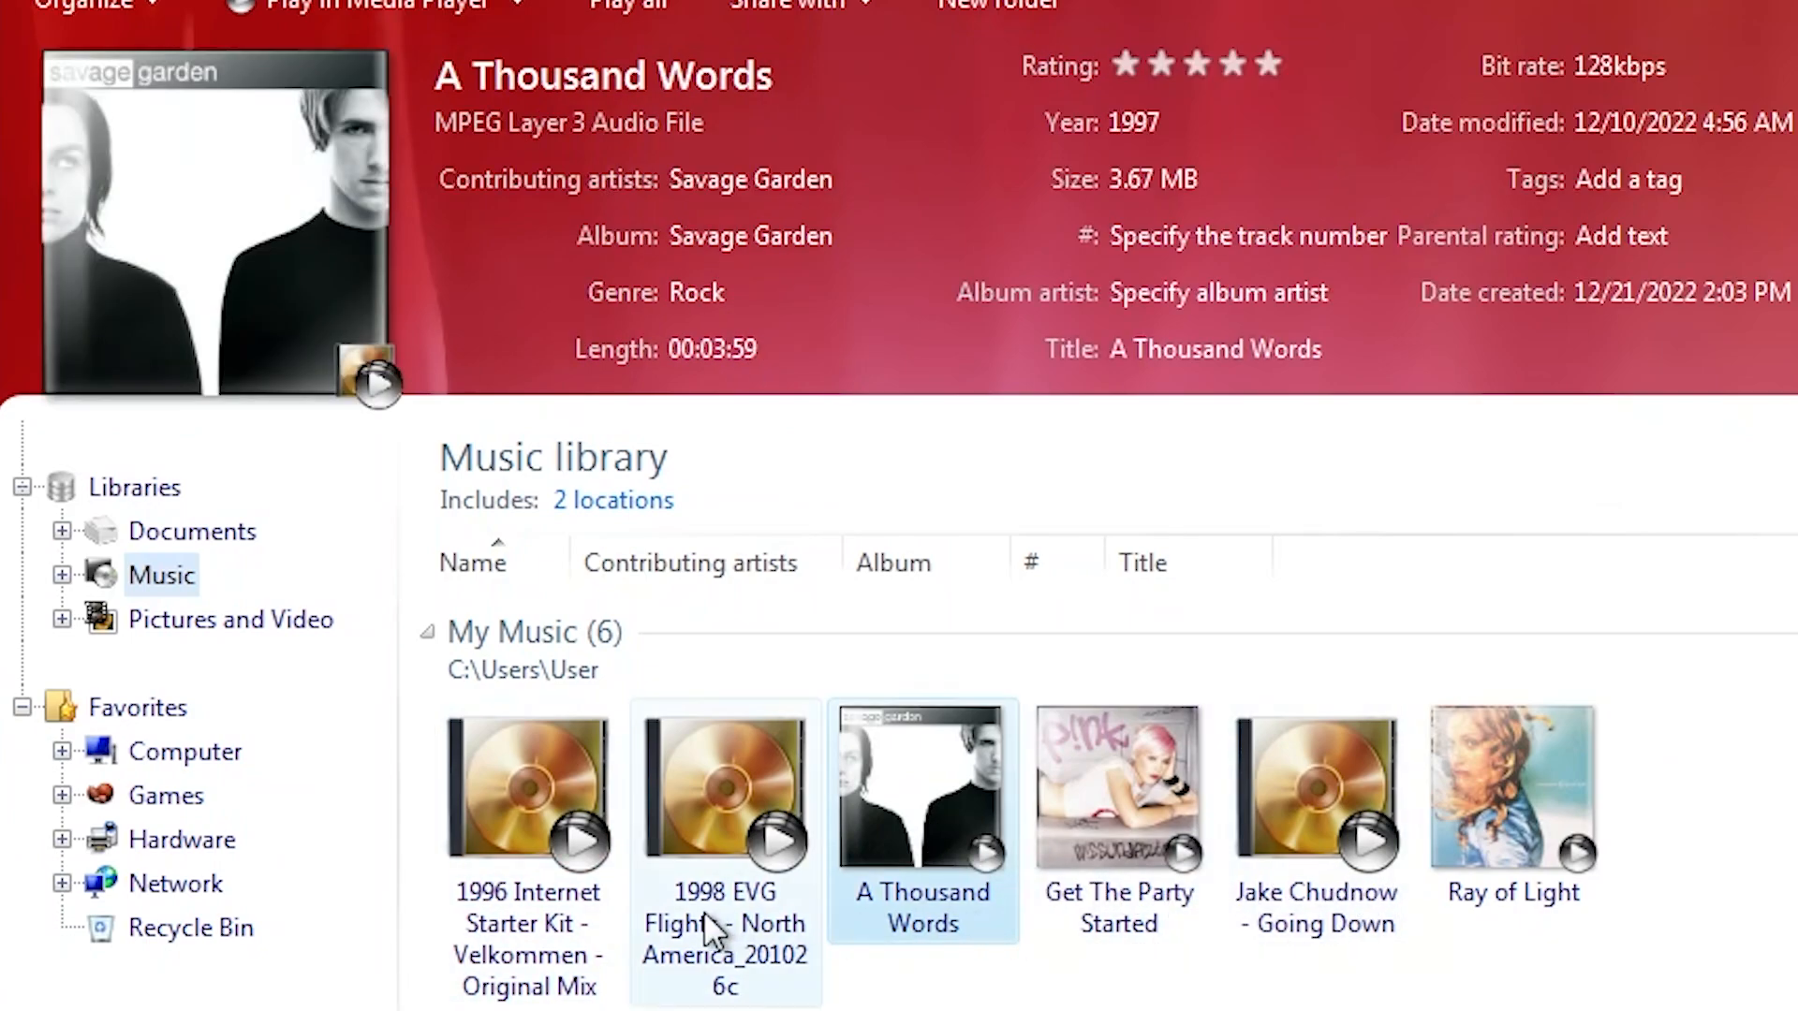
left_click(528, 791)
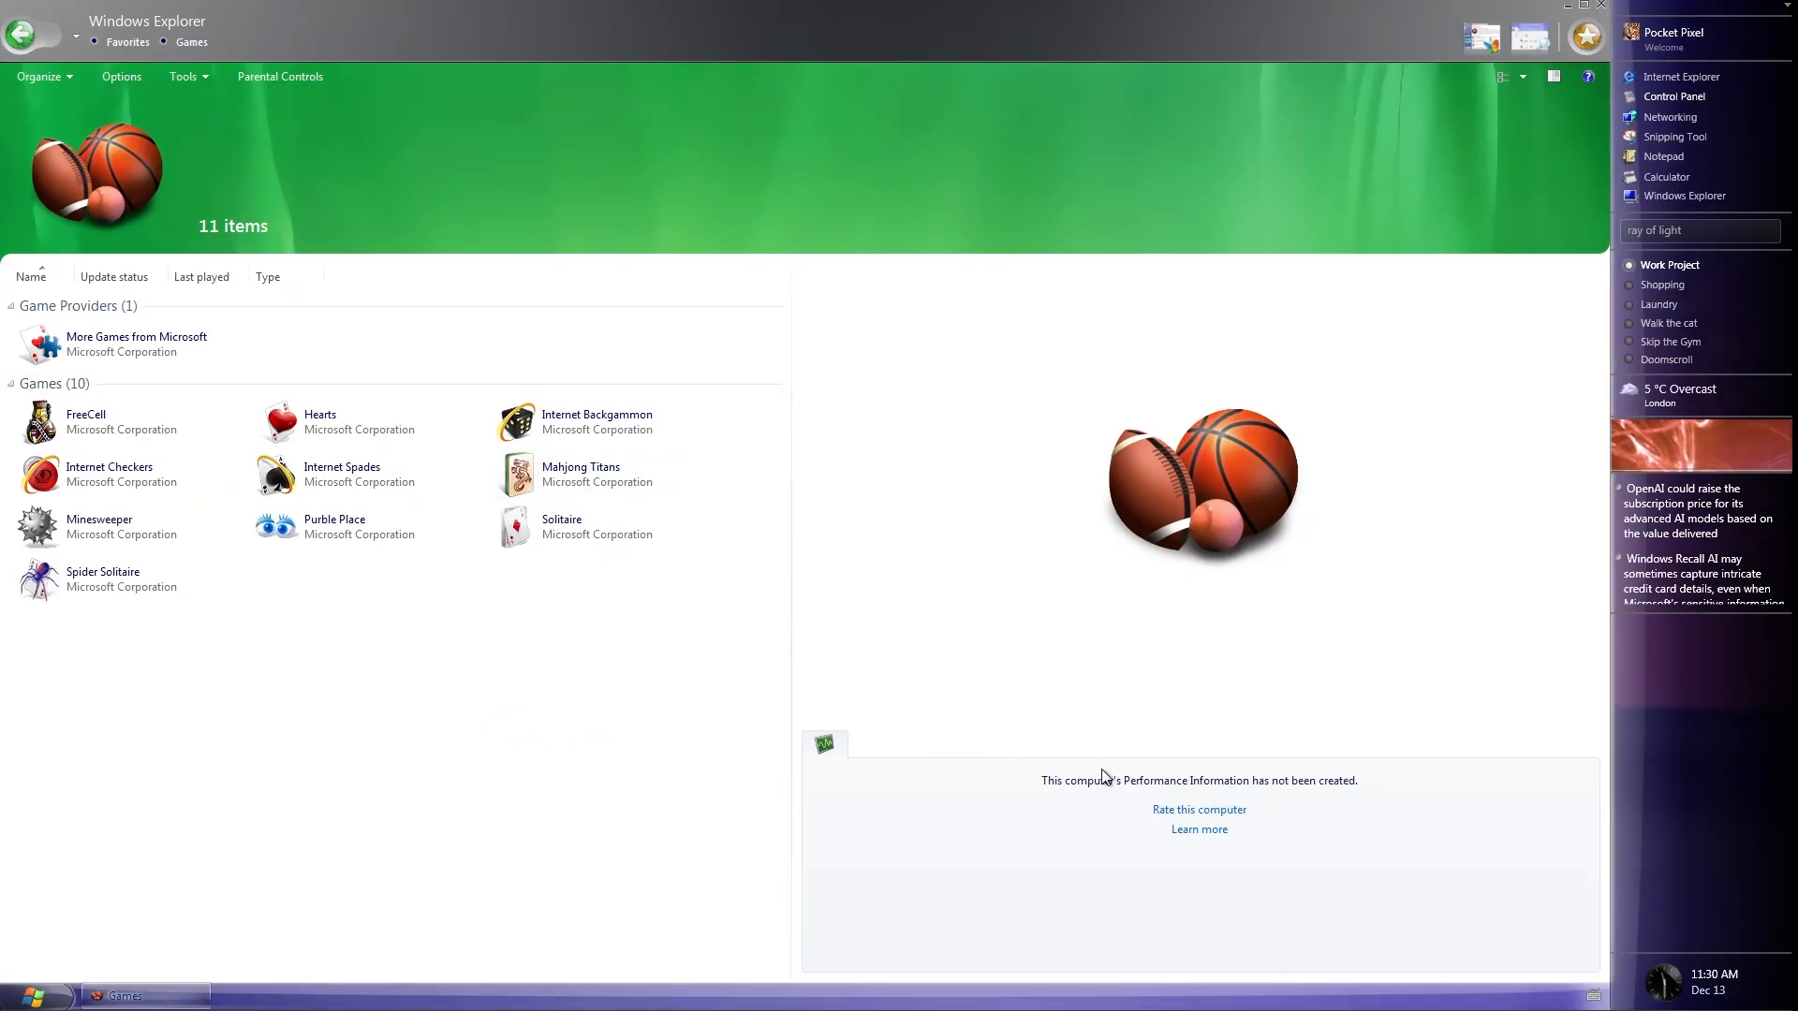
left_click(99, 526)
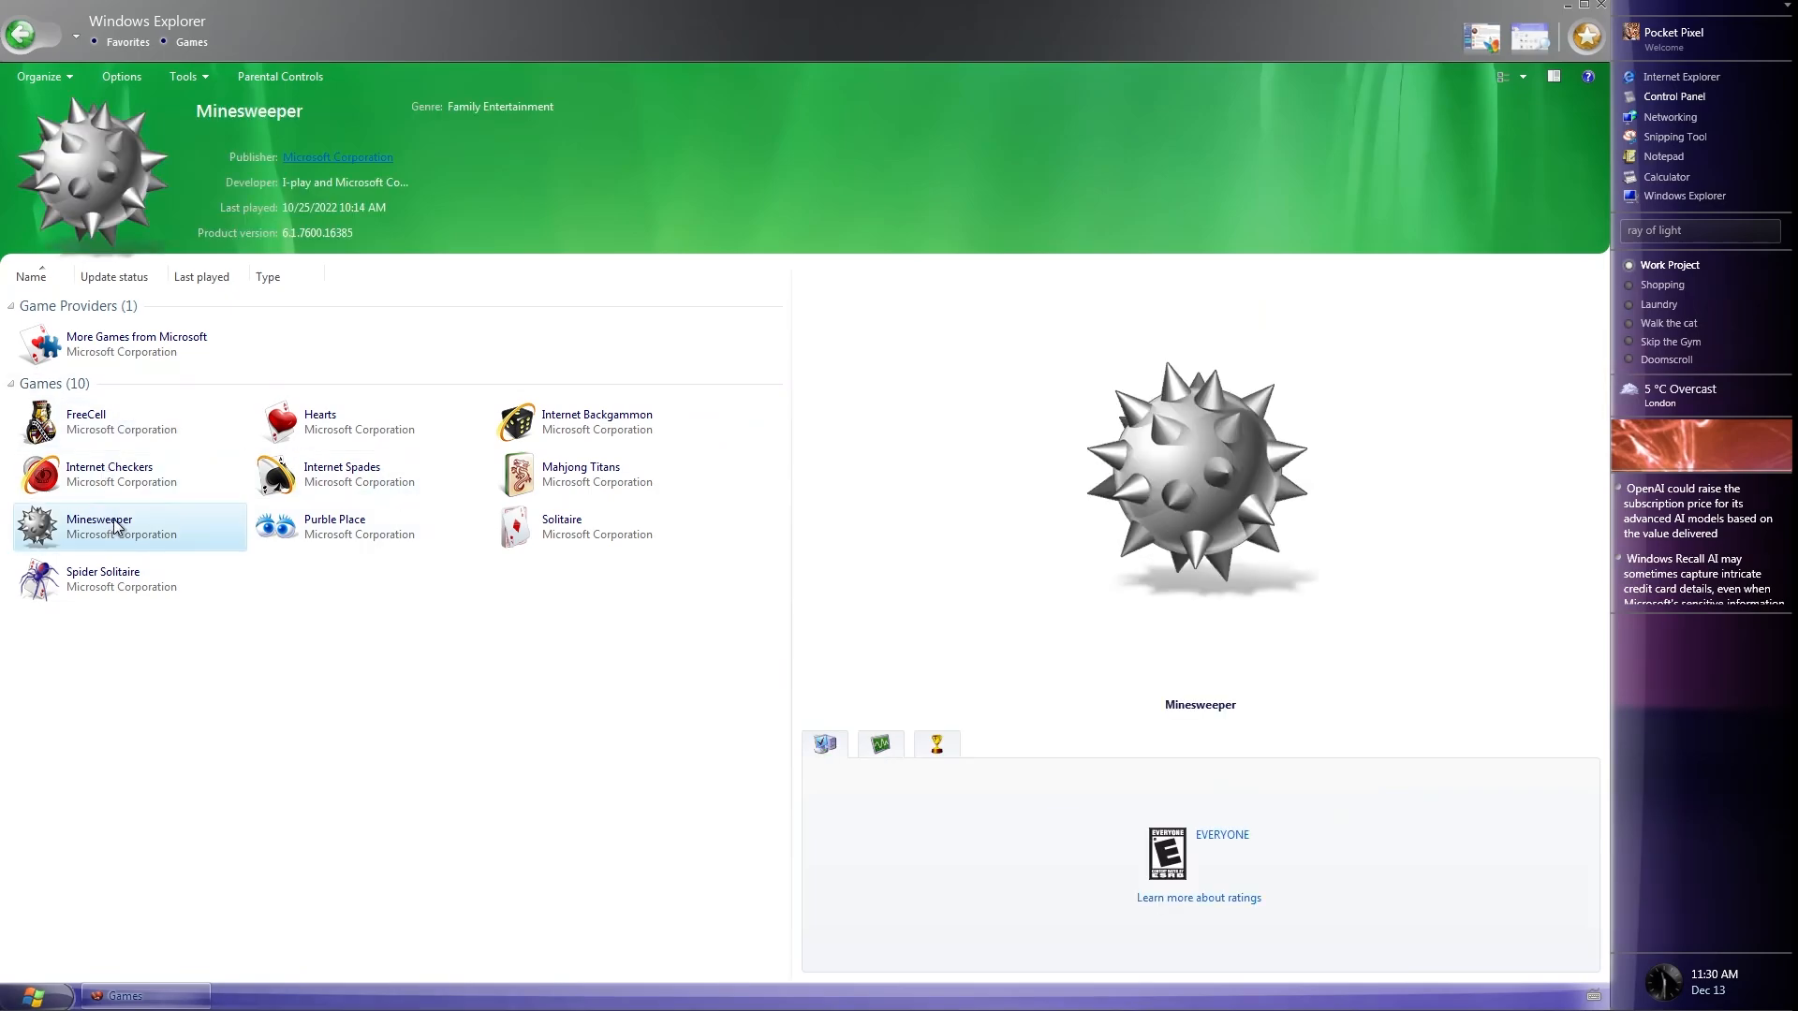
mouse_move(363, 517)
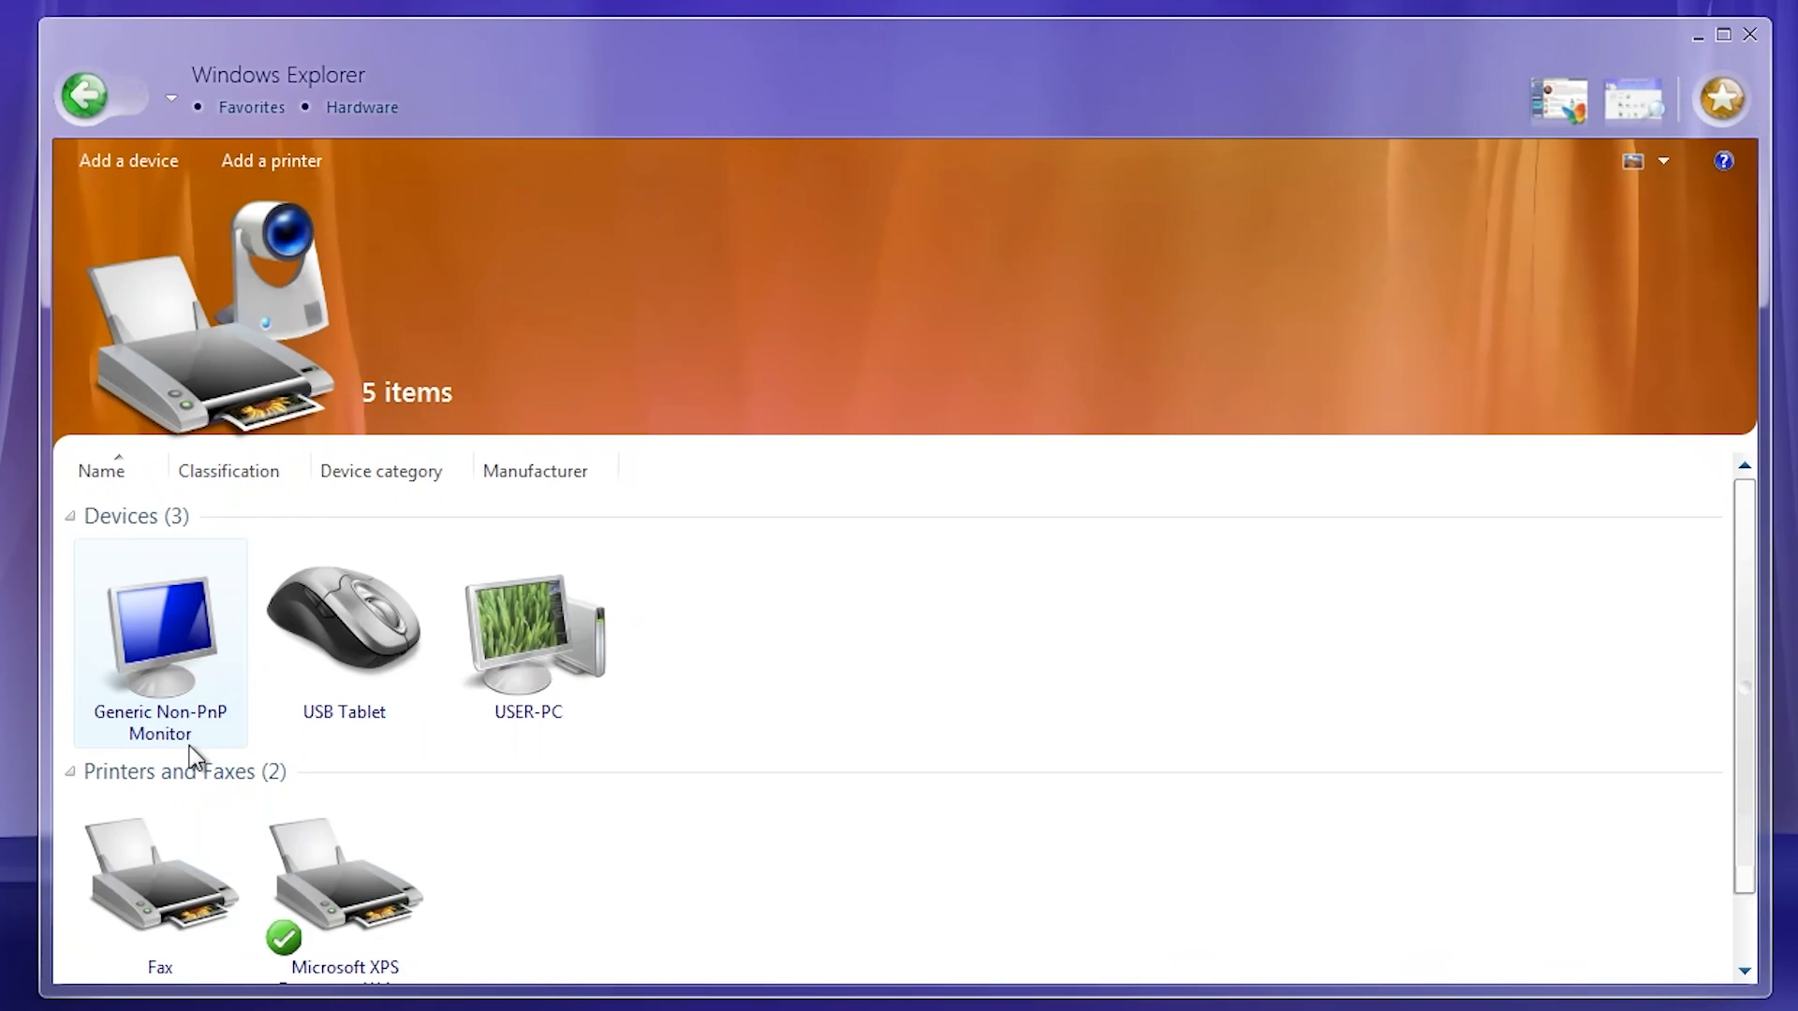
left_click(778, 844)
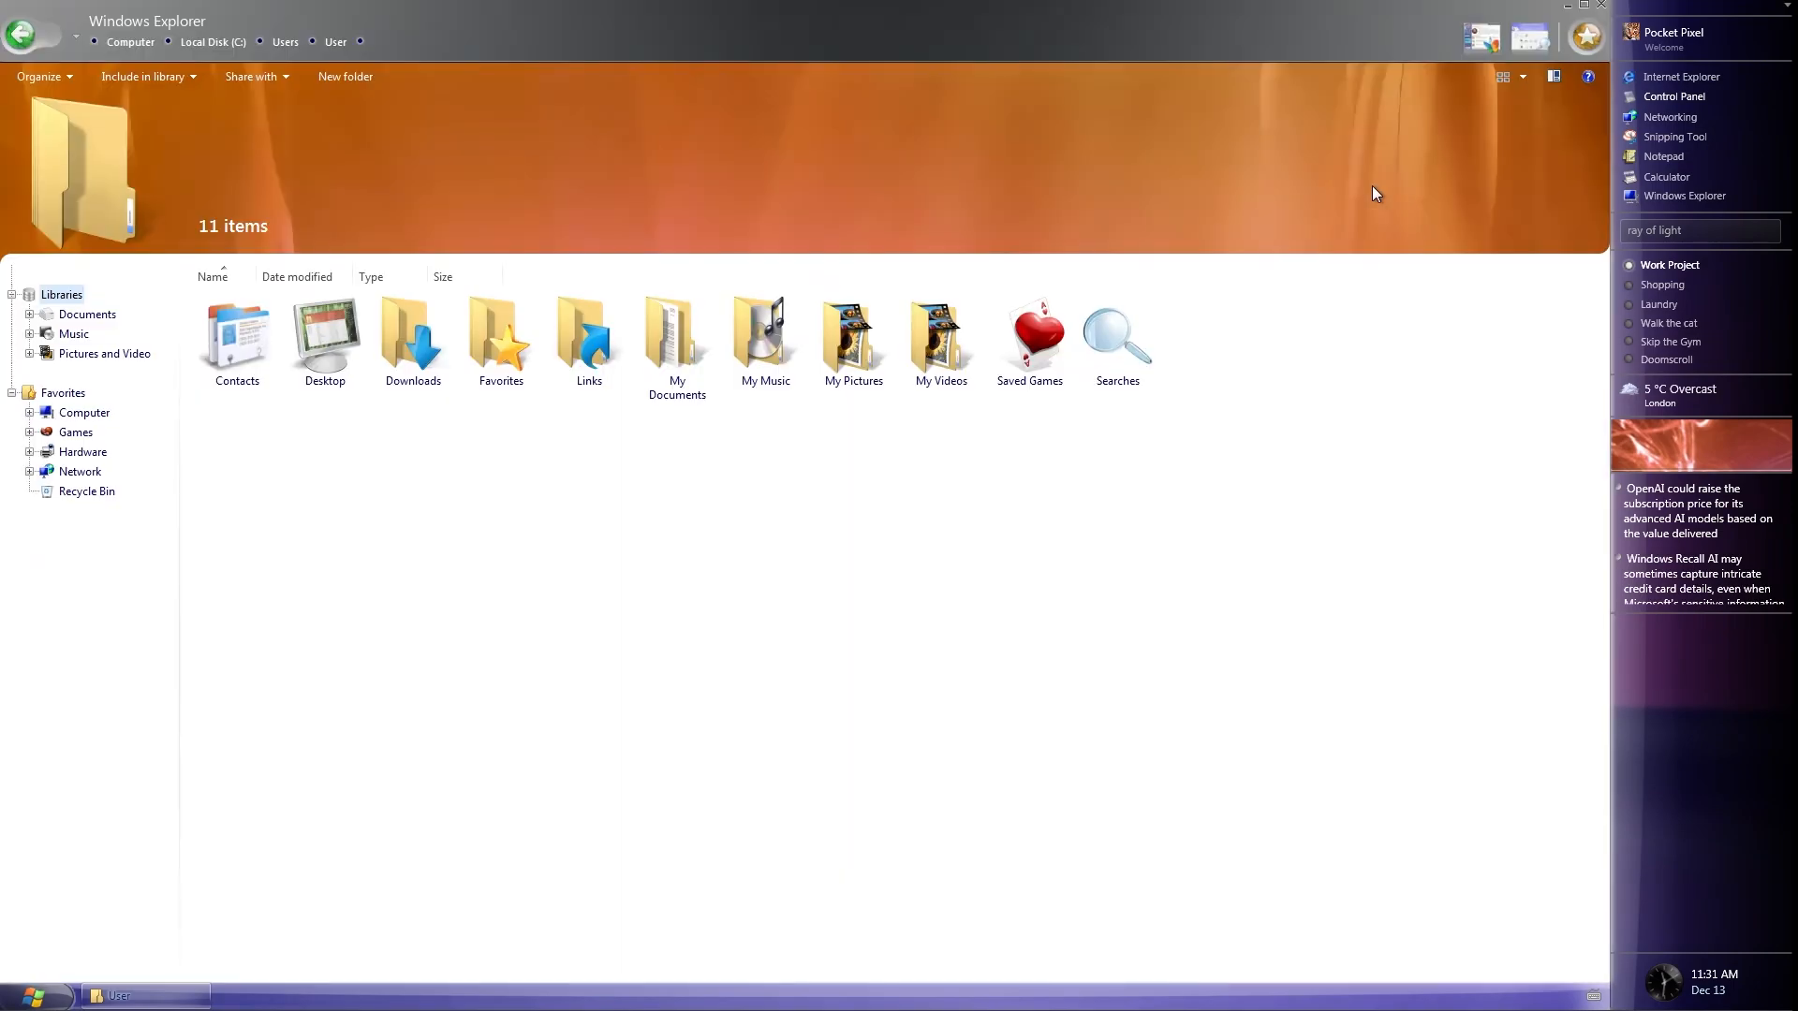
mouse_move(1303, 15)
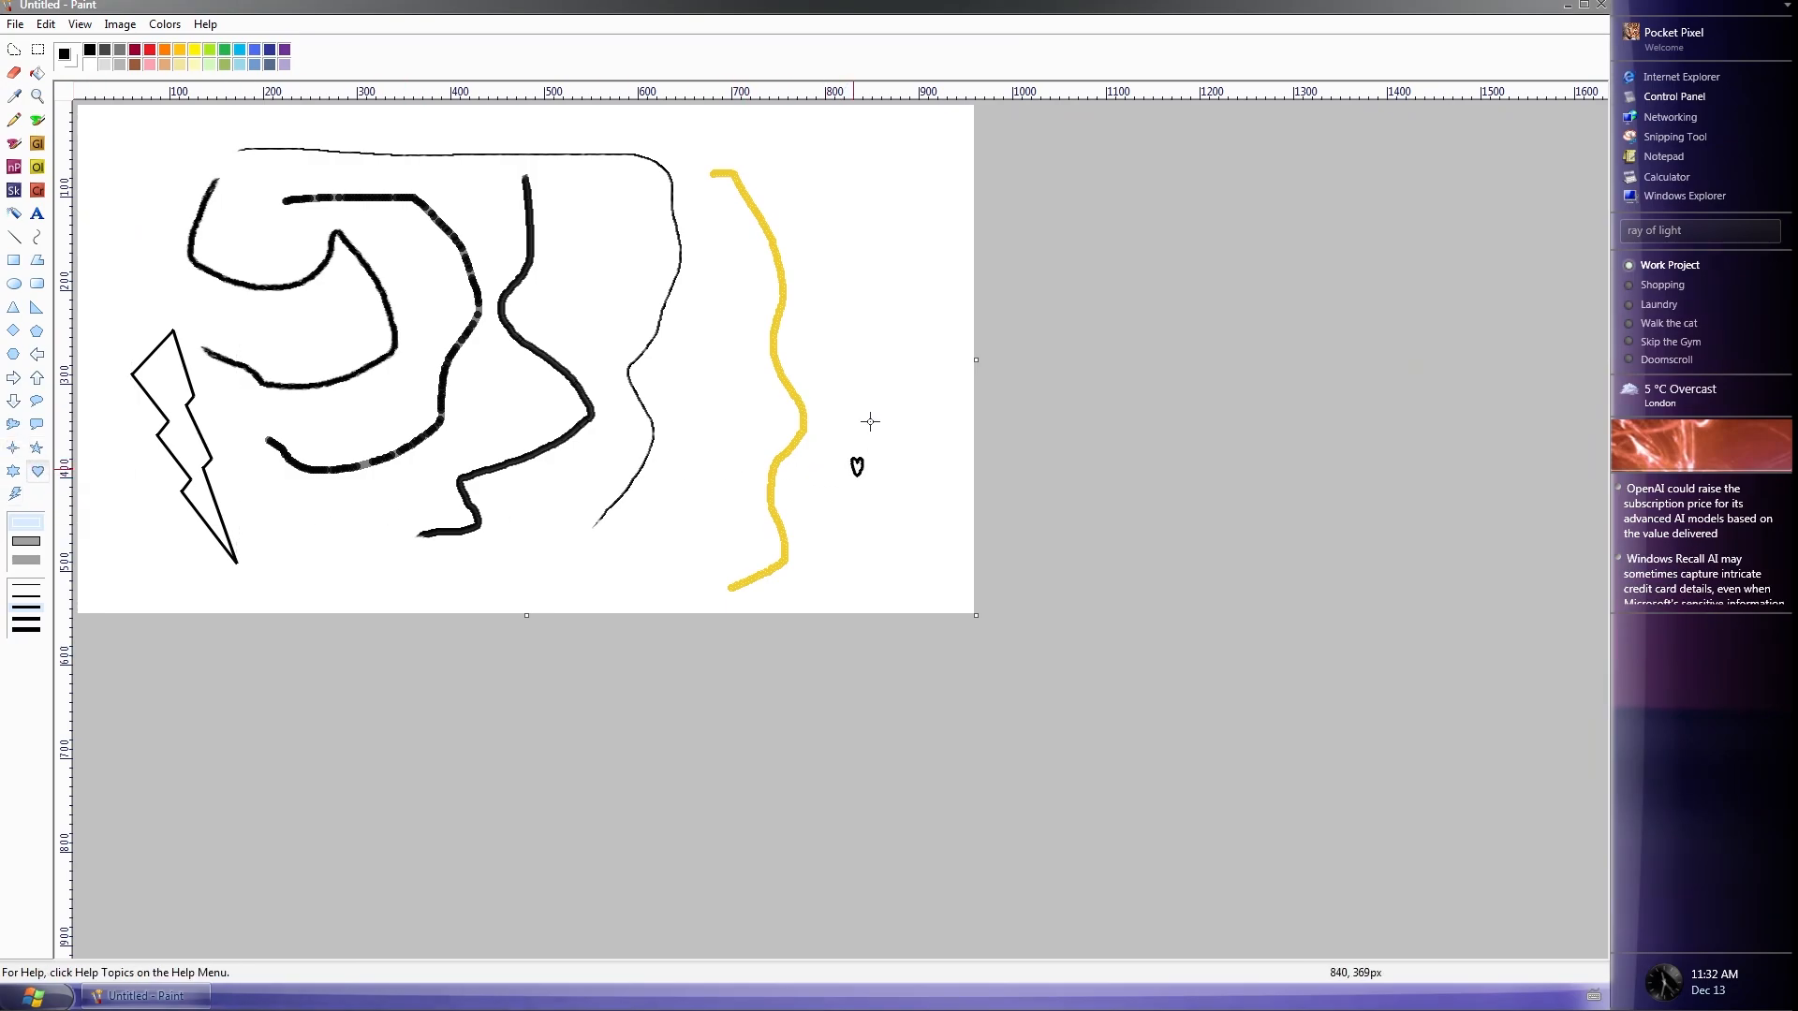
Step: Doodle in Paint, view the Calculator's help entries, and advance Media Center to the Internet TV guide
left_click(206, 25)
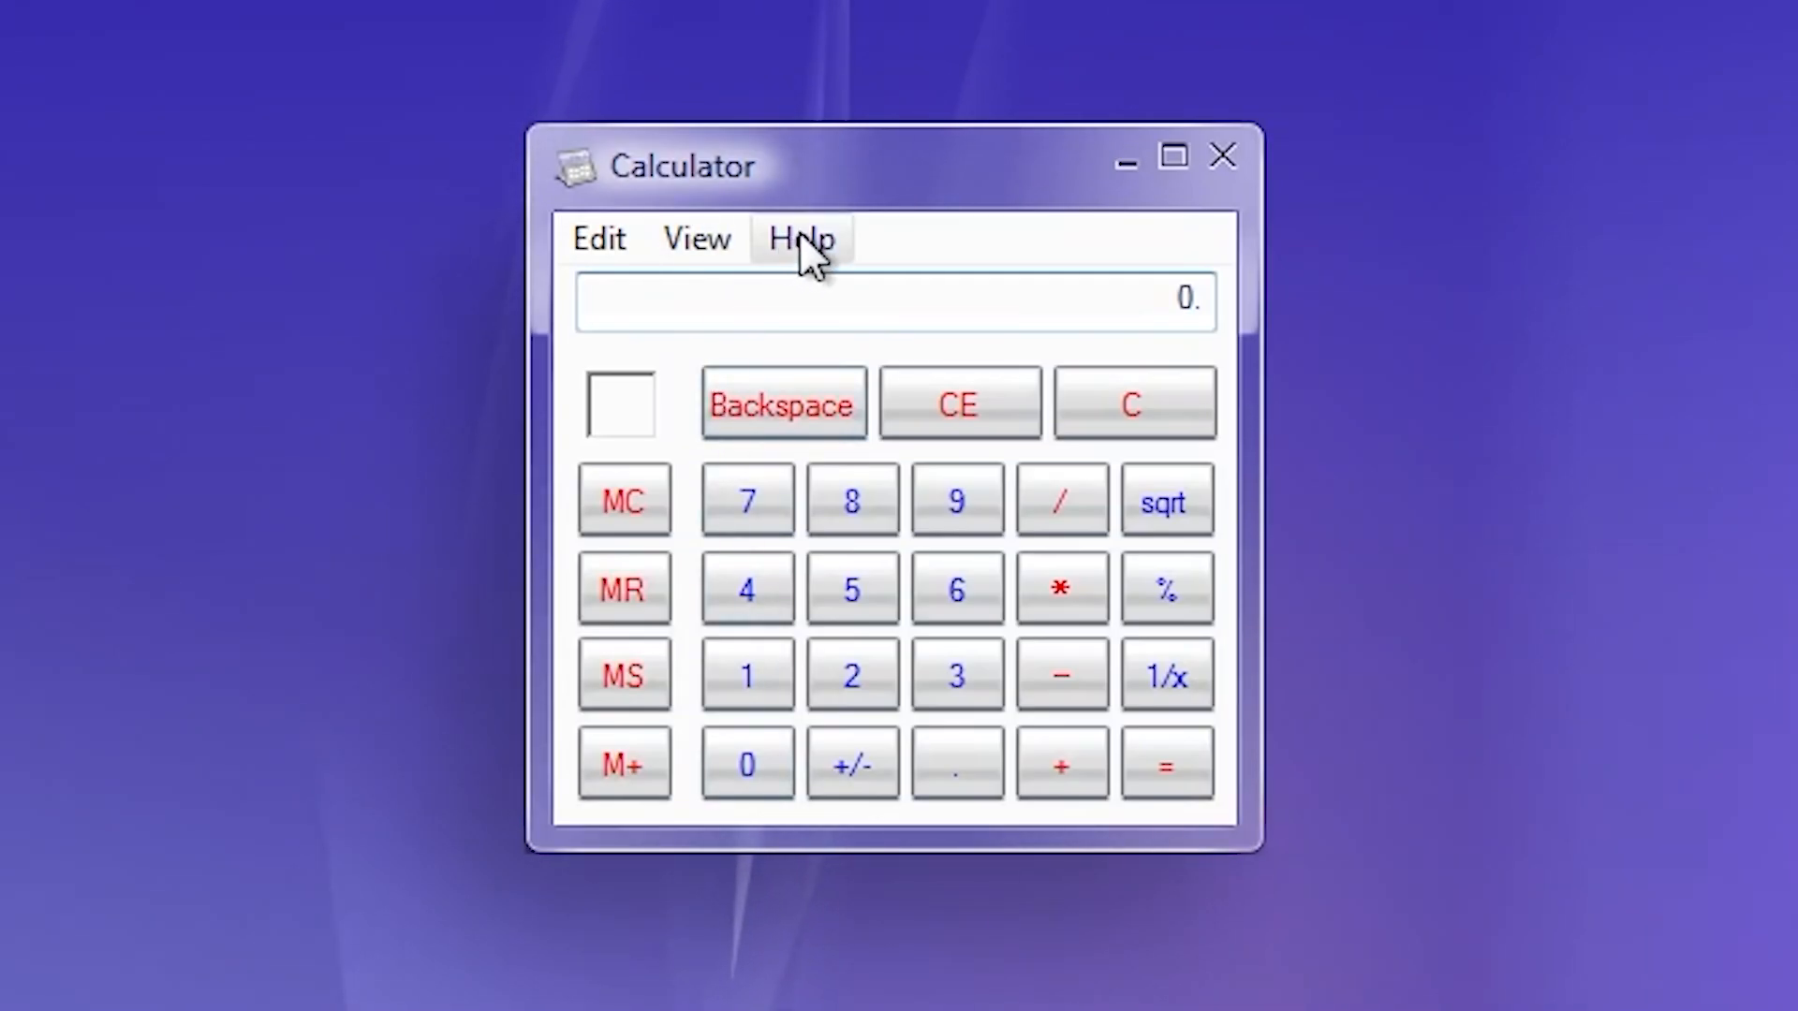
left_click(798, 240)
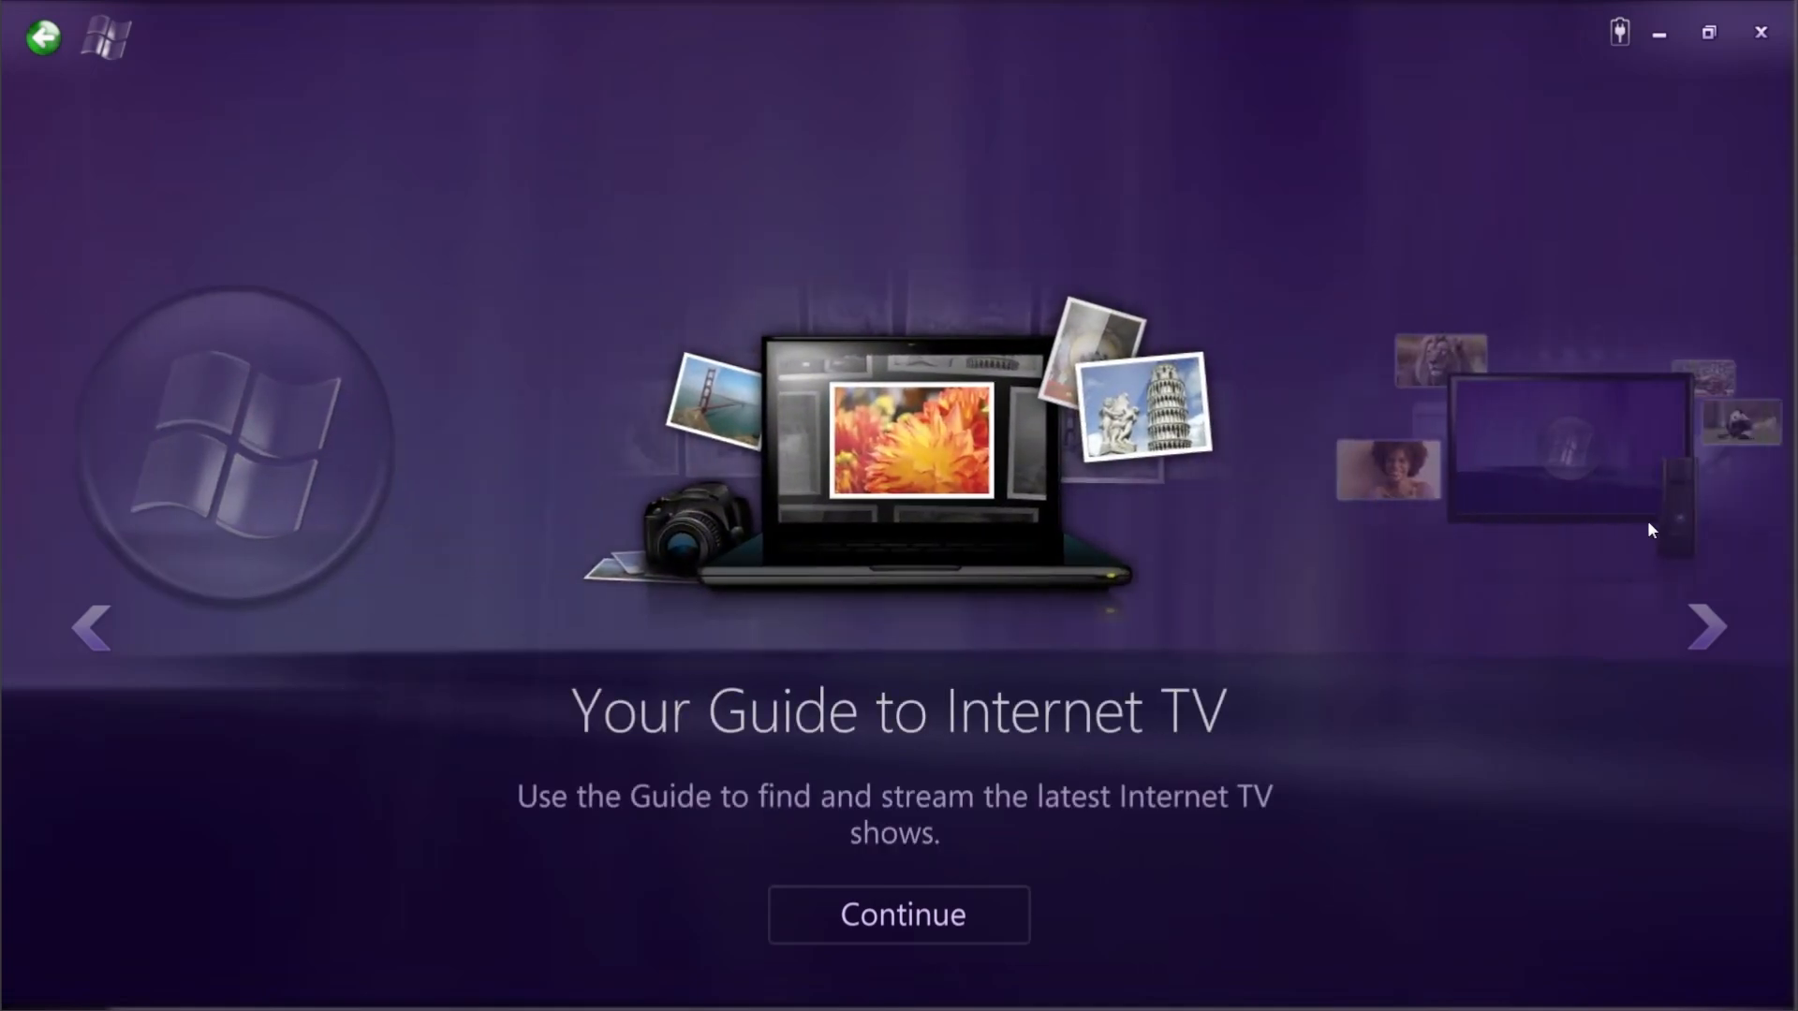
left_click(1708, 628)
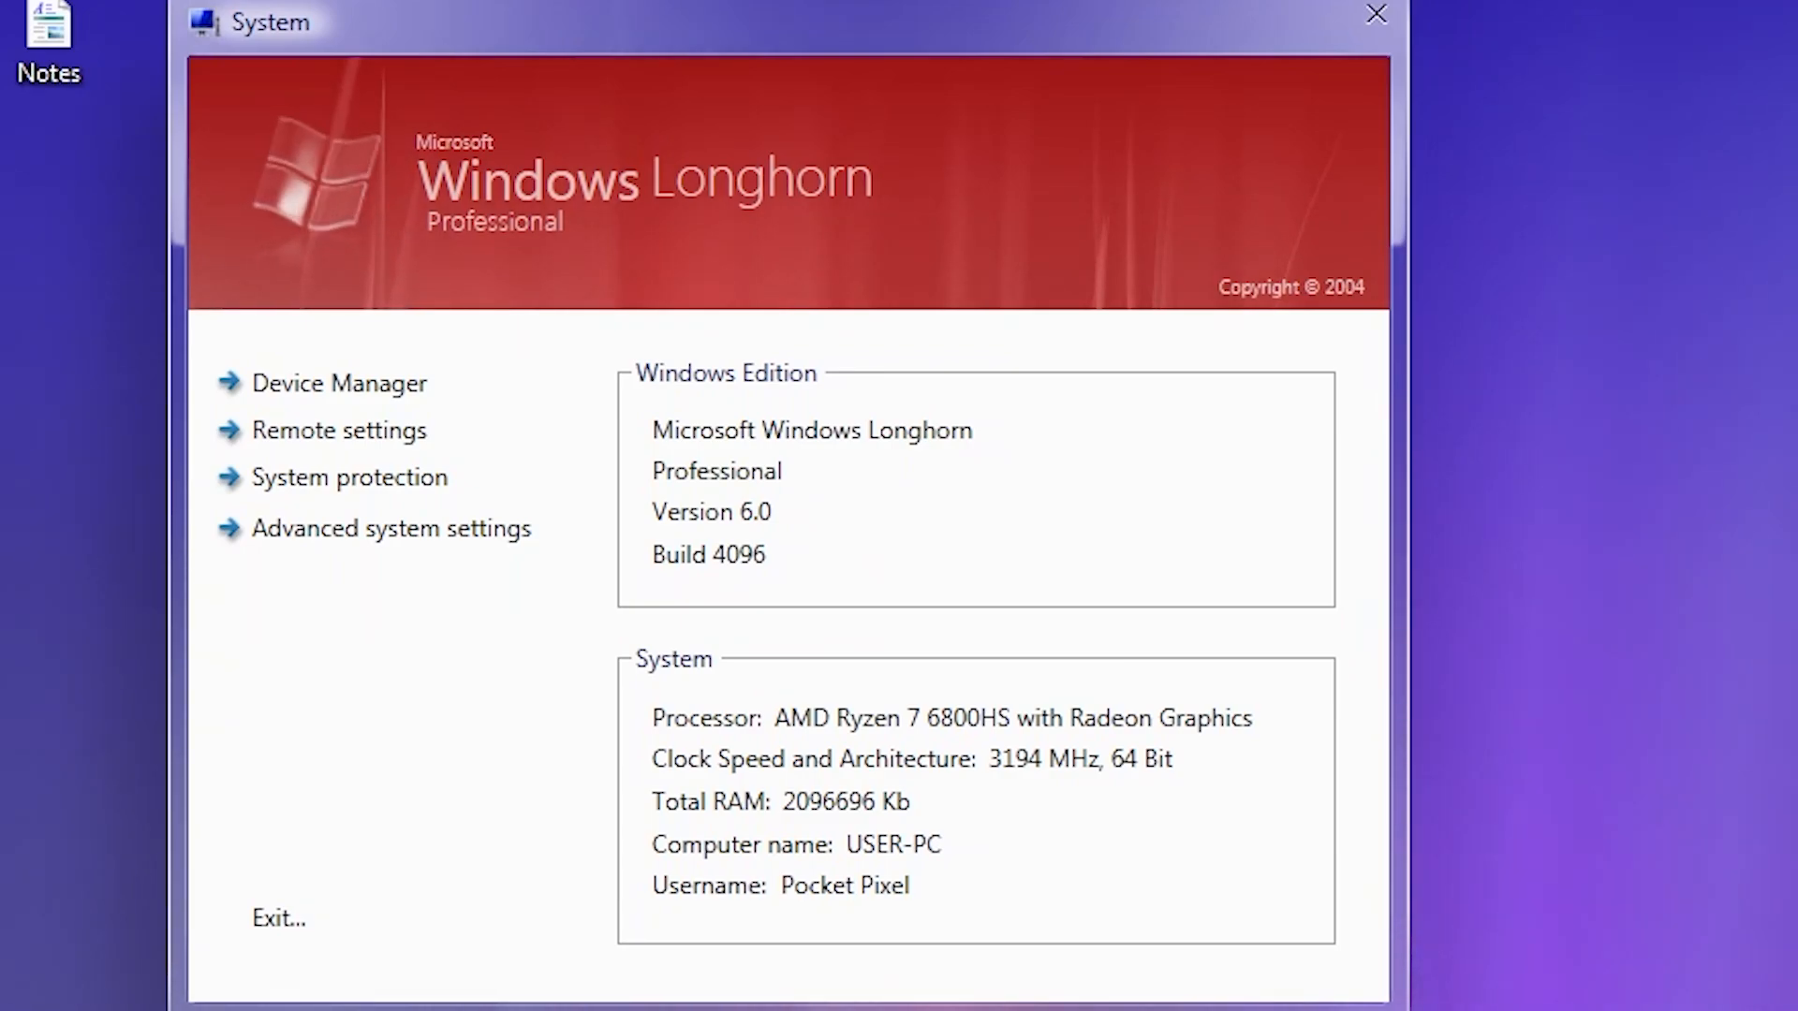
mouse_move(600, 832)
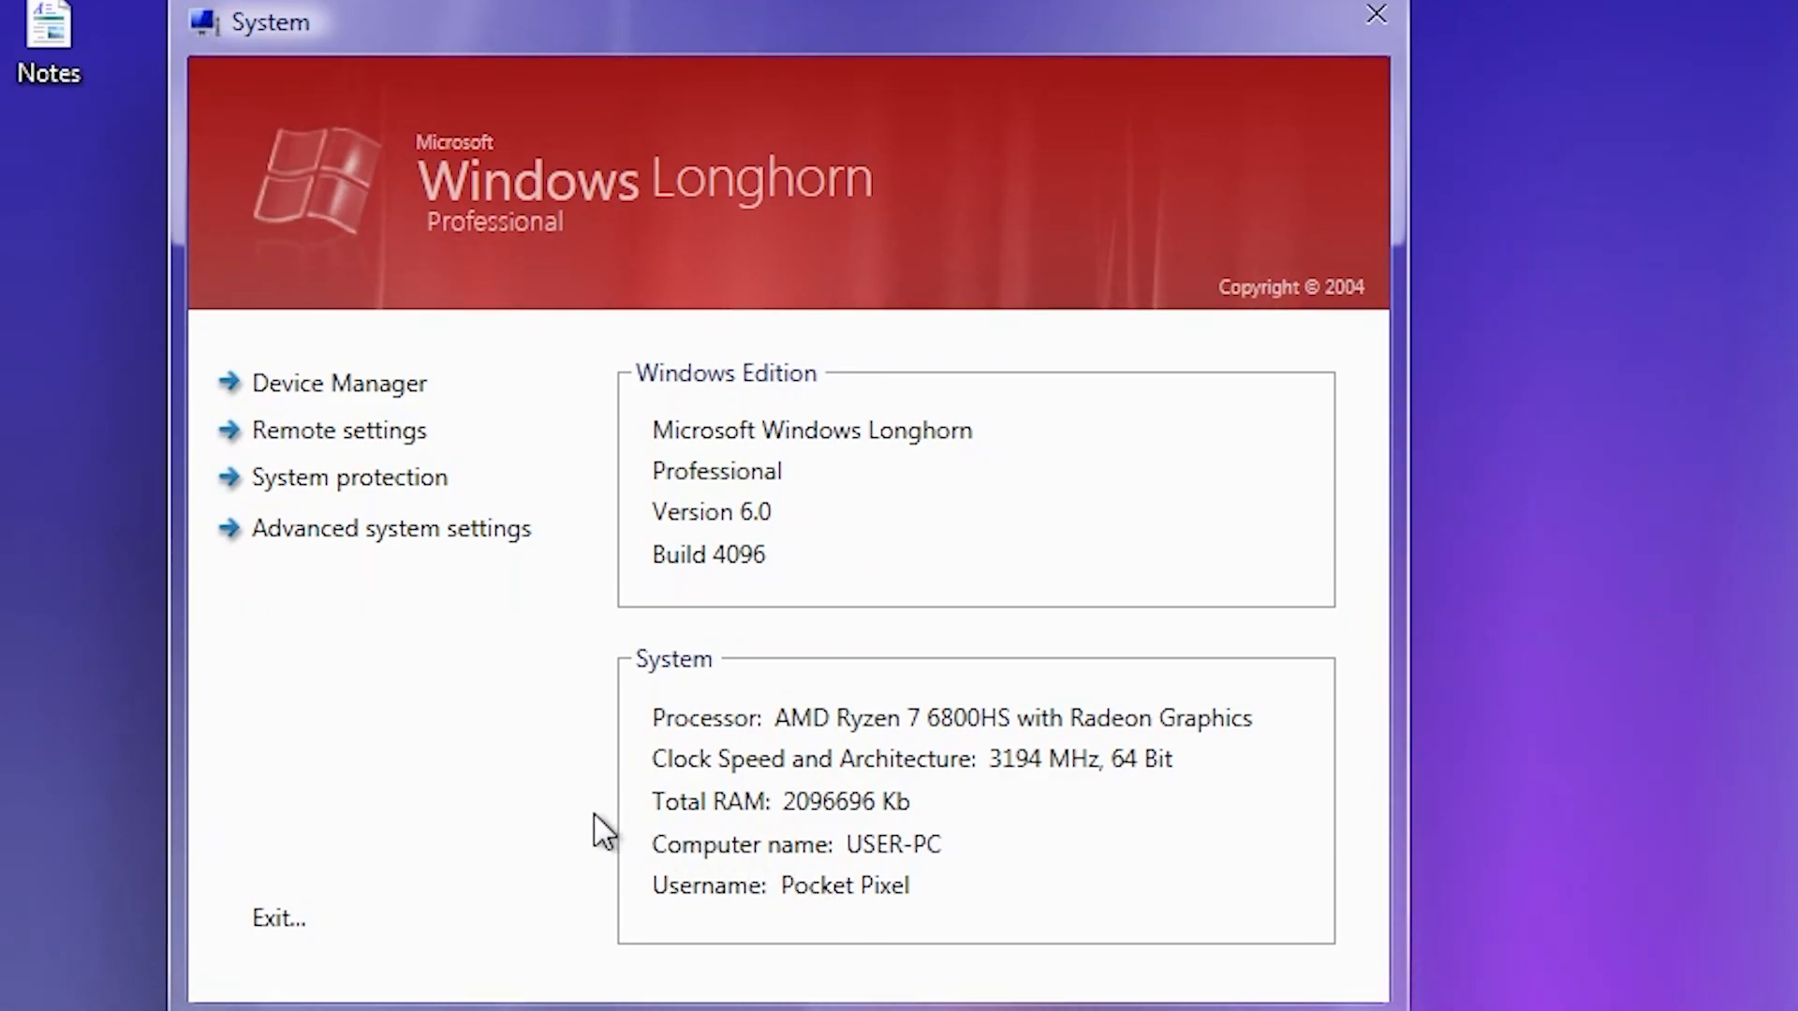
mouse_move(354, 408)
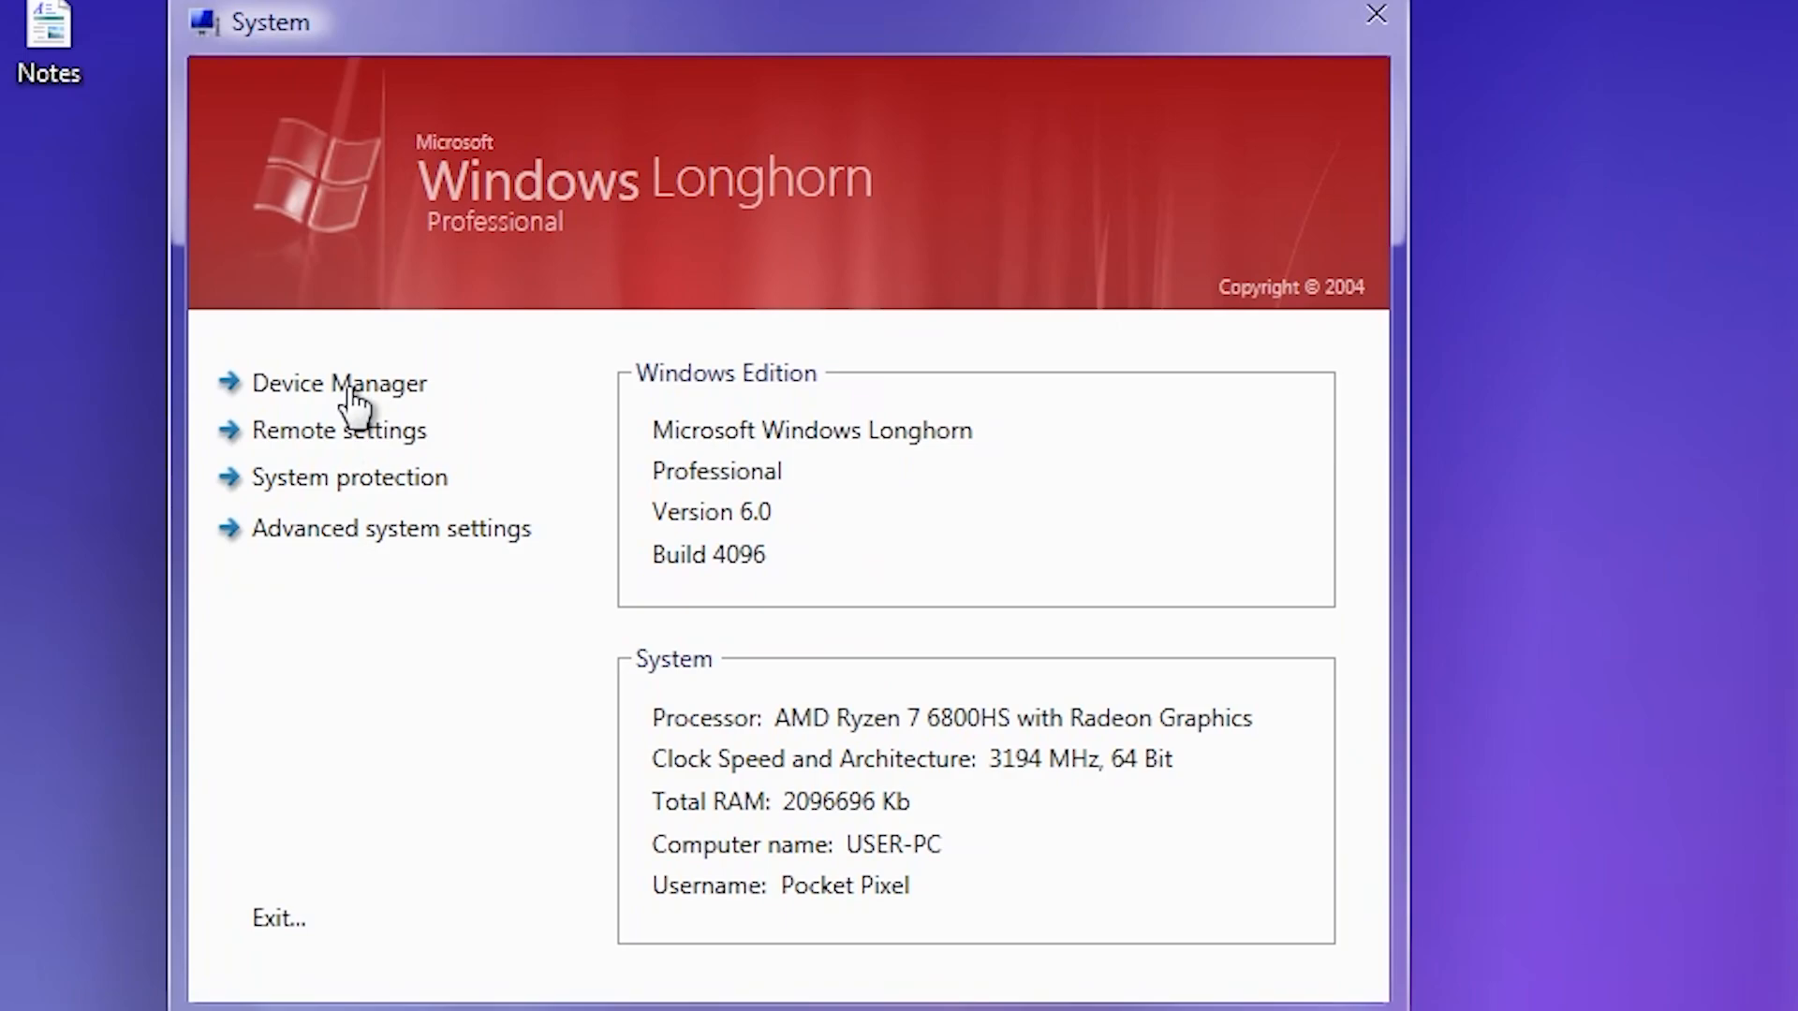
Step: Show Device Manager's hardware list beside the System window, then close it
left_click(339, 384)
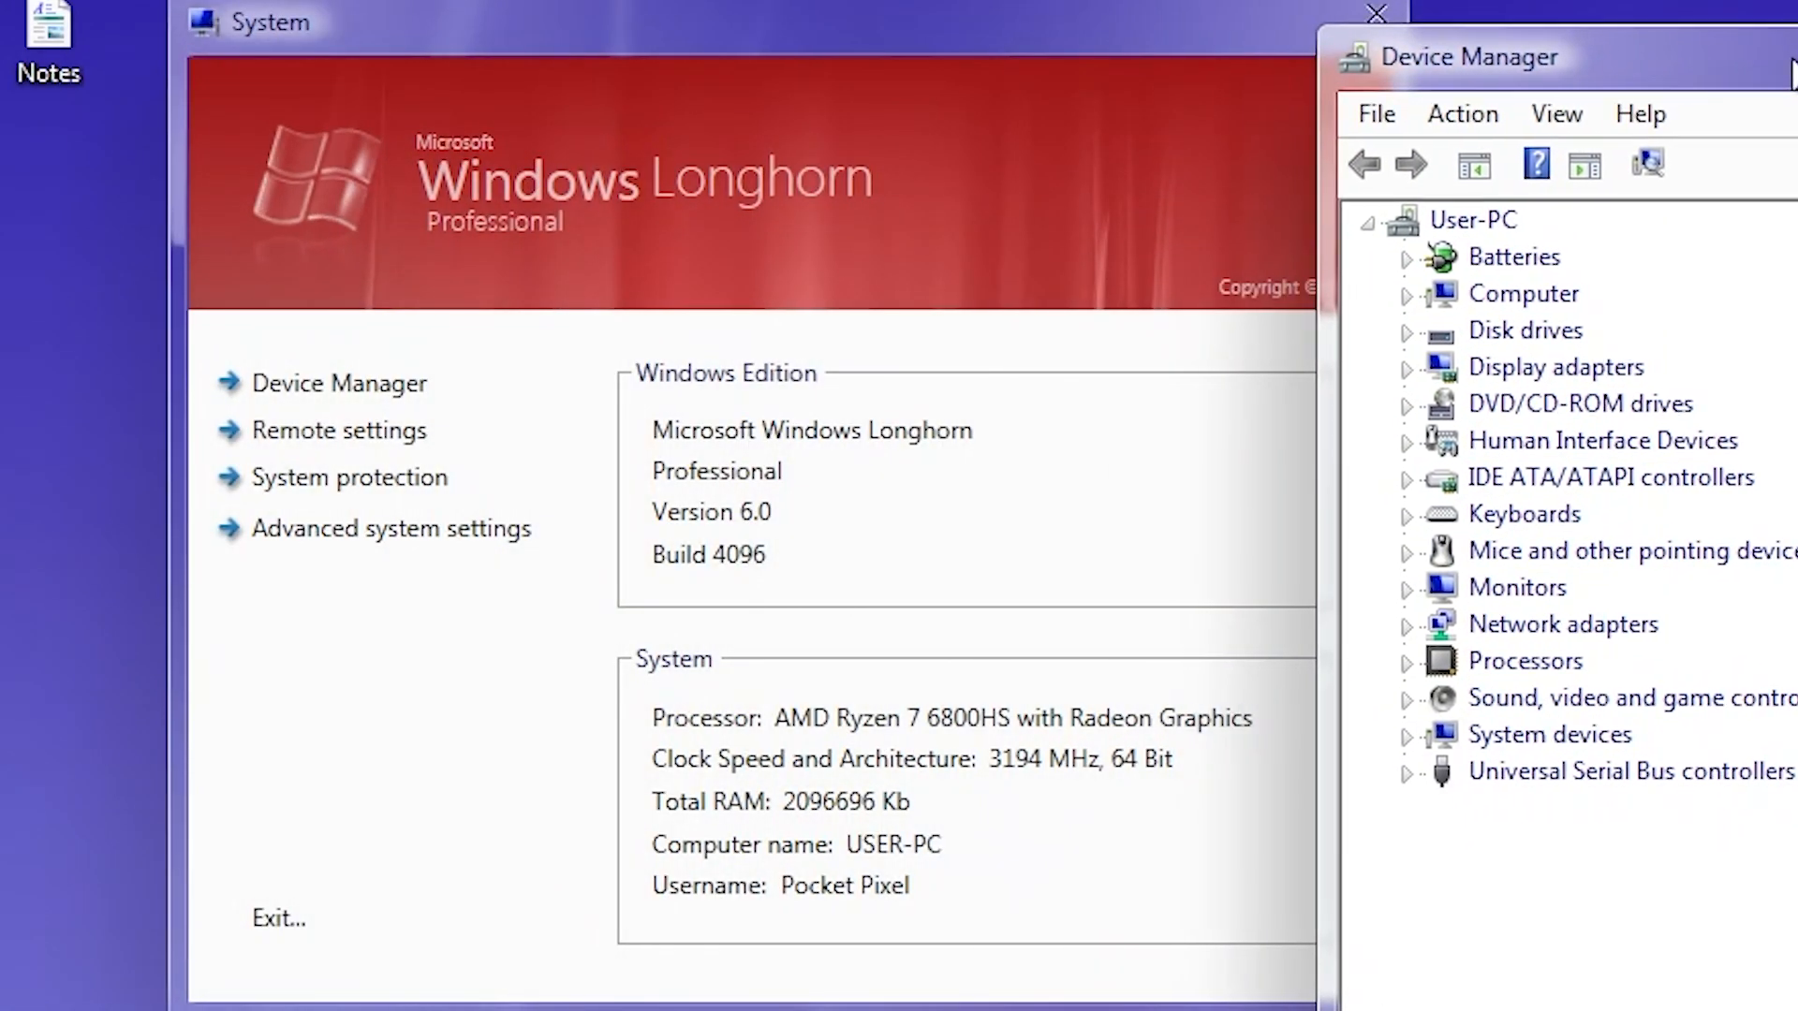
left_click(1374, 15)
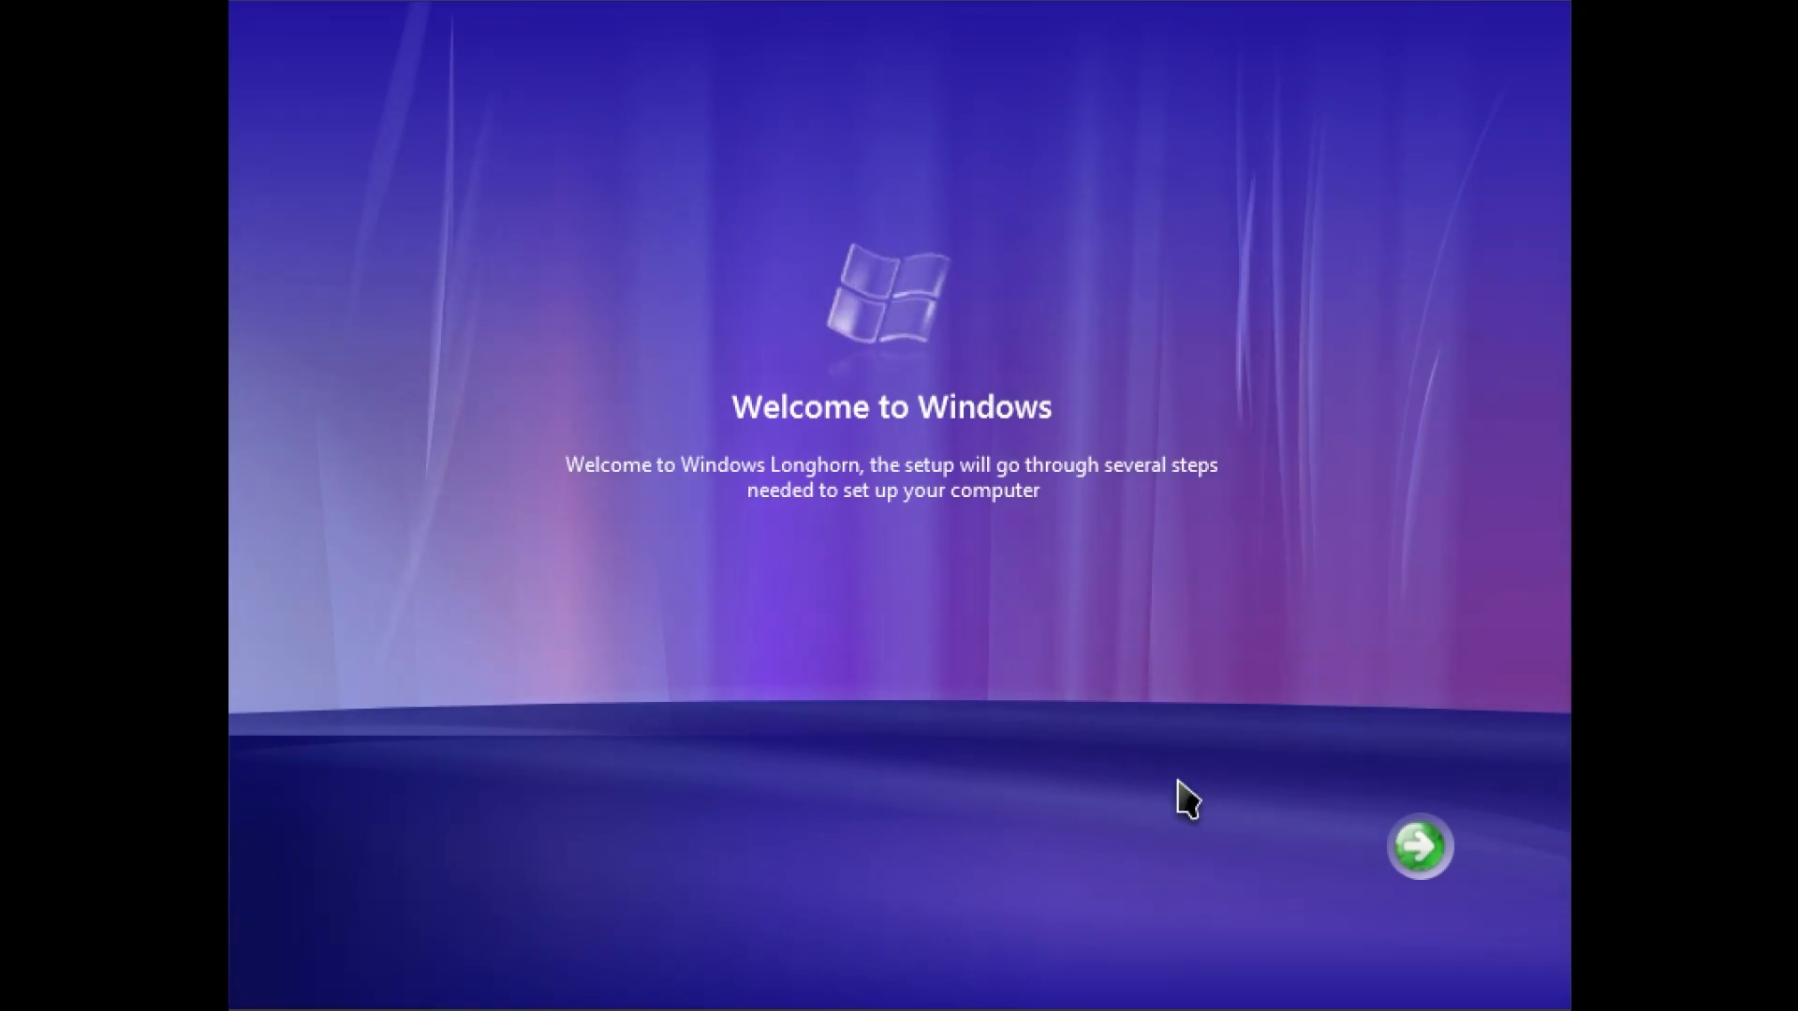
Step: Create the Pocket Pixel account with the kitten picture, defer updates, and continue past the install language screen
left_click(1419, 849)
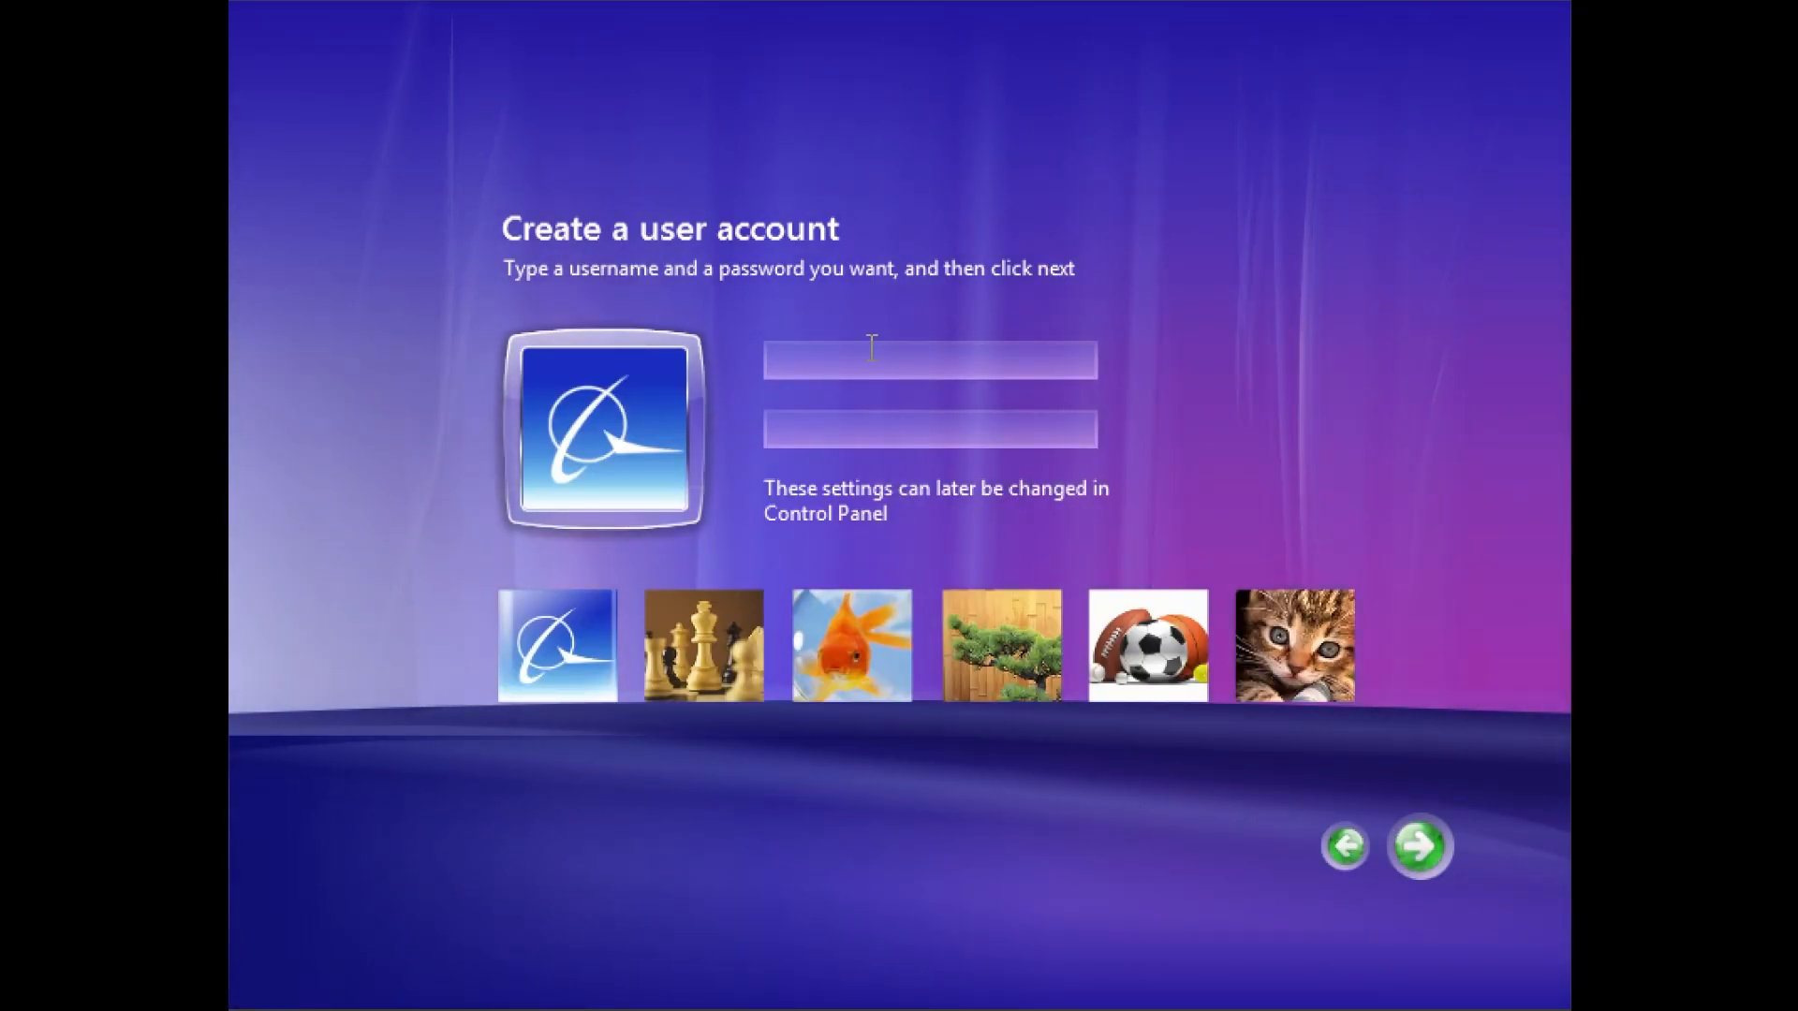
type("Pocket Pixel")
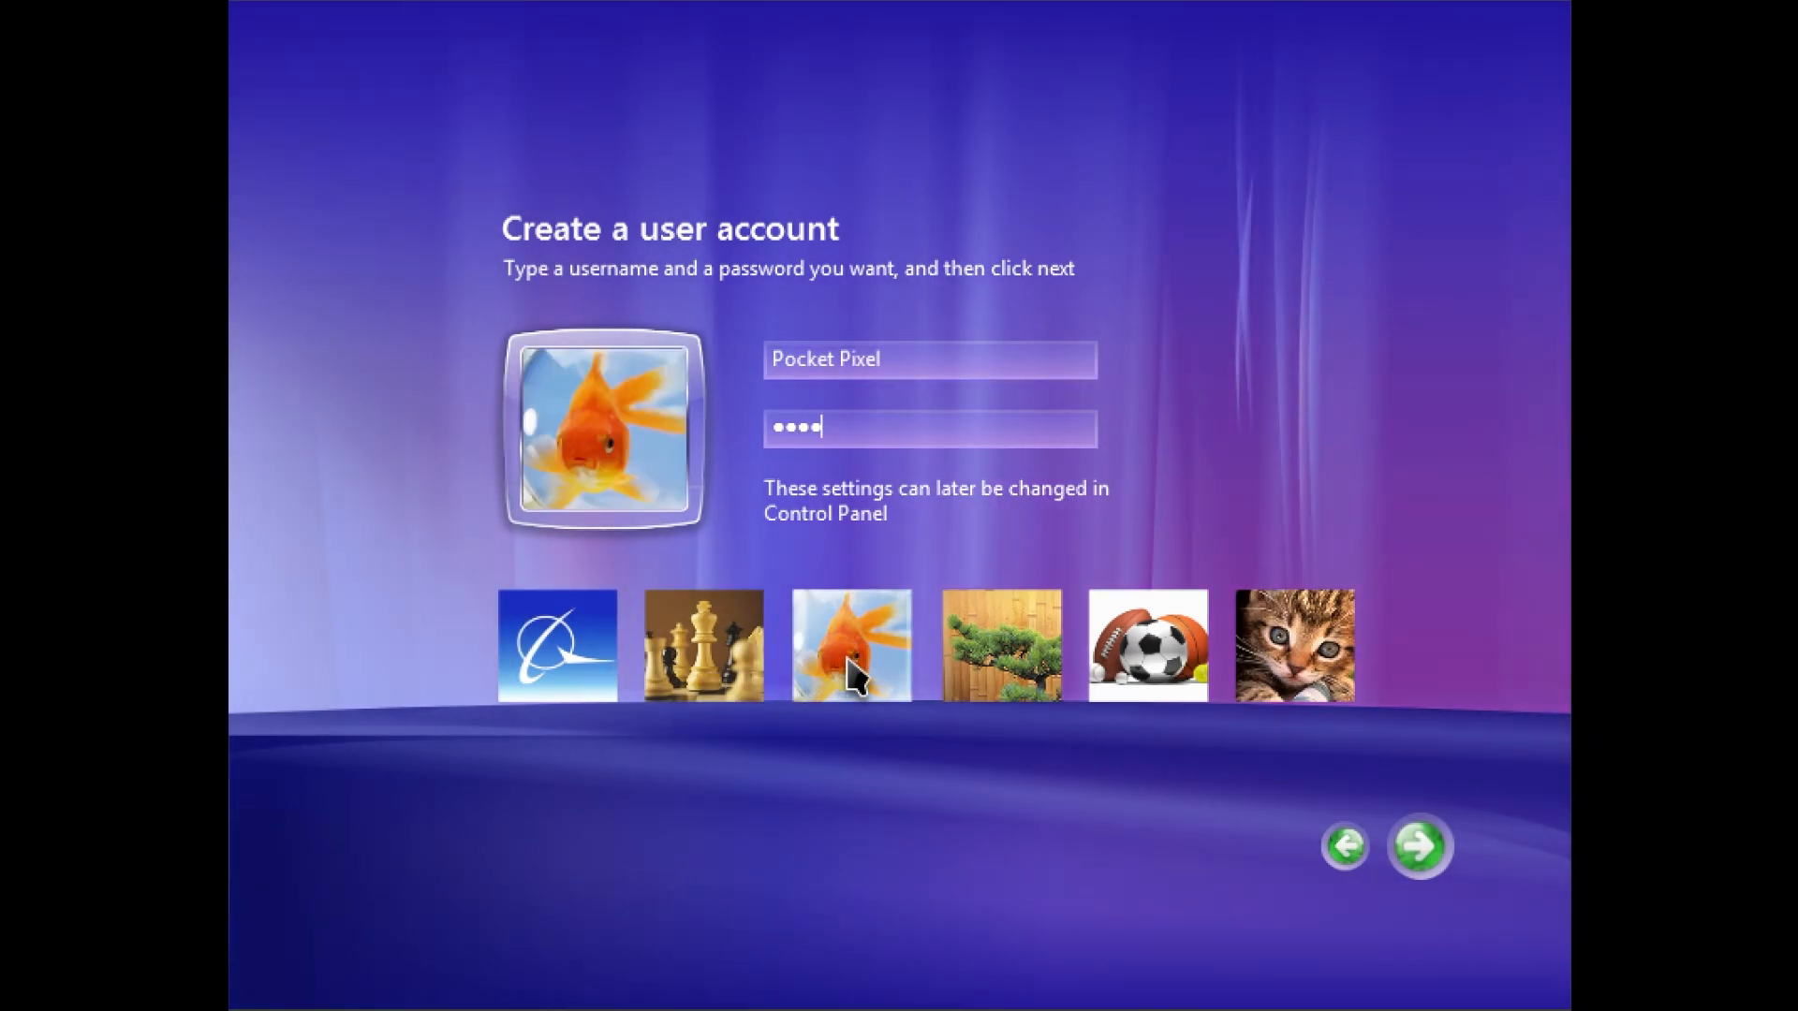
left_click(1292, 646)
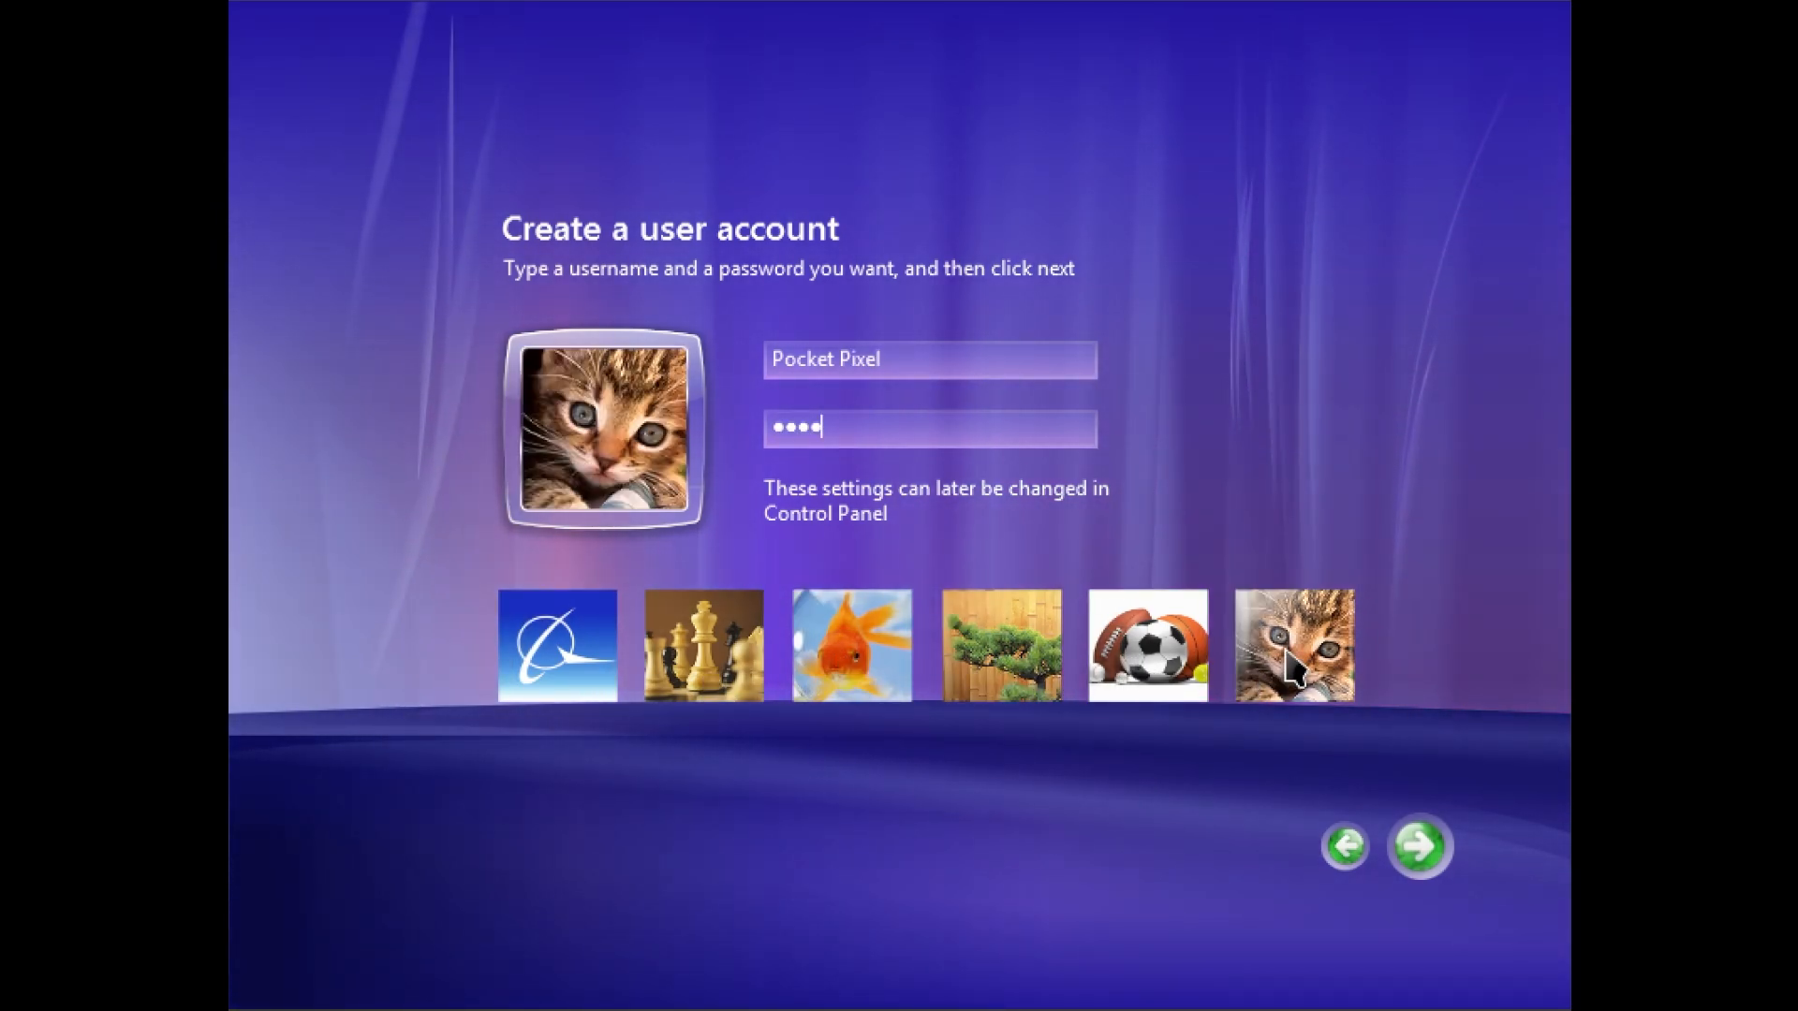
left_click(1414, 871)
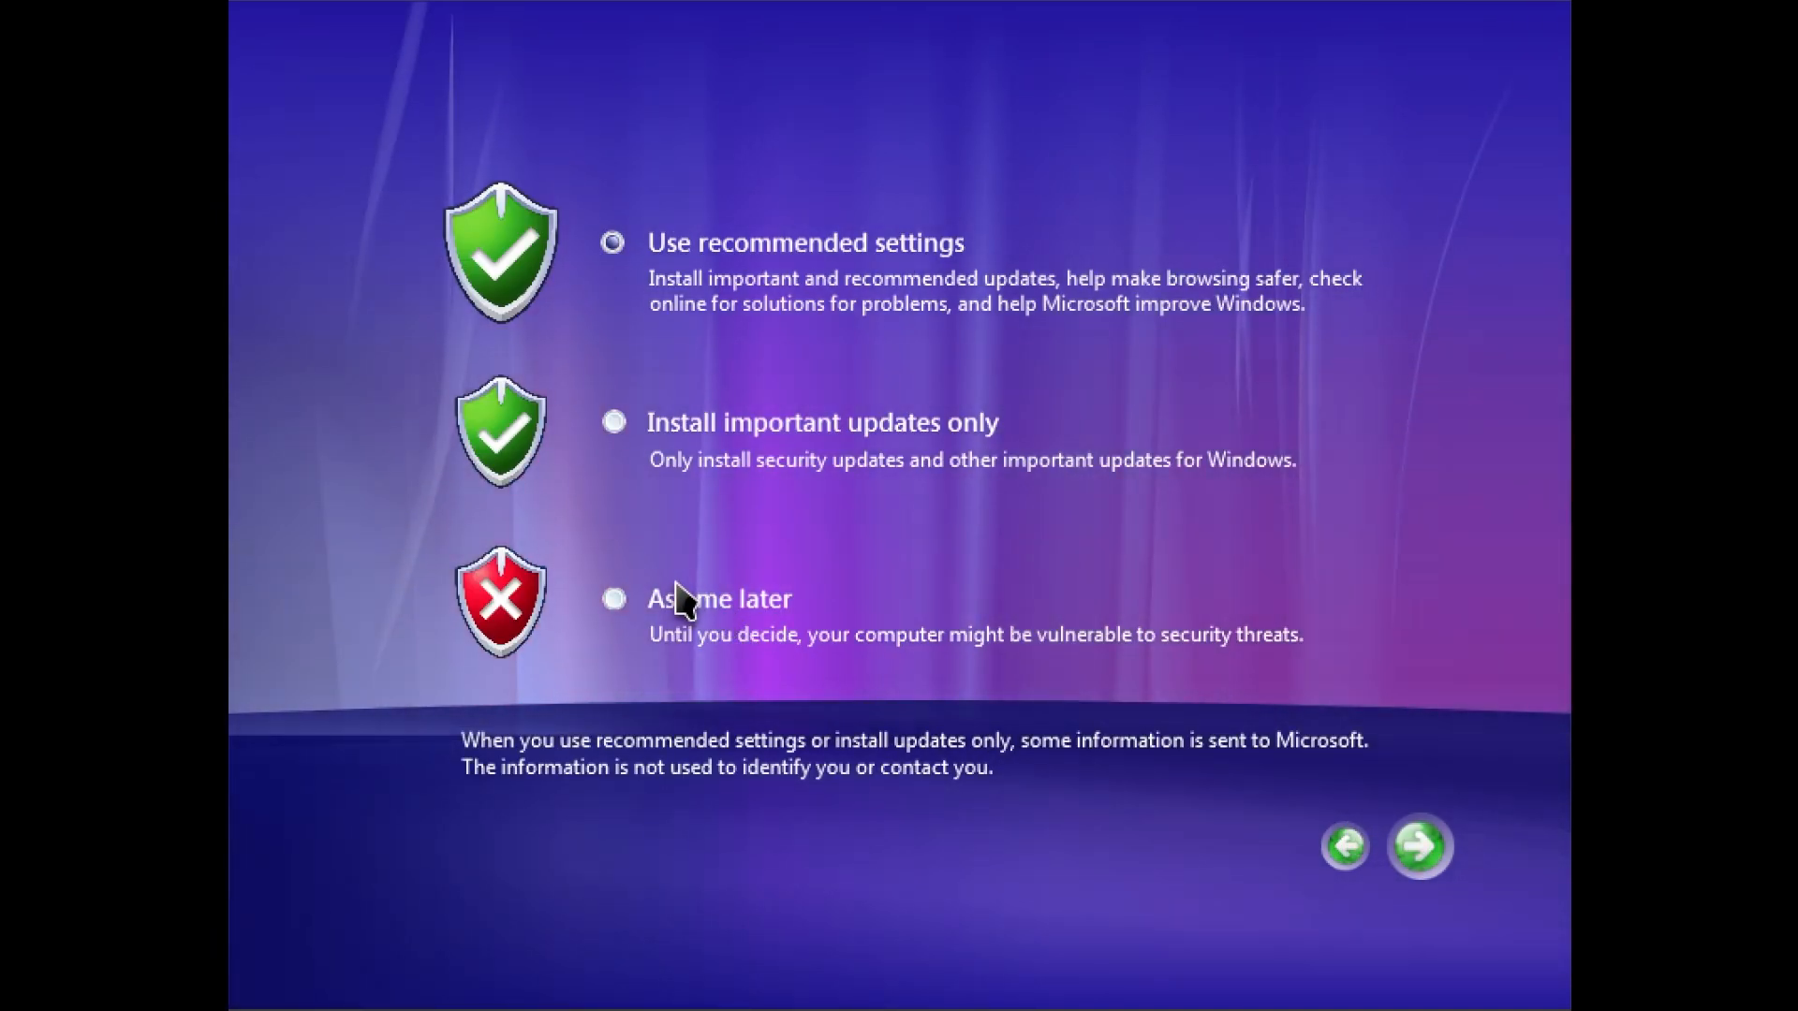
left_click(1417, 847)
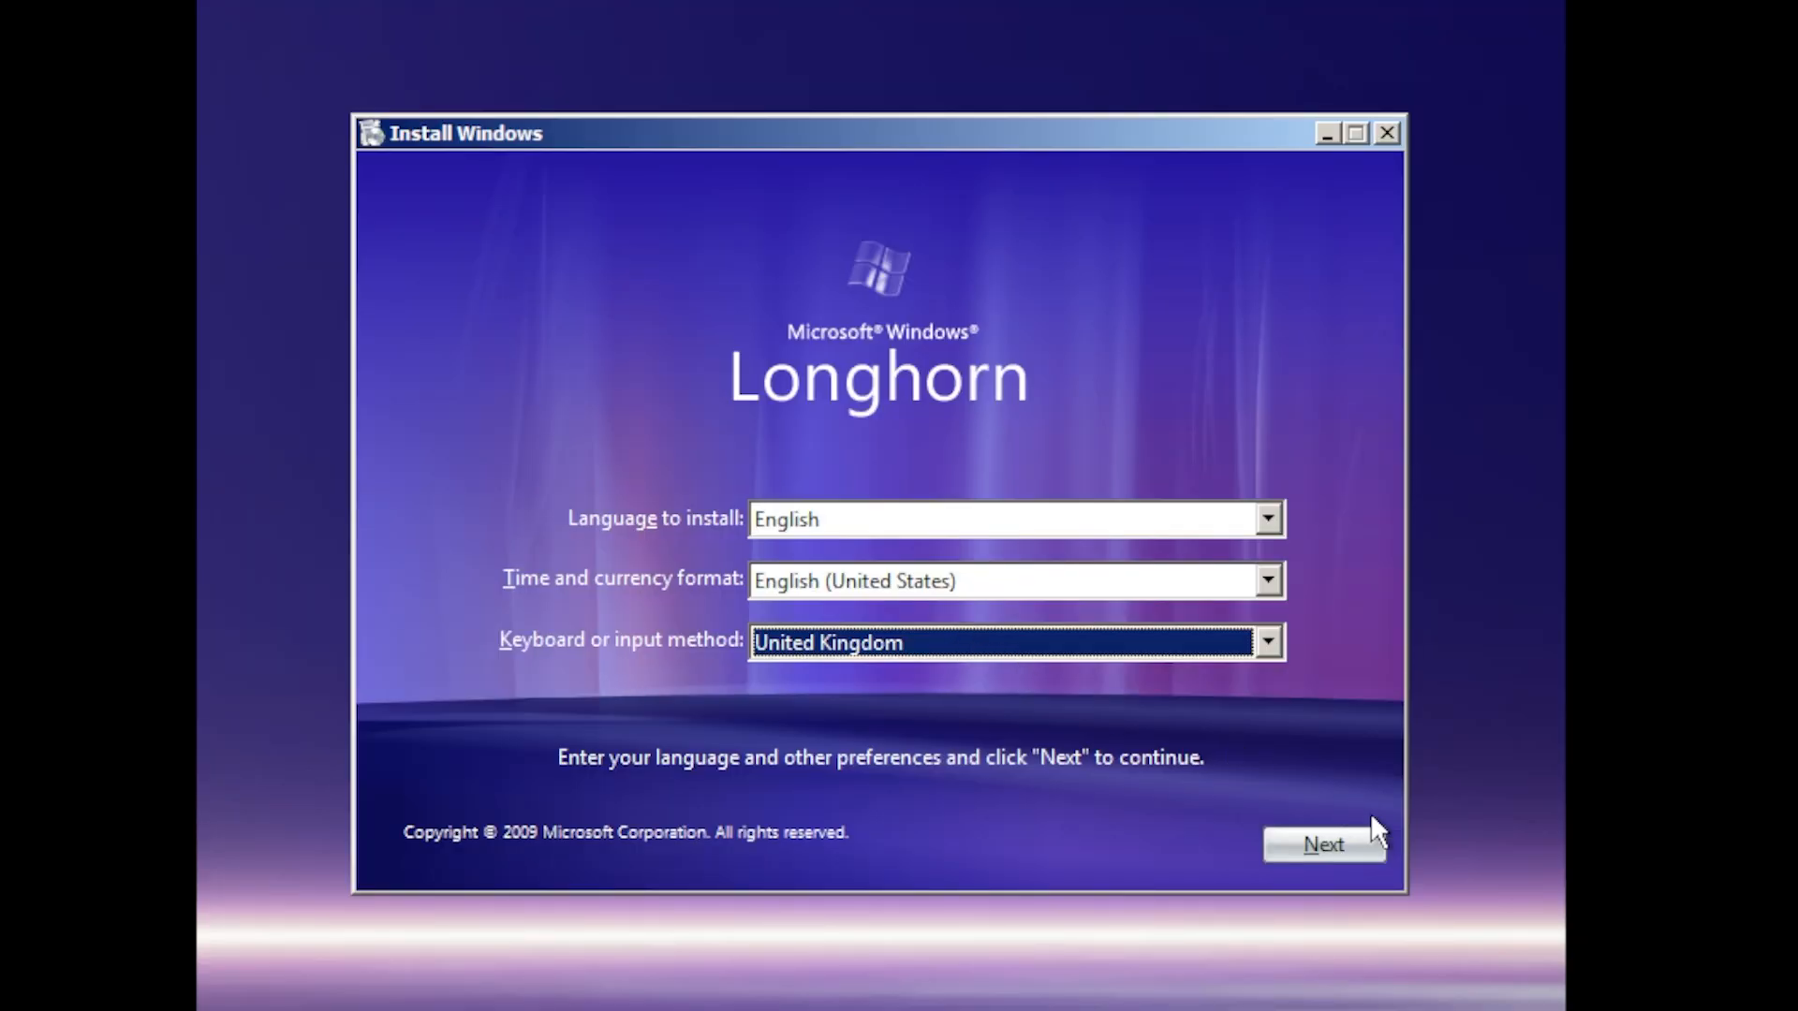
left_click(1322, 844)
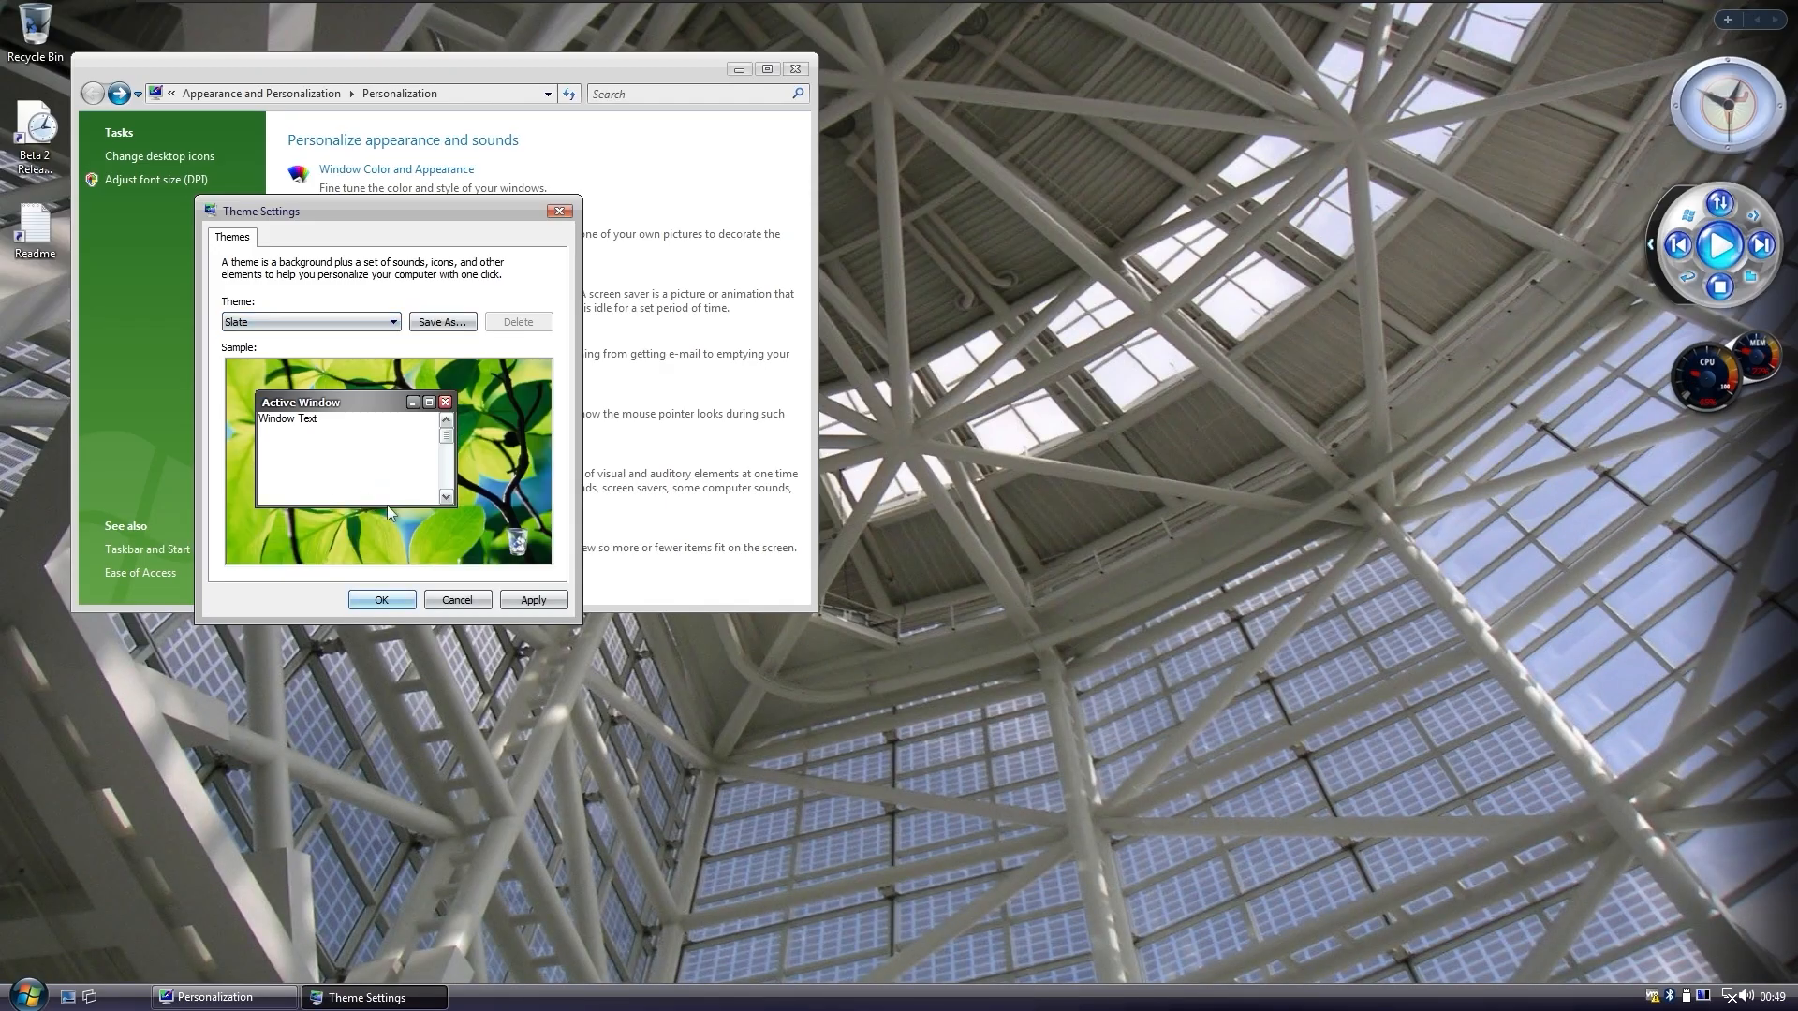
Step: Apply the Slate theme so the desktop shows the green leaves picture
left_click(533, 600)
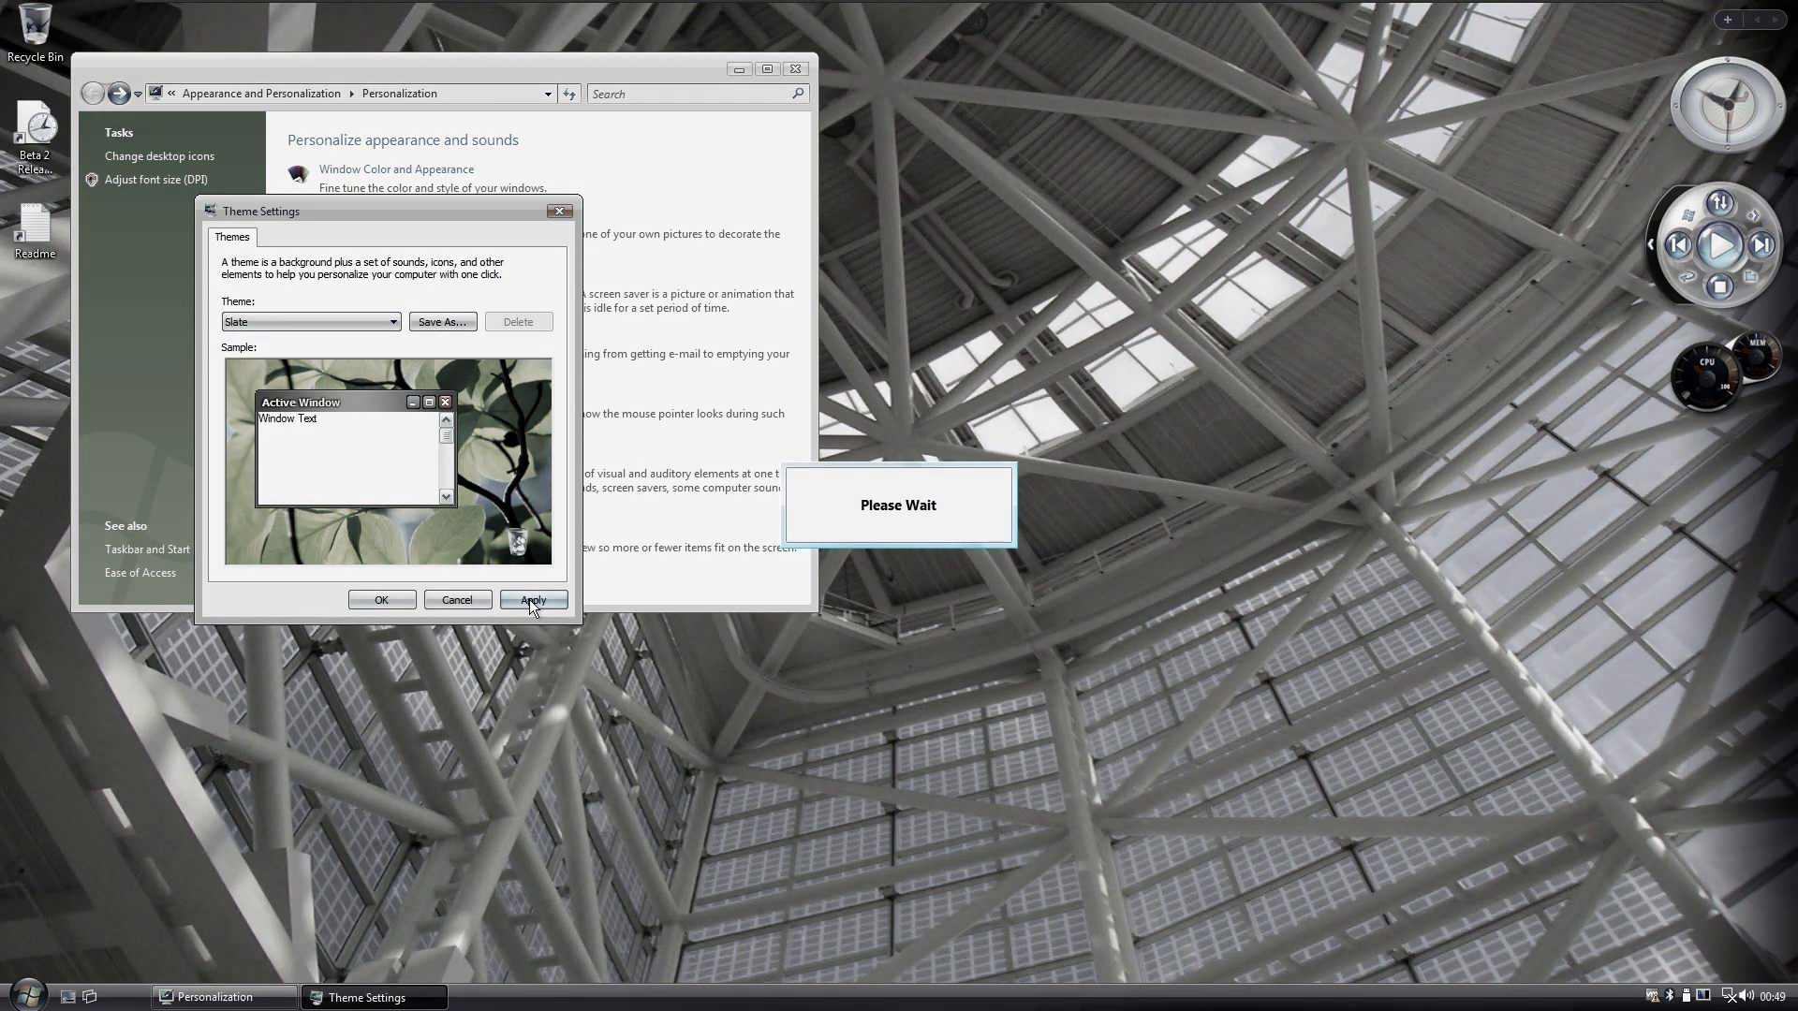
left_click(532, 600)
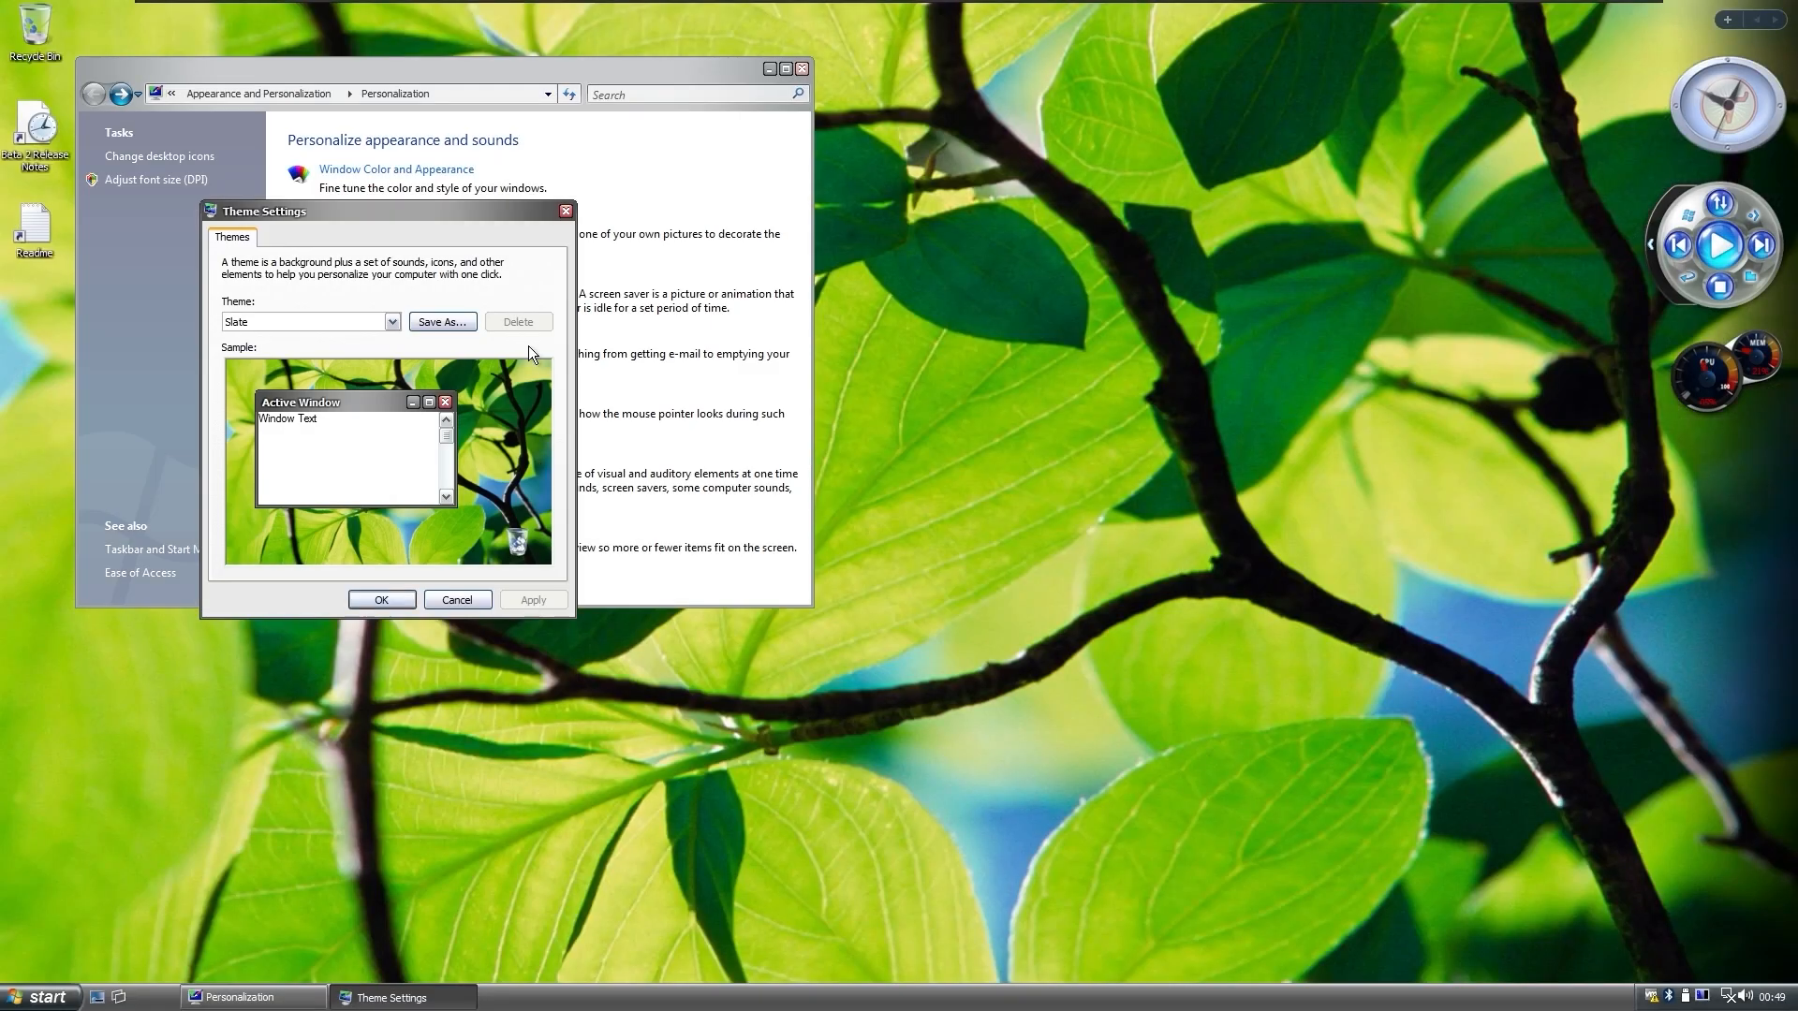
left_click_drag(264, 211, 487, 204)
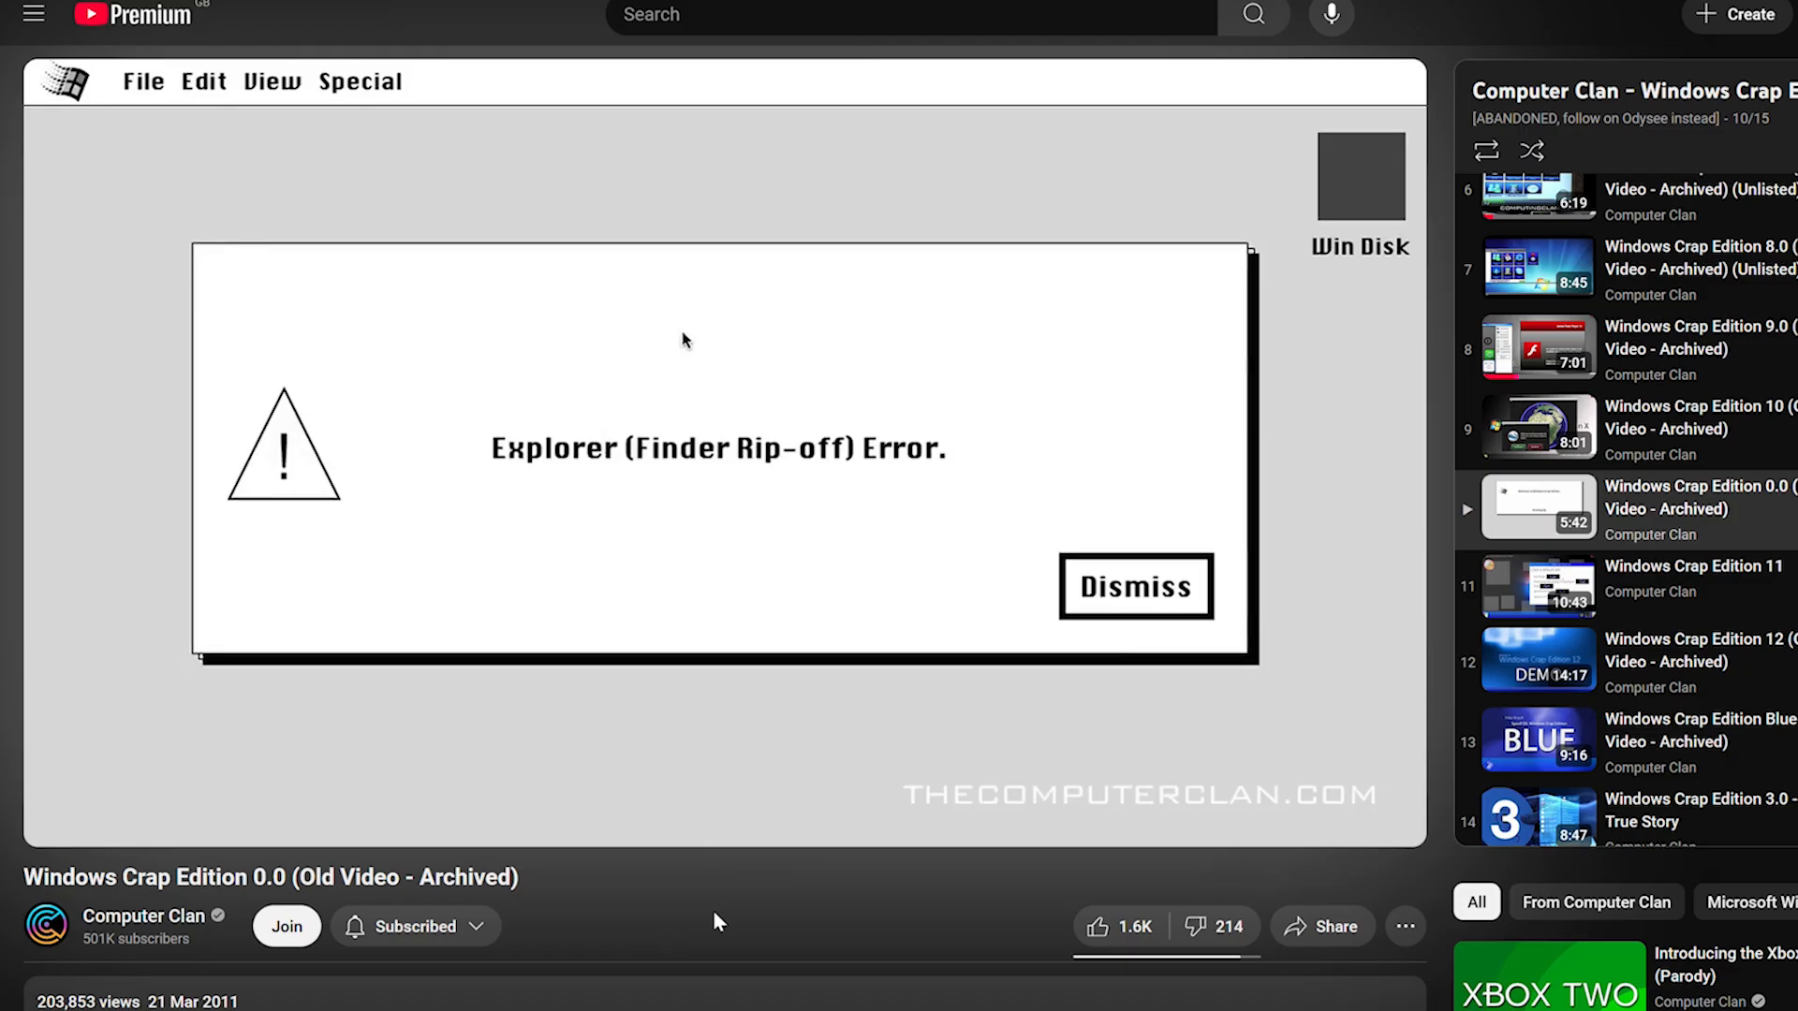
Step: Punch the drawn computer's screen repeatedly to raise the hit counter past six
left_click(1135, 586)
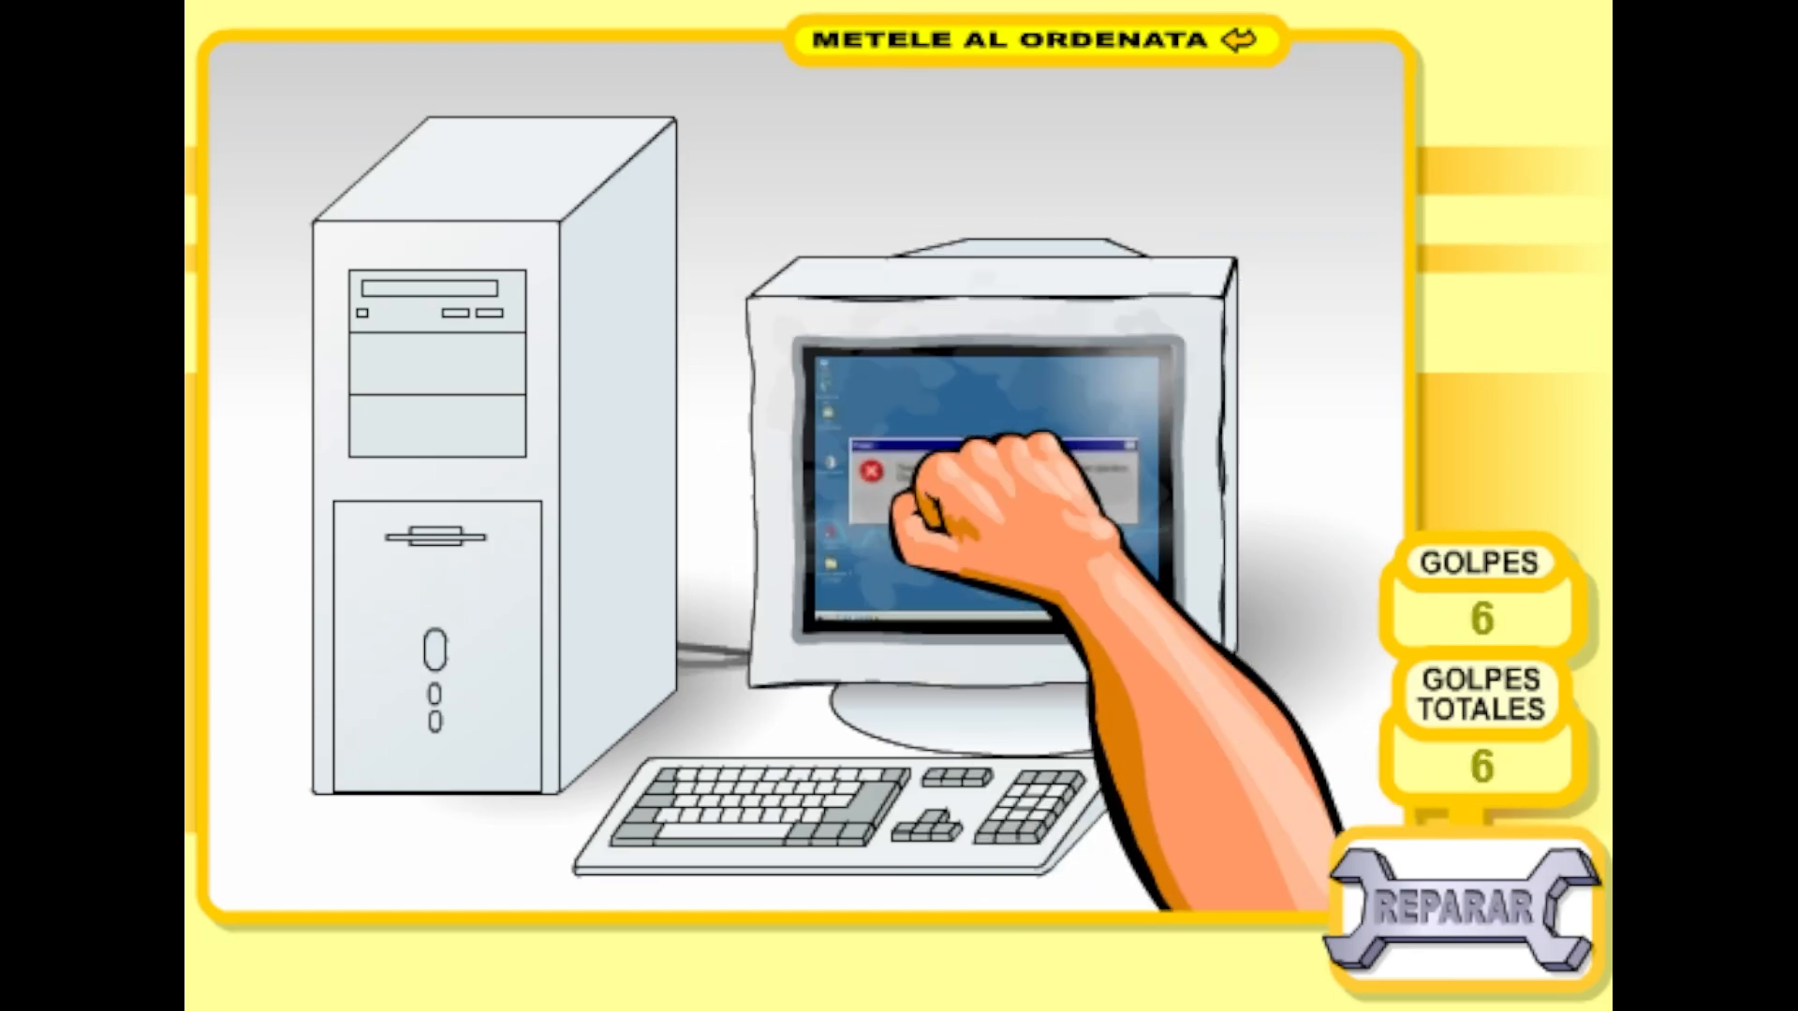
left_click(465, 517)
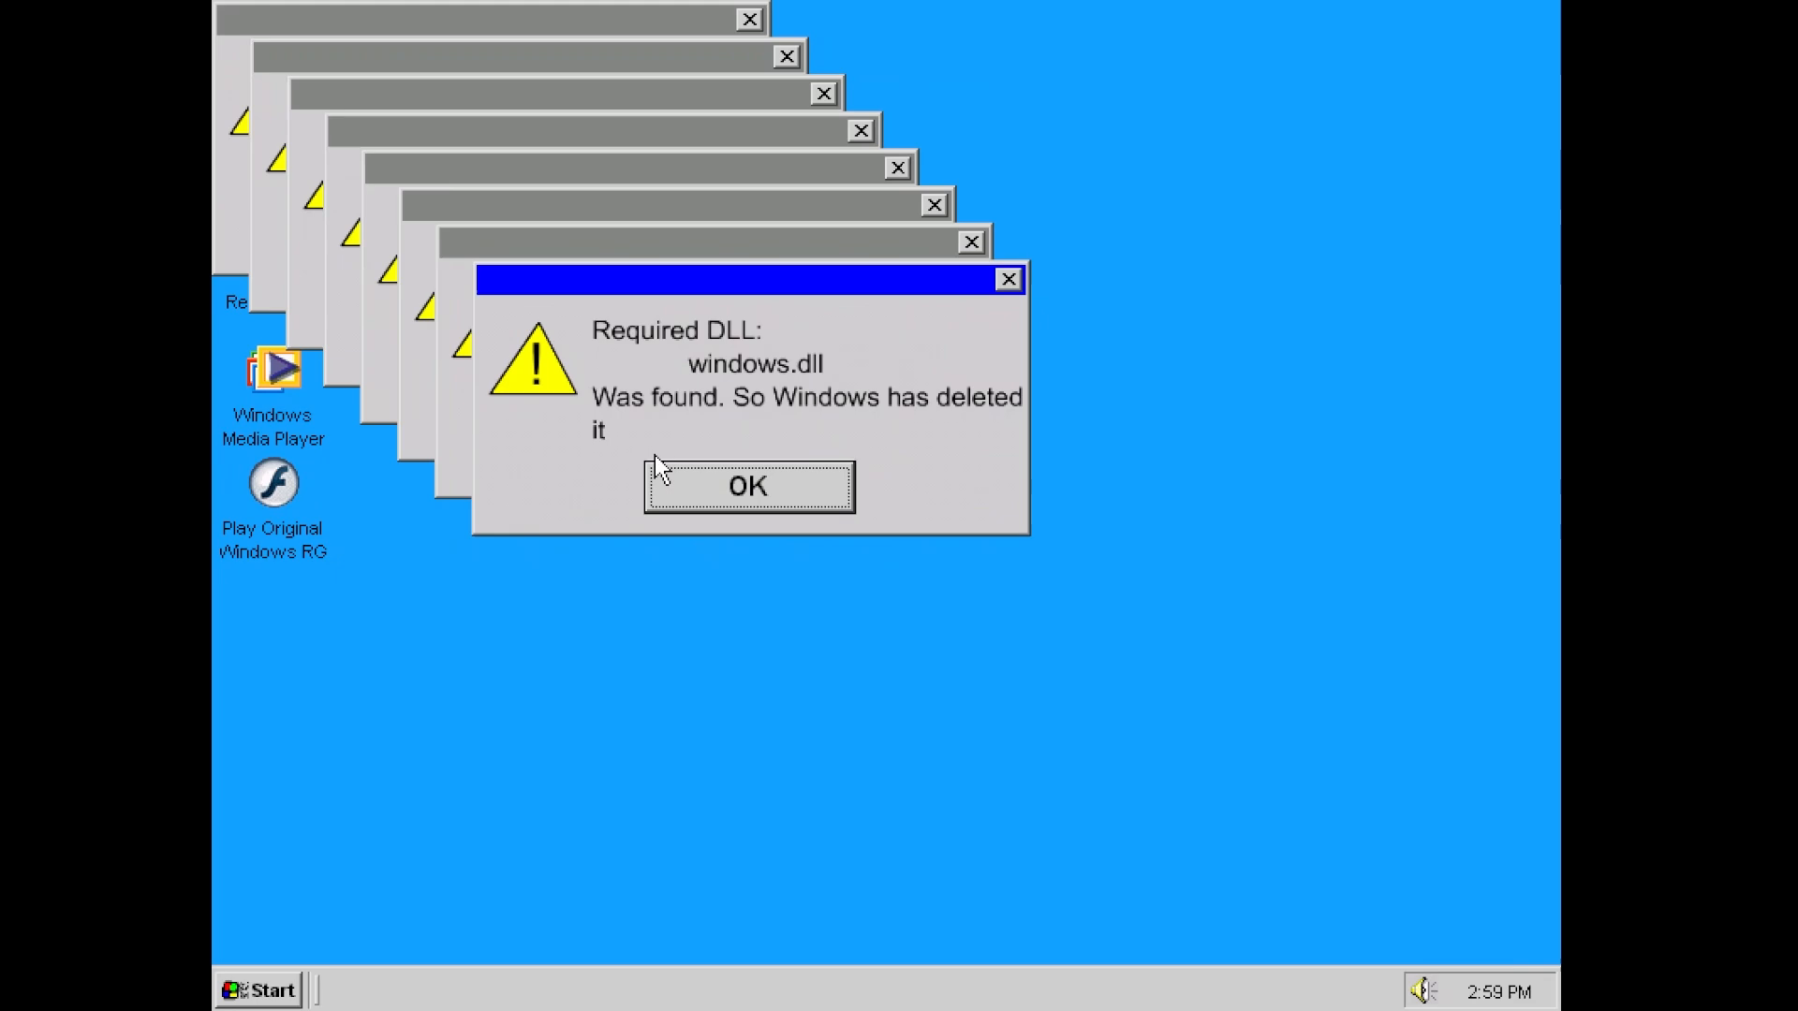
Step: Dismiss the joke windows.dll and explorer.exe startup errors
left_click(747, 487)
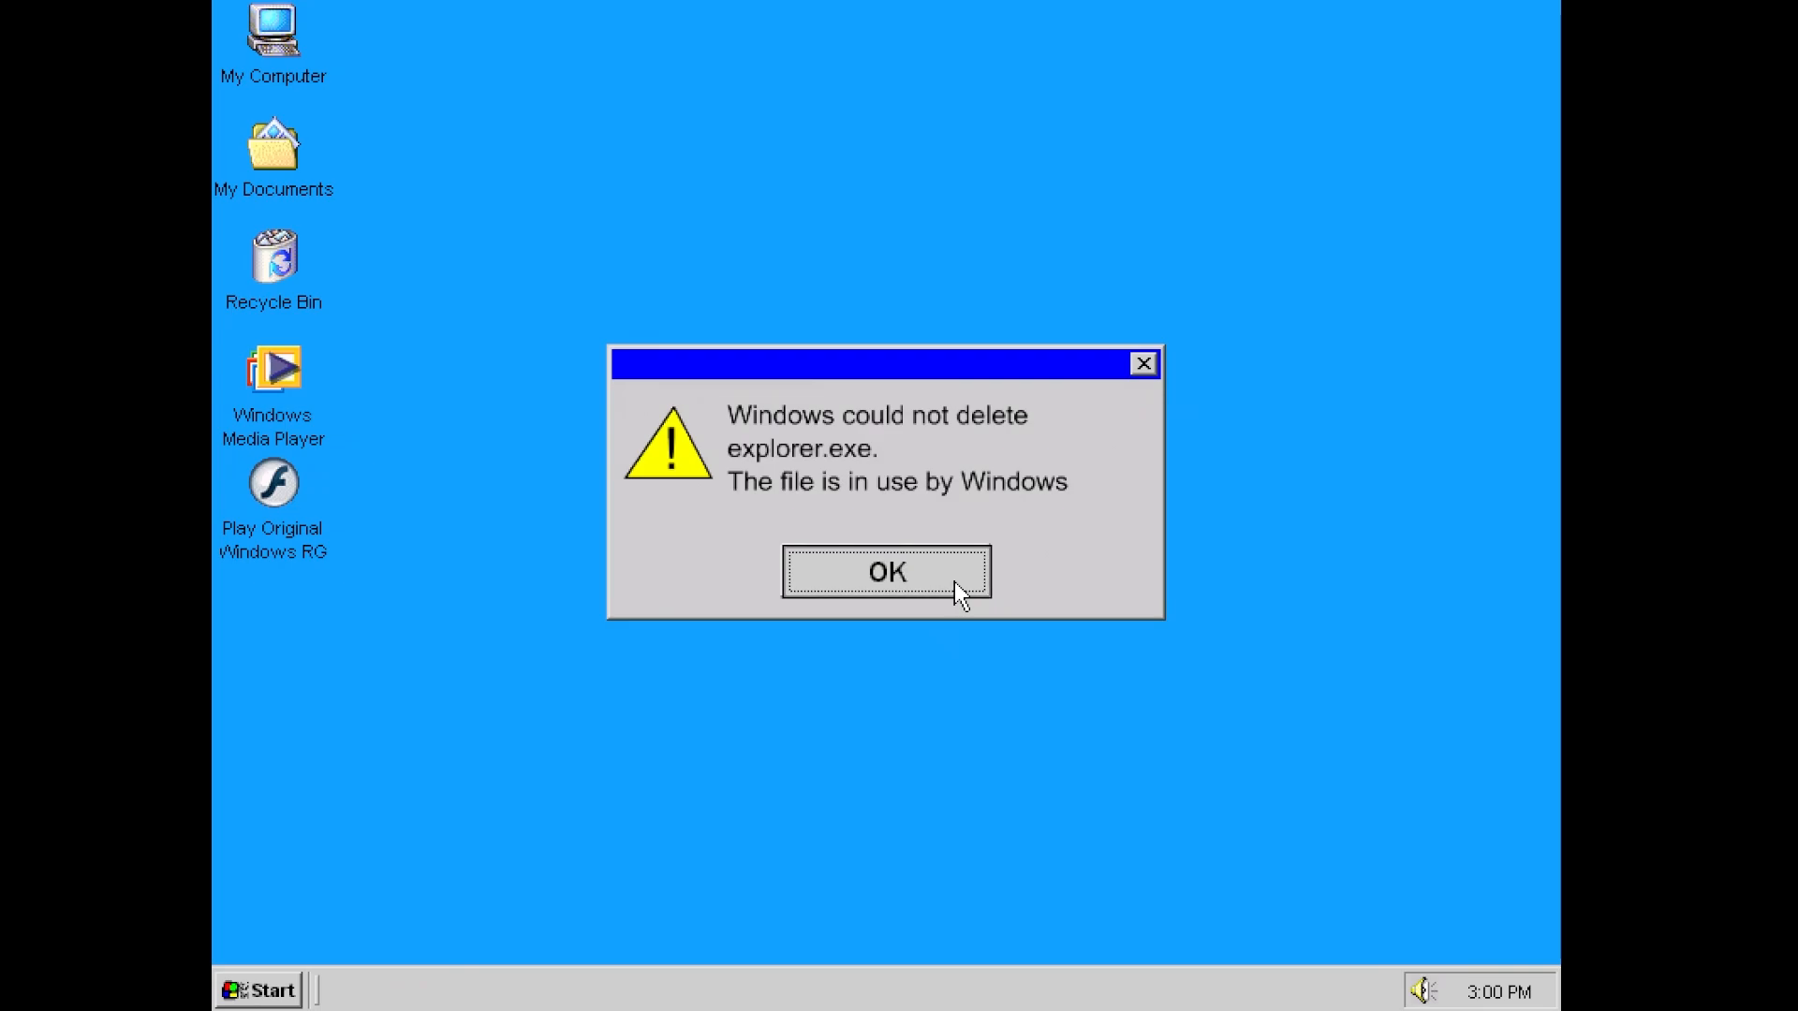
left_click(887, 573)
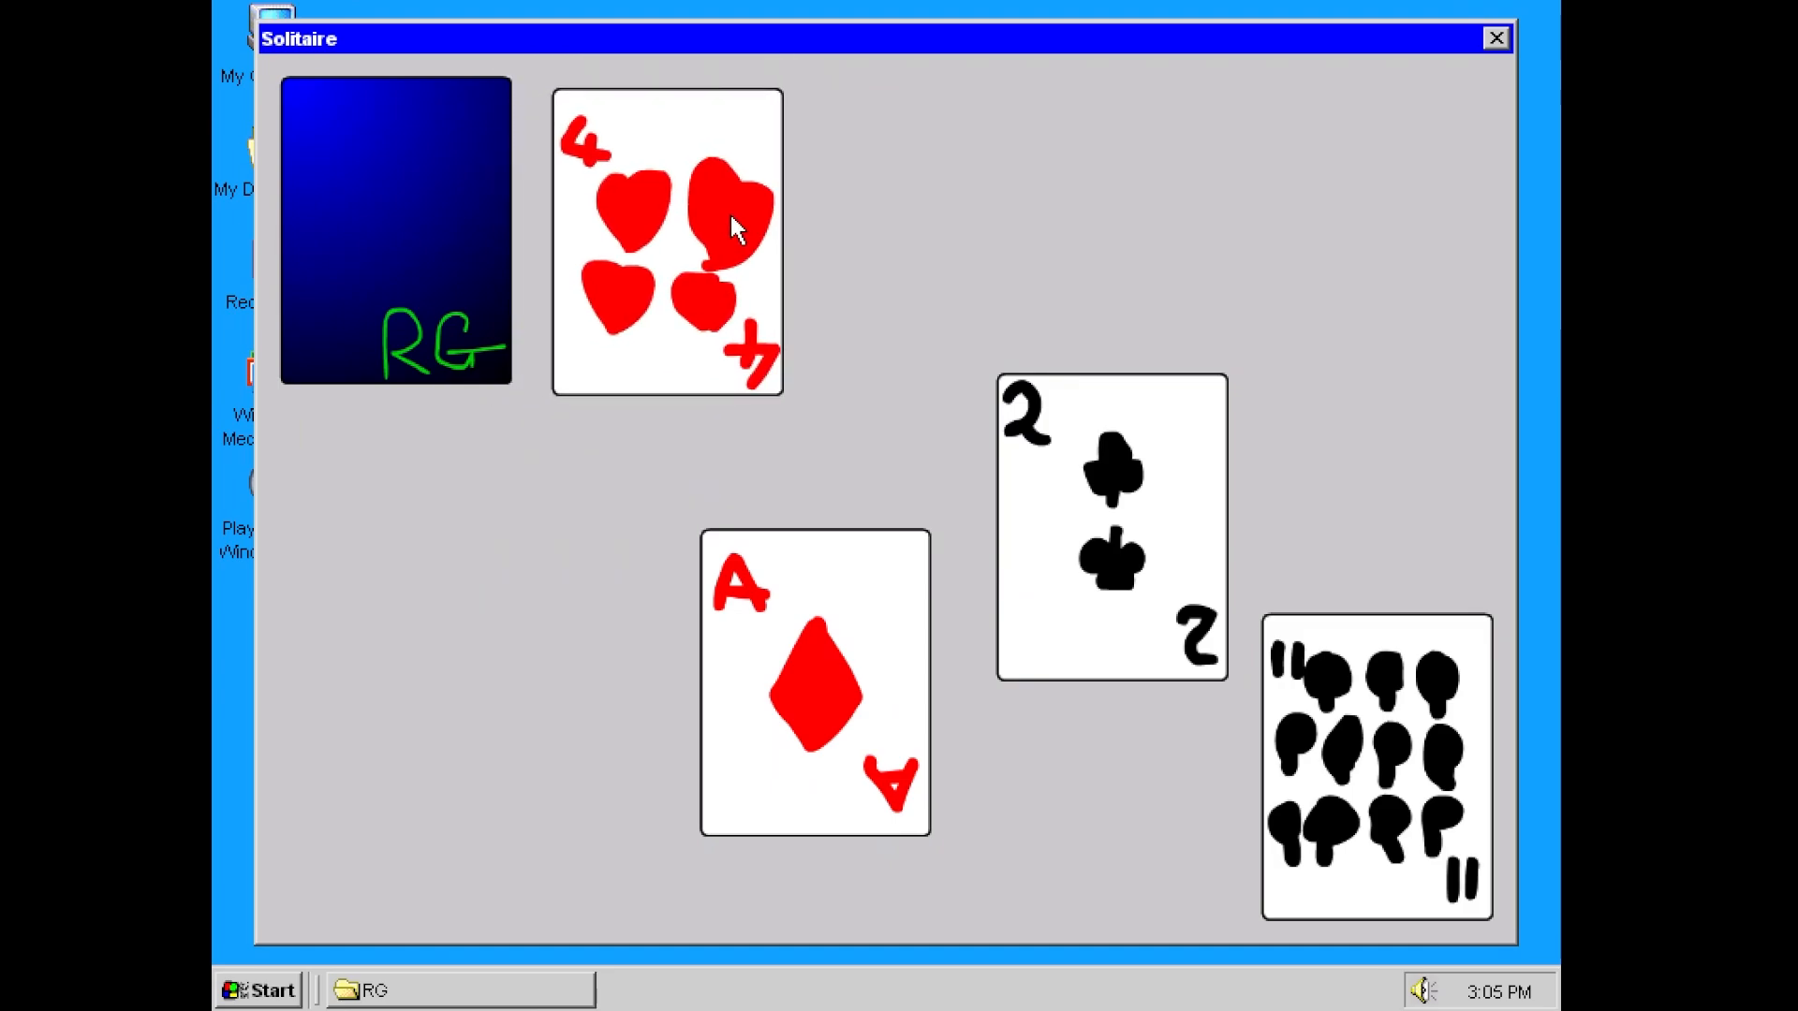
Step: Stack the ace of diamonds, two of clubs and eleven of spades onto the four of hearts
left_click_drag(814, 686, 665, 309)
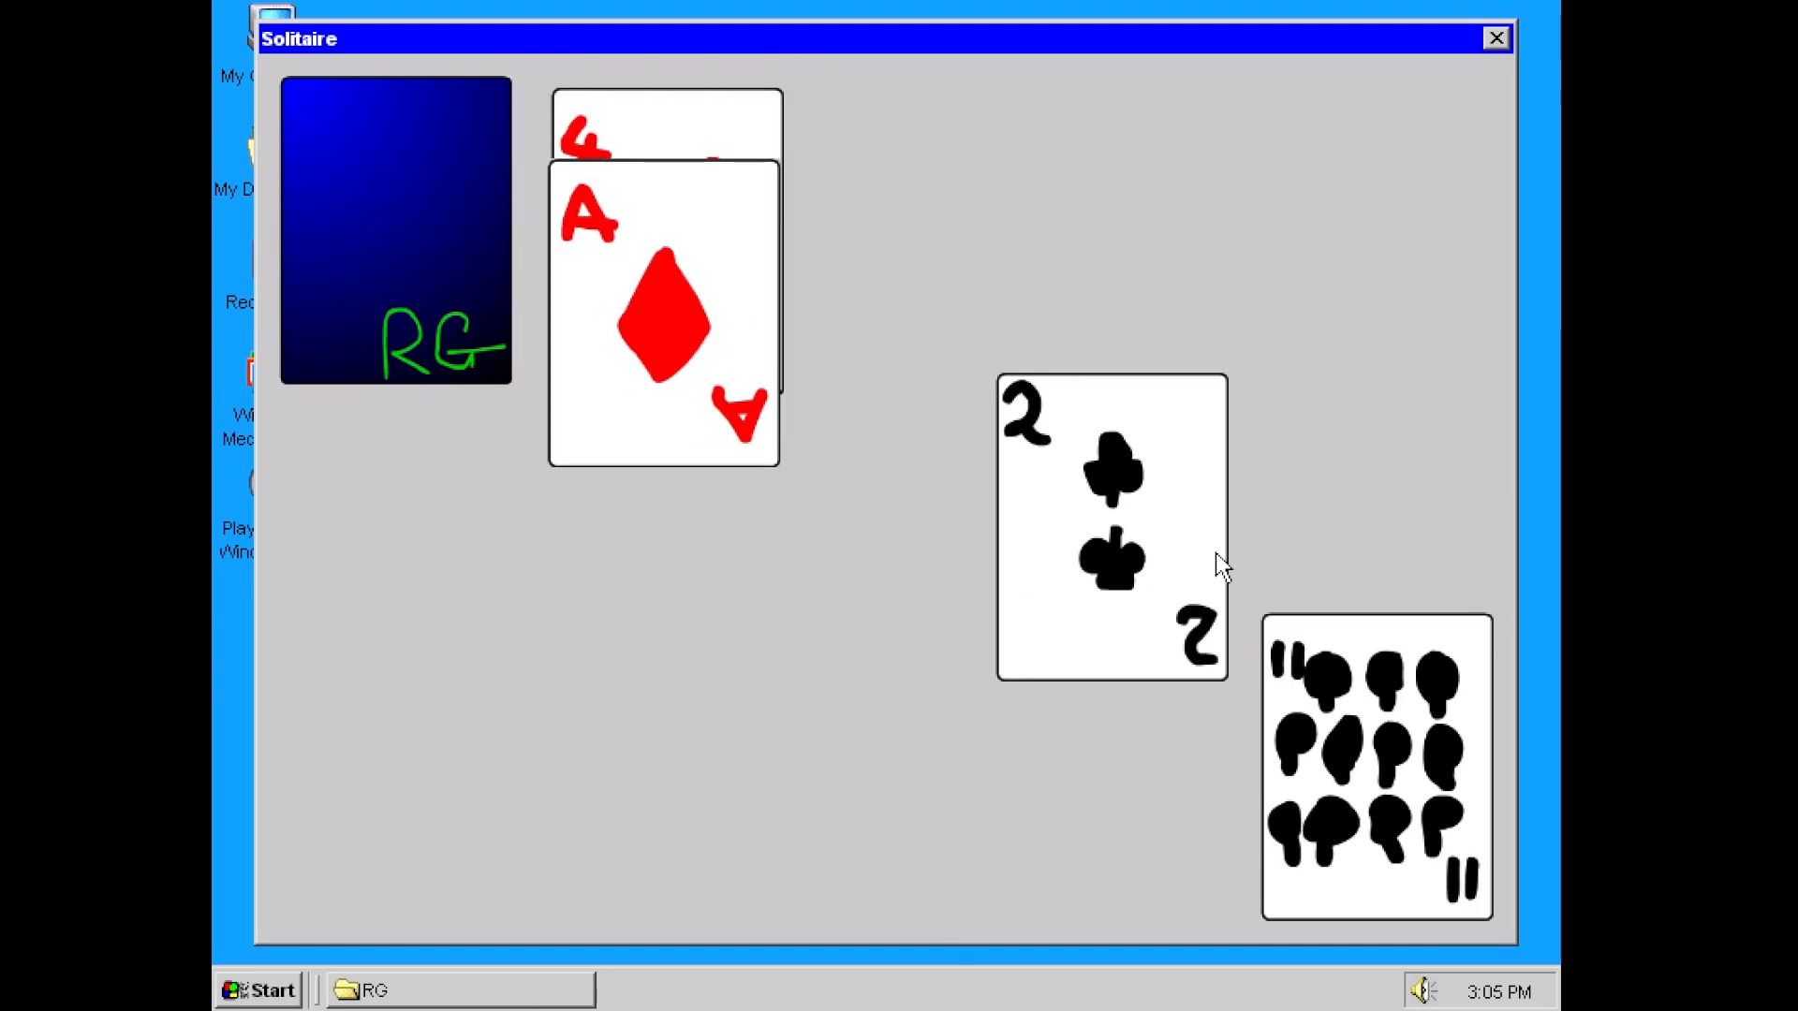
left_click_drag(1113, 528, 662, 401)
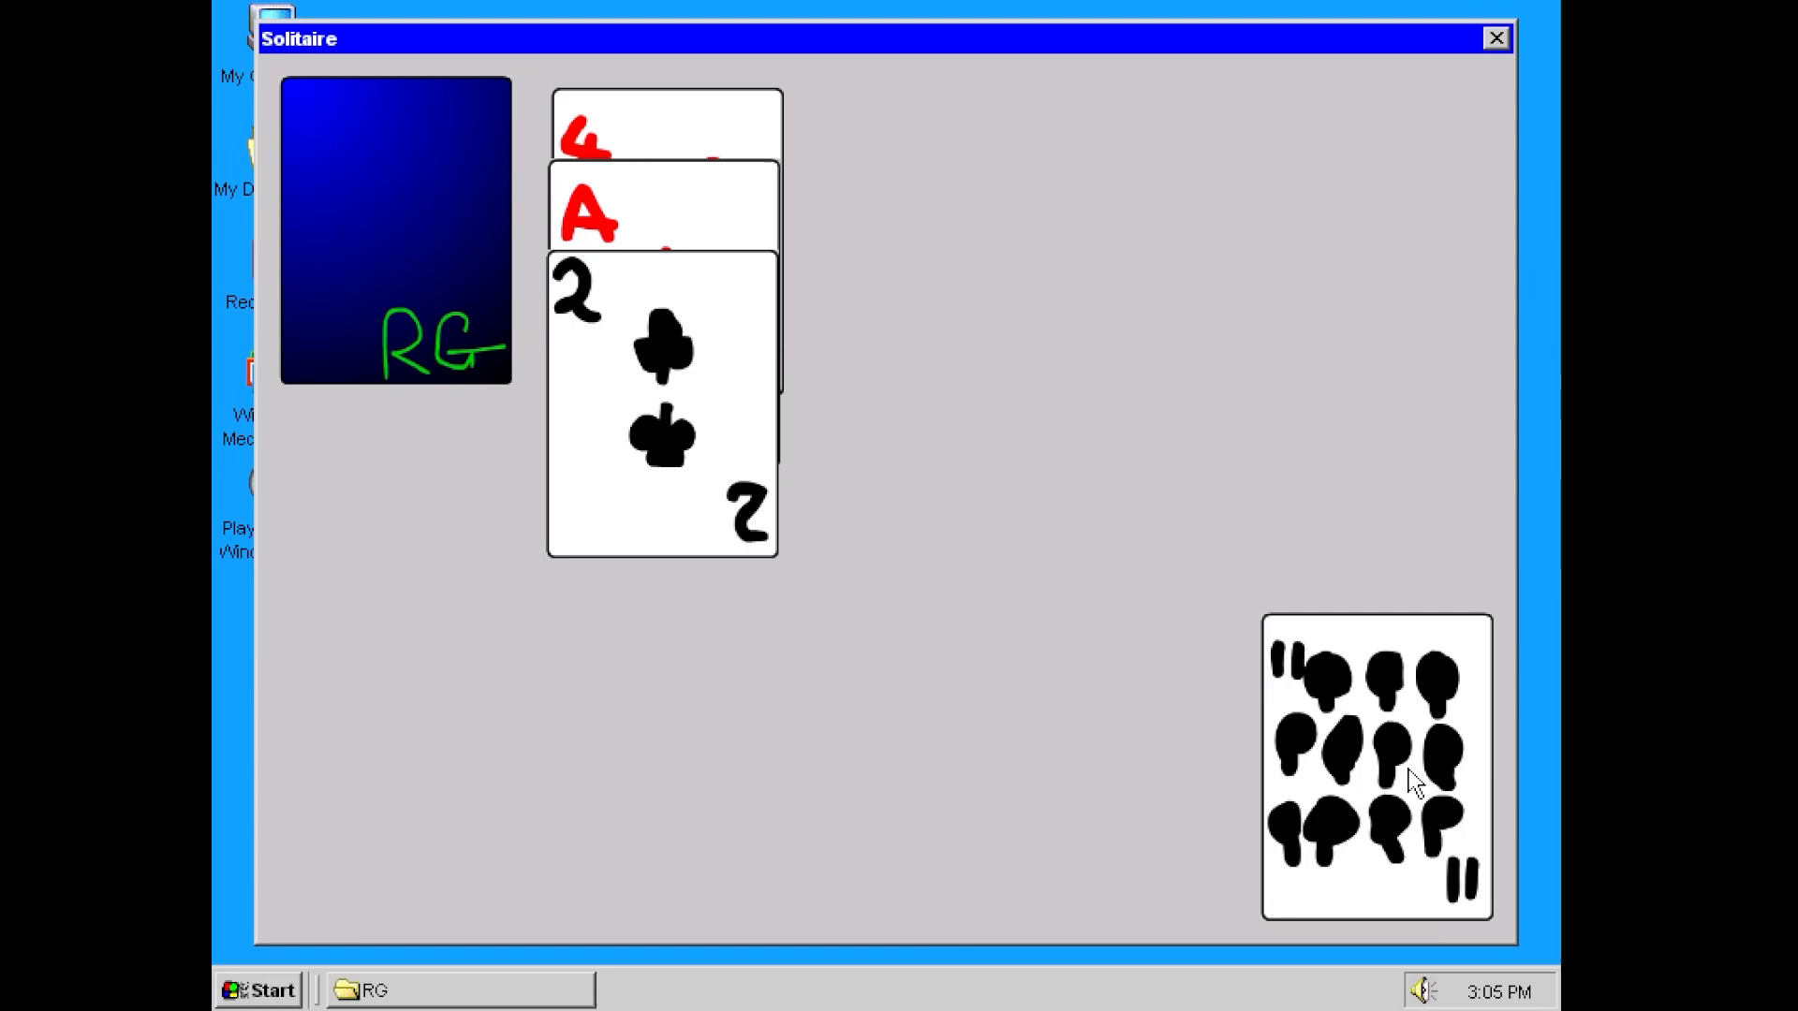
left_click_drag(1376, 768, 676, 492)
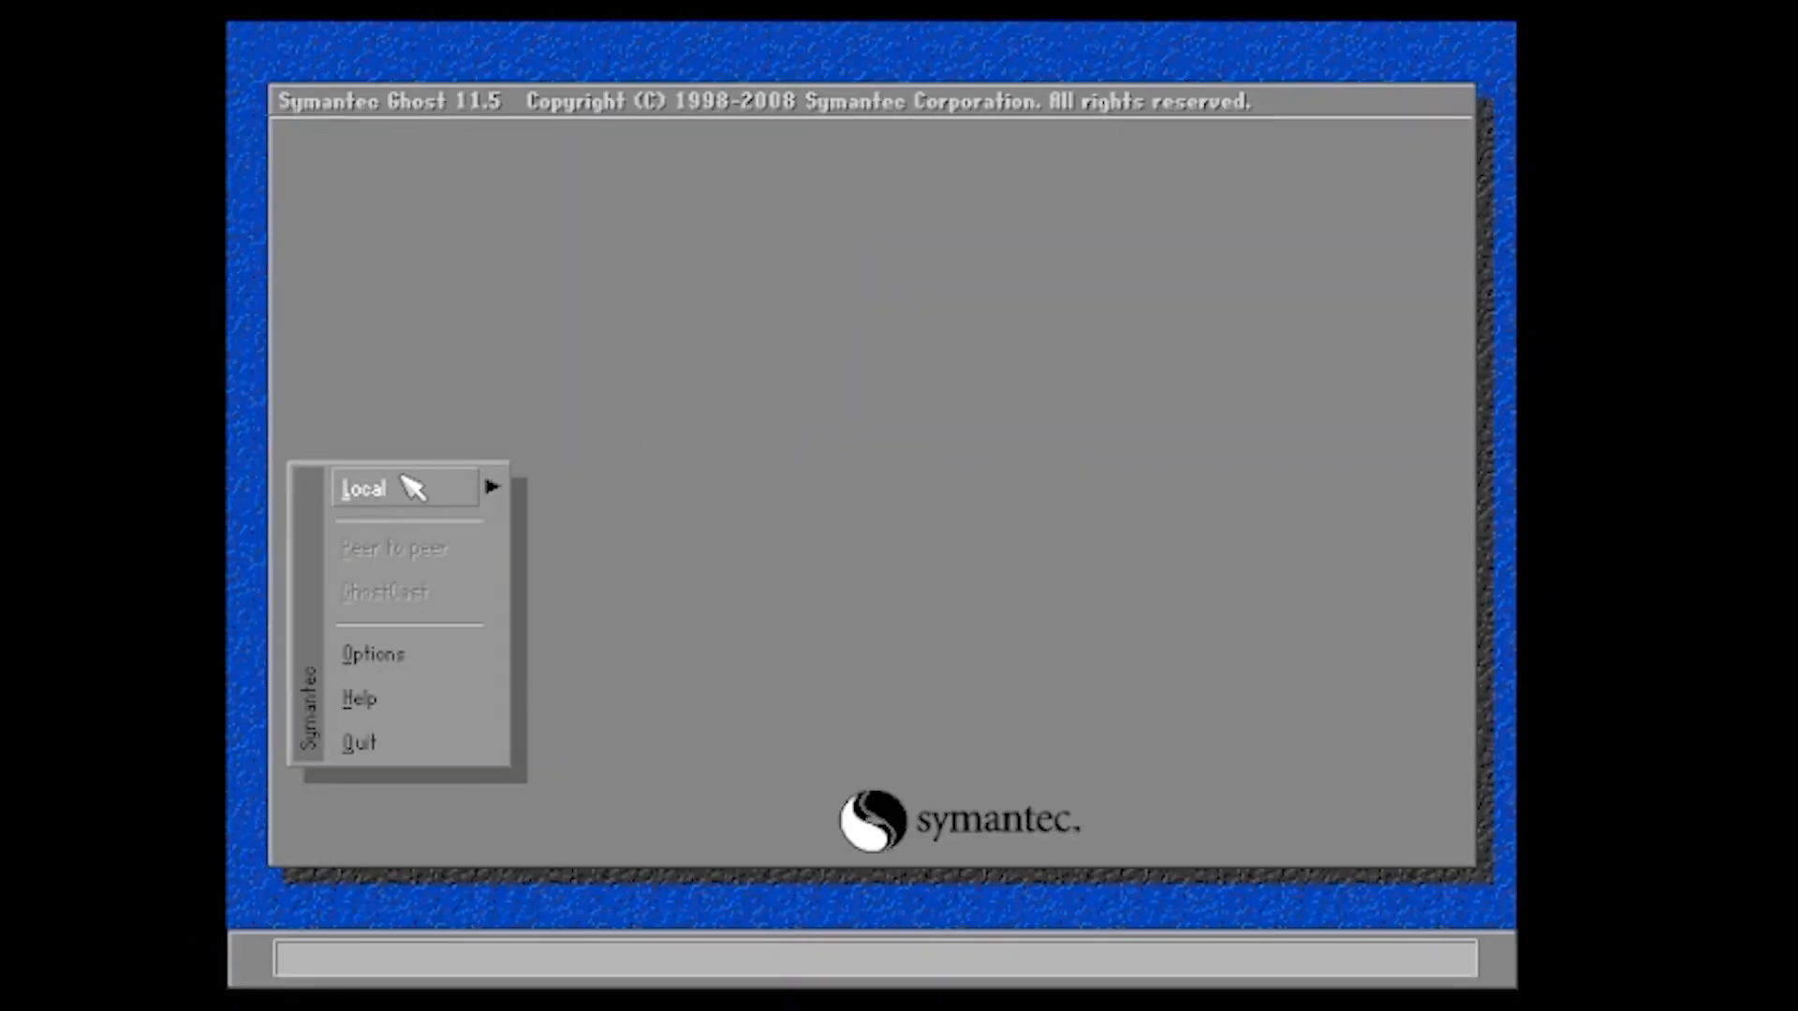
Step: Restore a partition from an image onto drive 1 via Local > Partition > From Image, confirming the overwrite
left_click(575, 539)
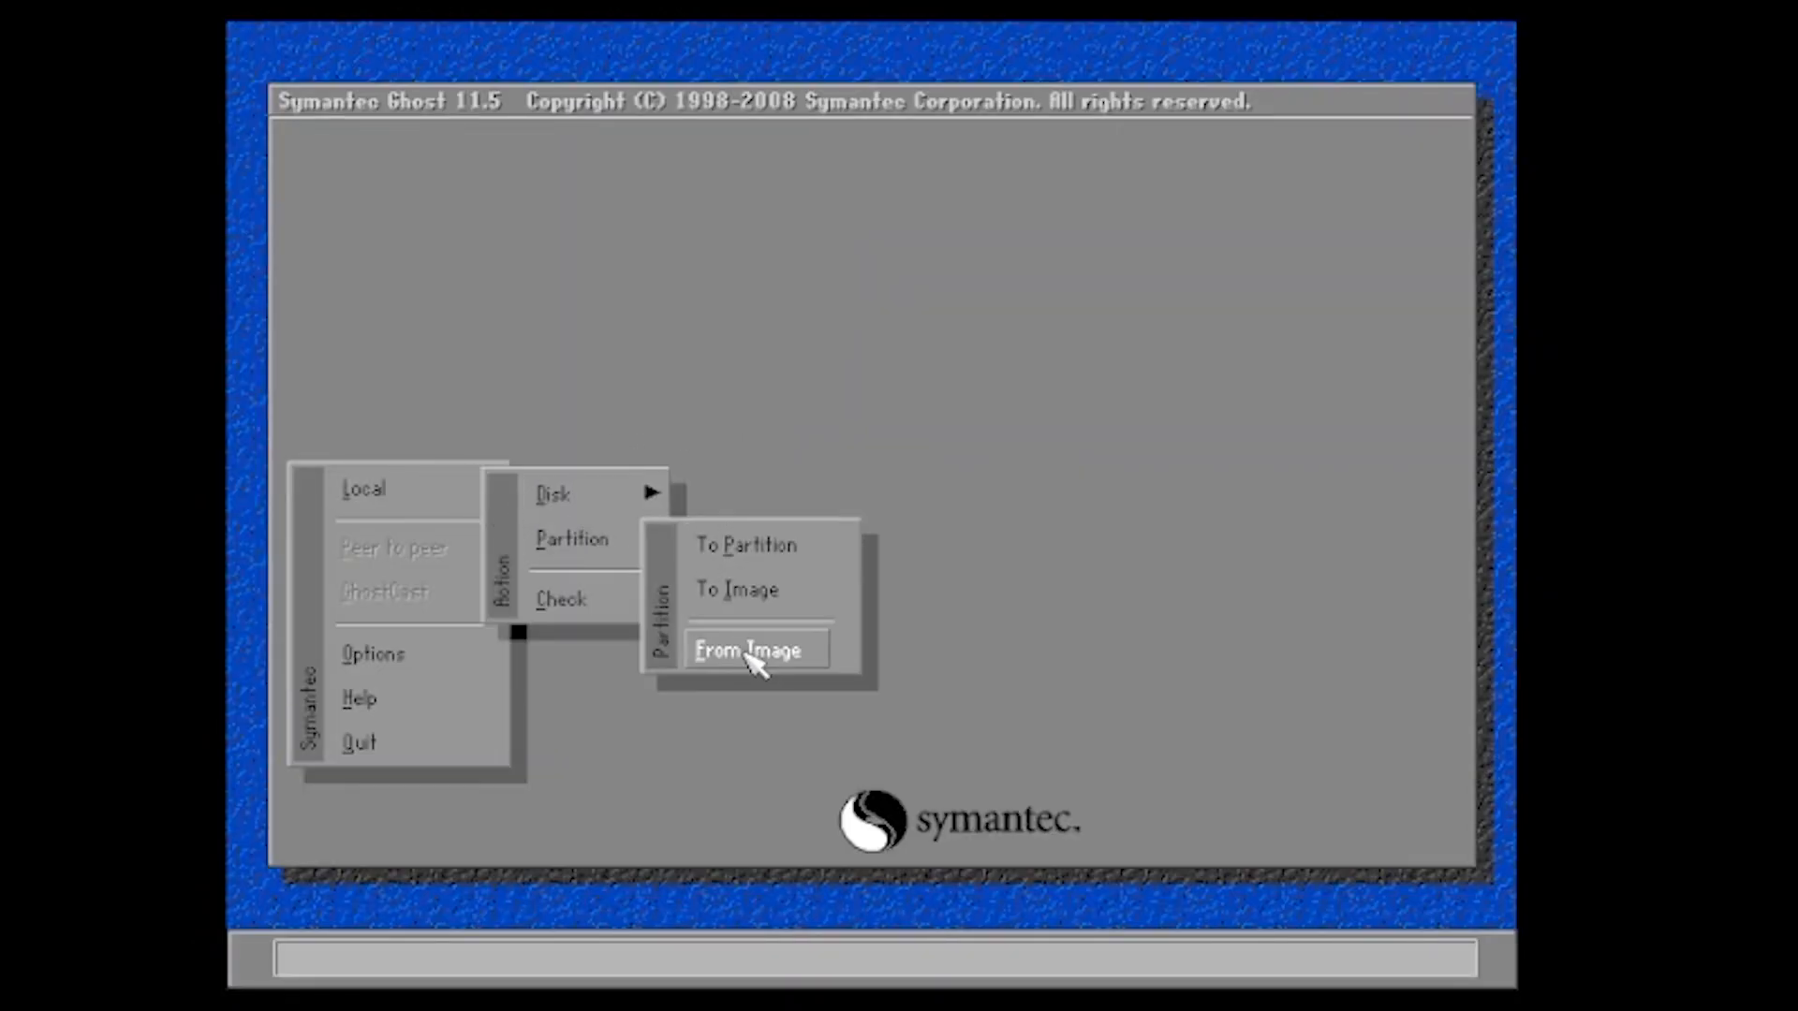
left_click(753, 650)
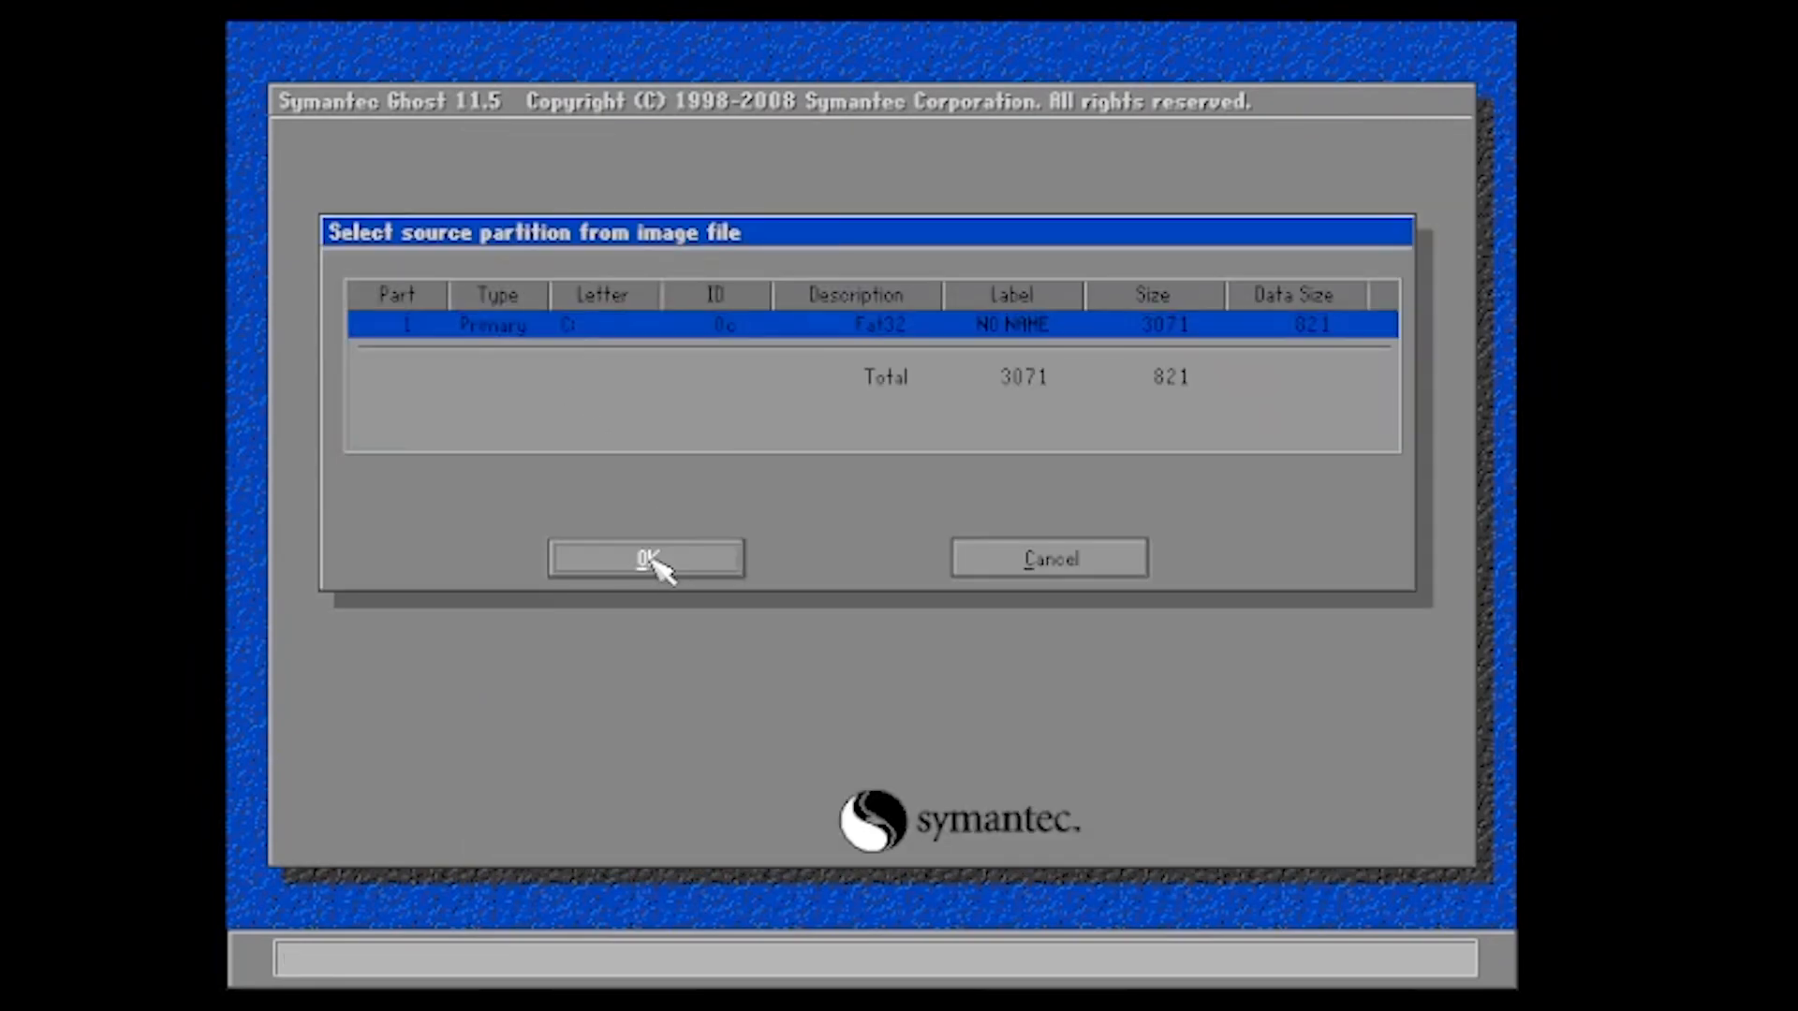
left_click(644, 558)
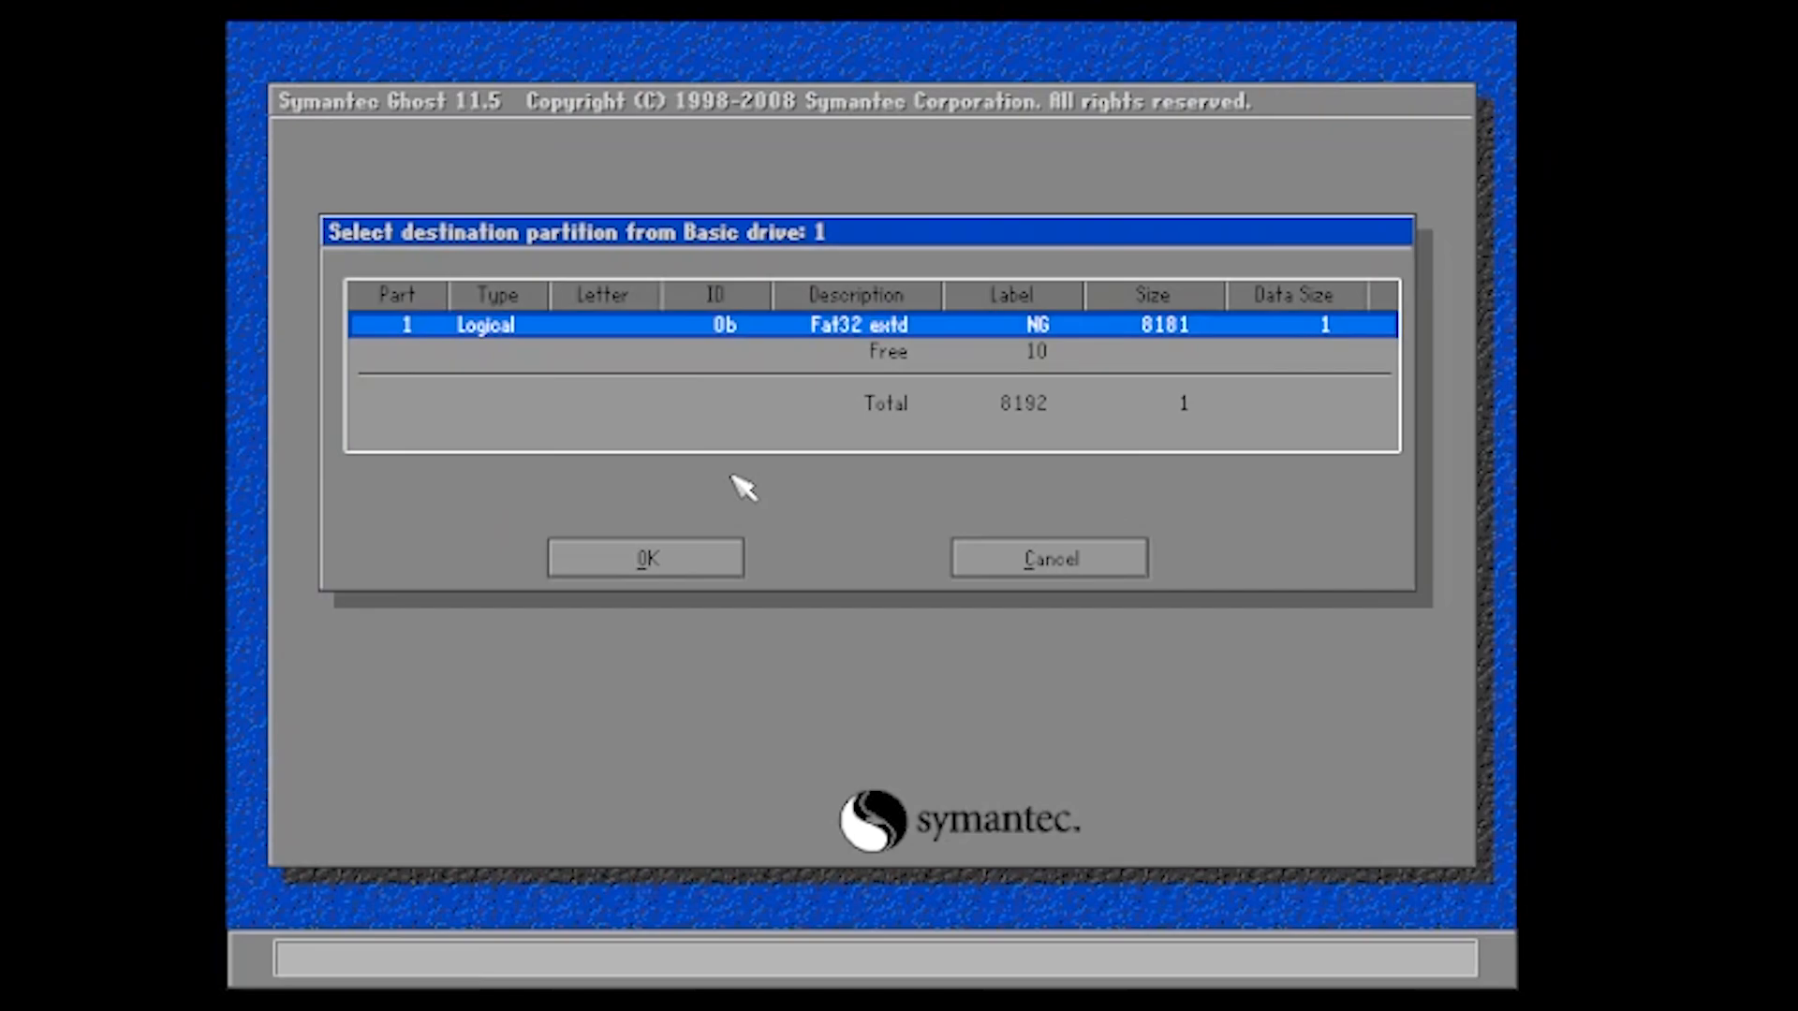
left_click(645, 558)
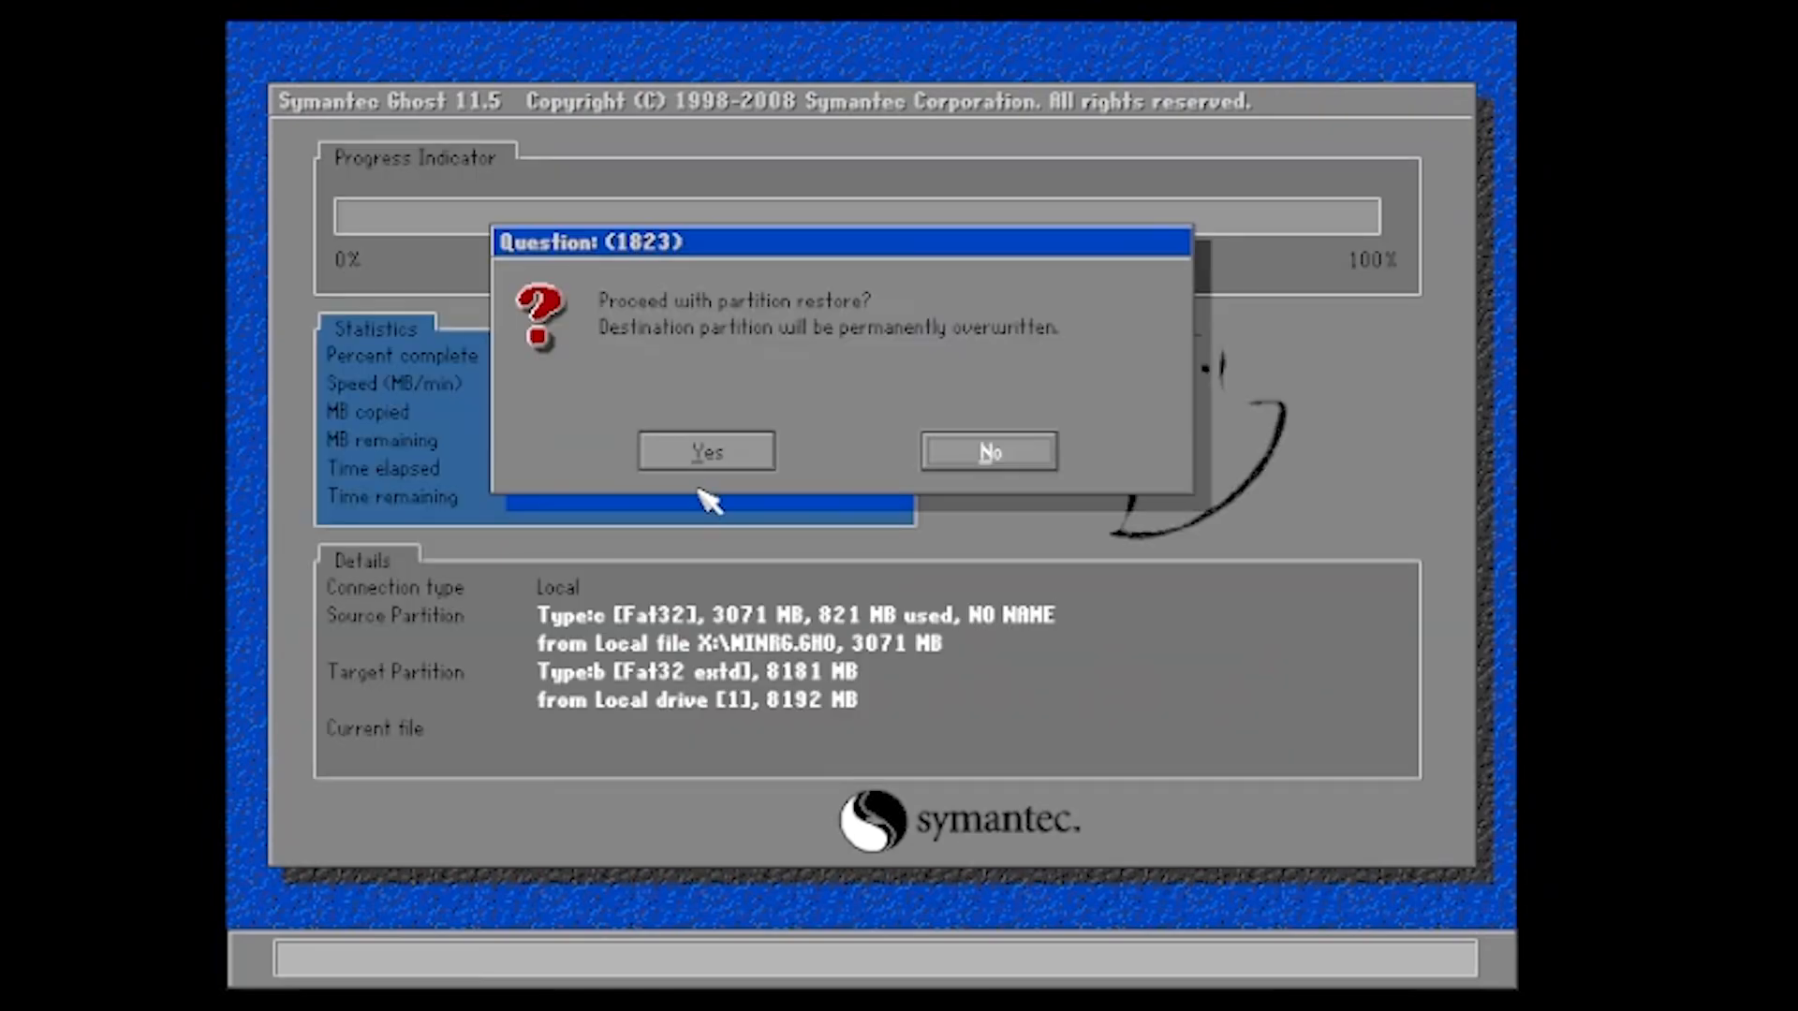
left_click(704, 451)
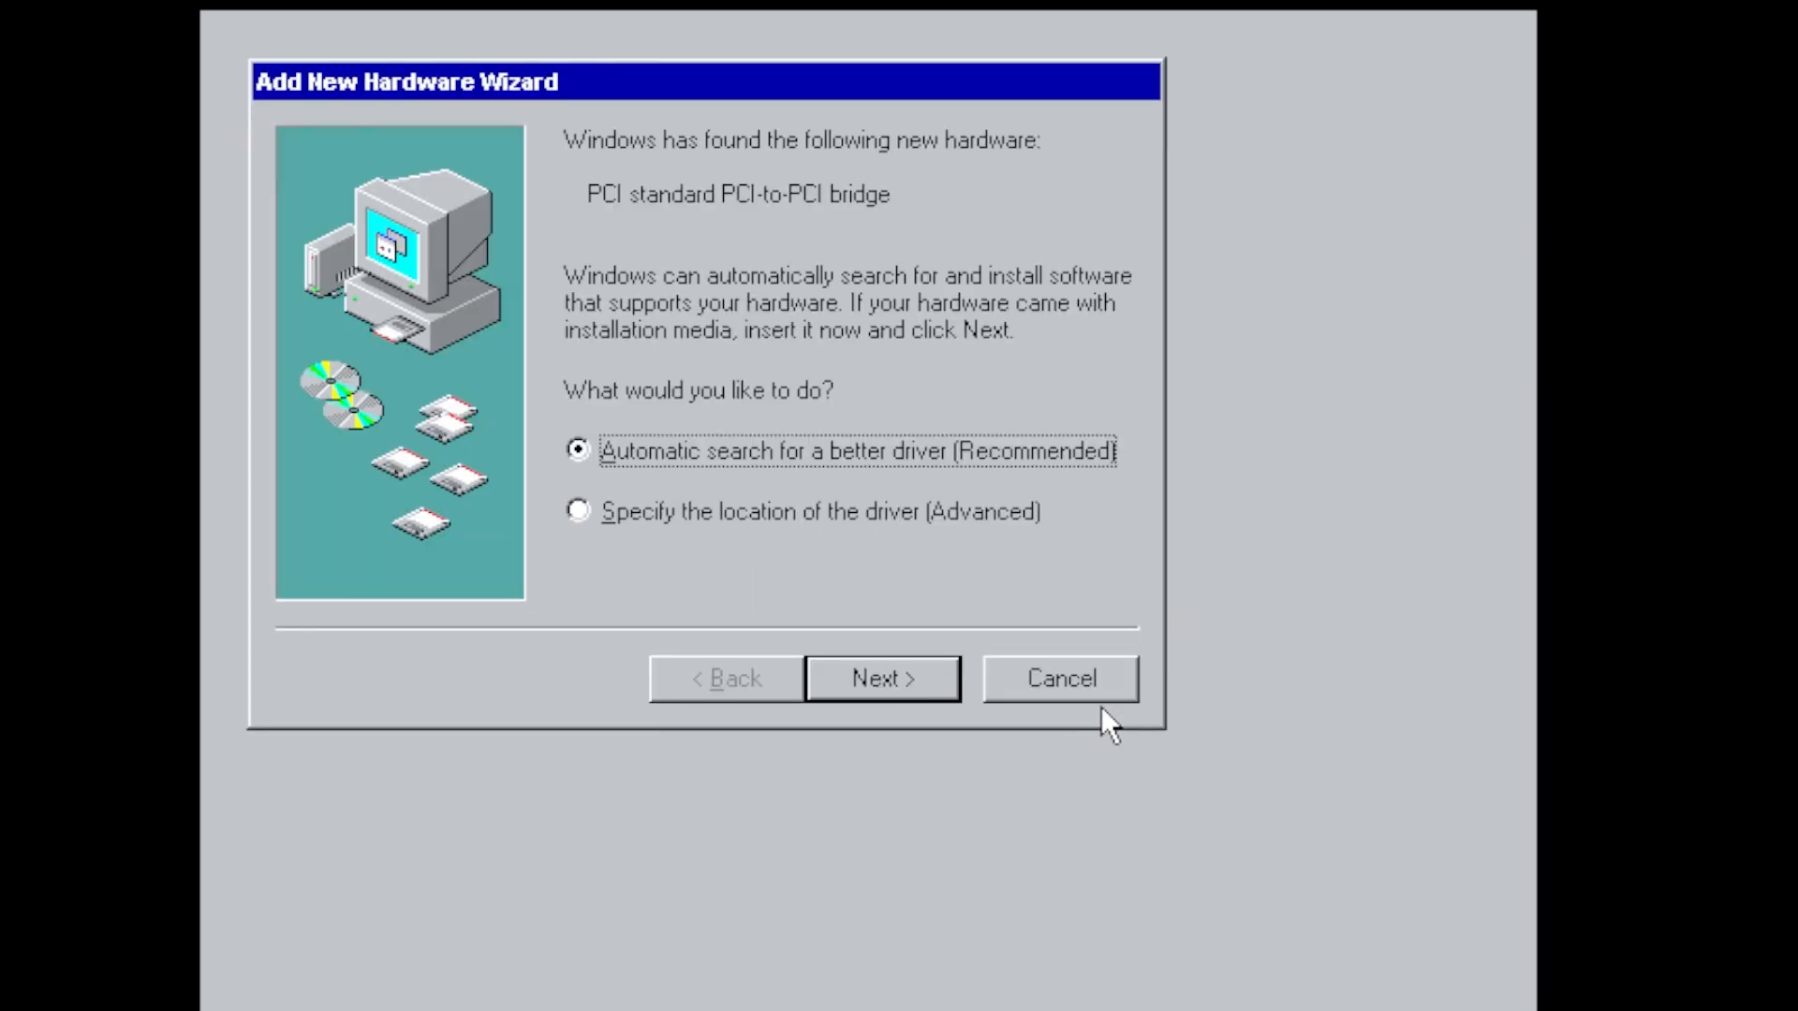
Step: Continue the Add New Hardware Wizard with automatic driver search for the PCI bridge
left_click(882, 678)
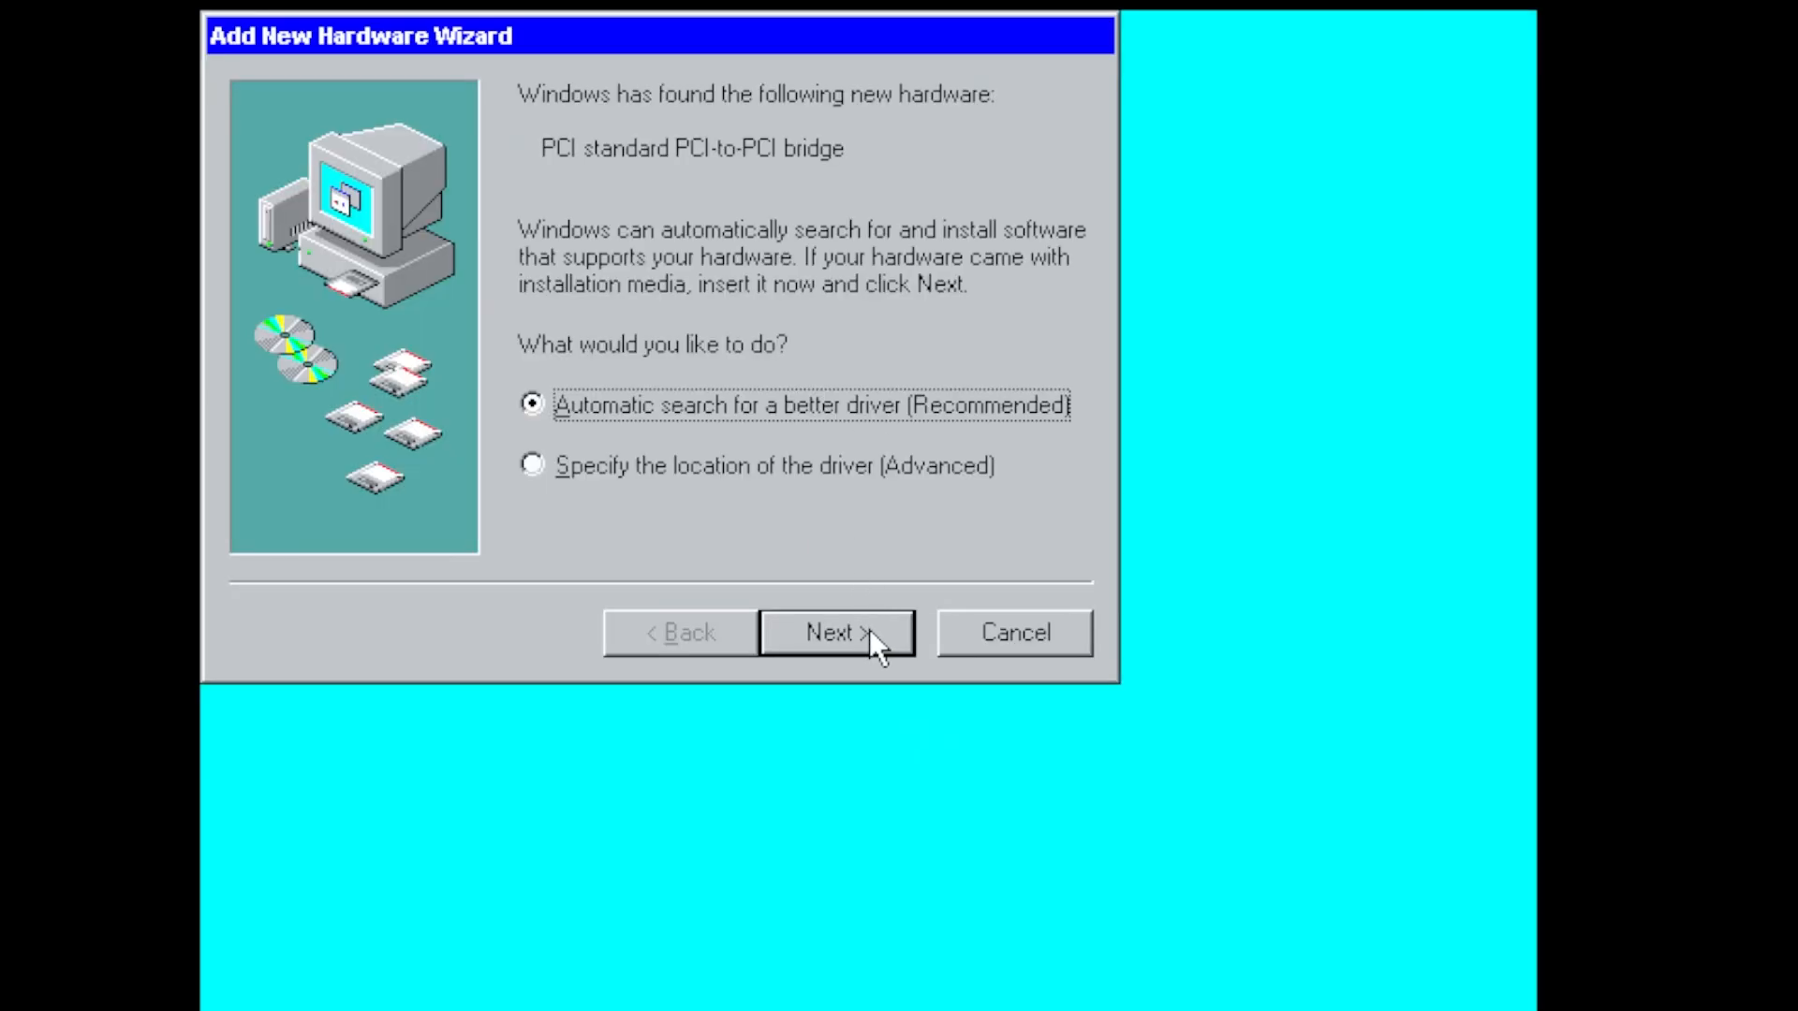
left_click(835, 633)
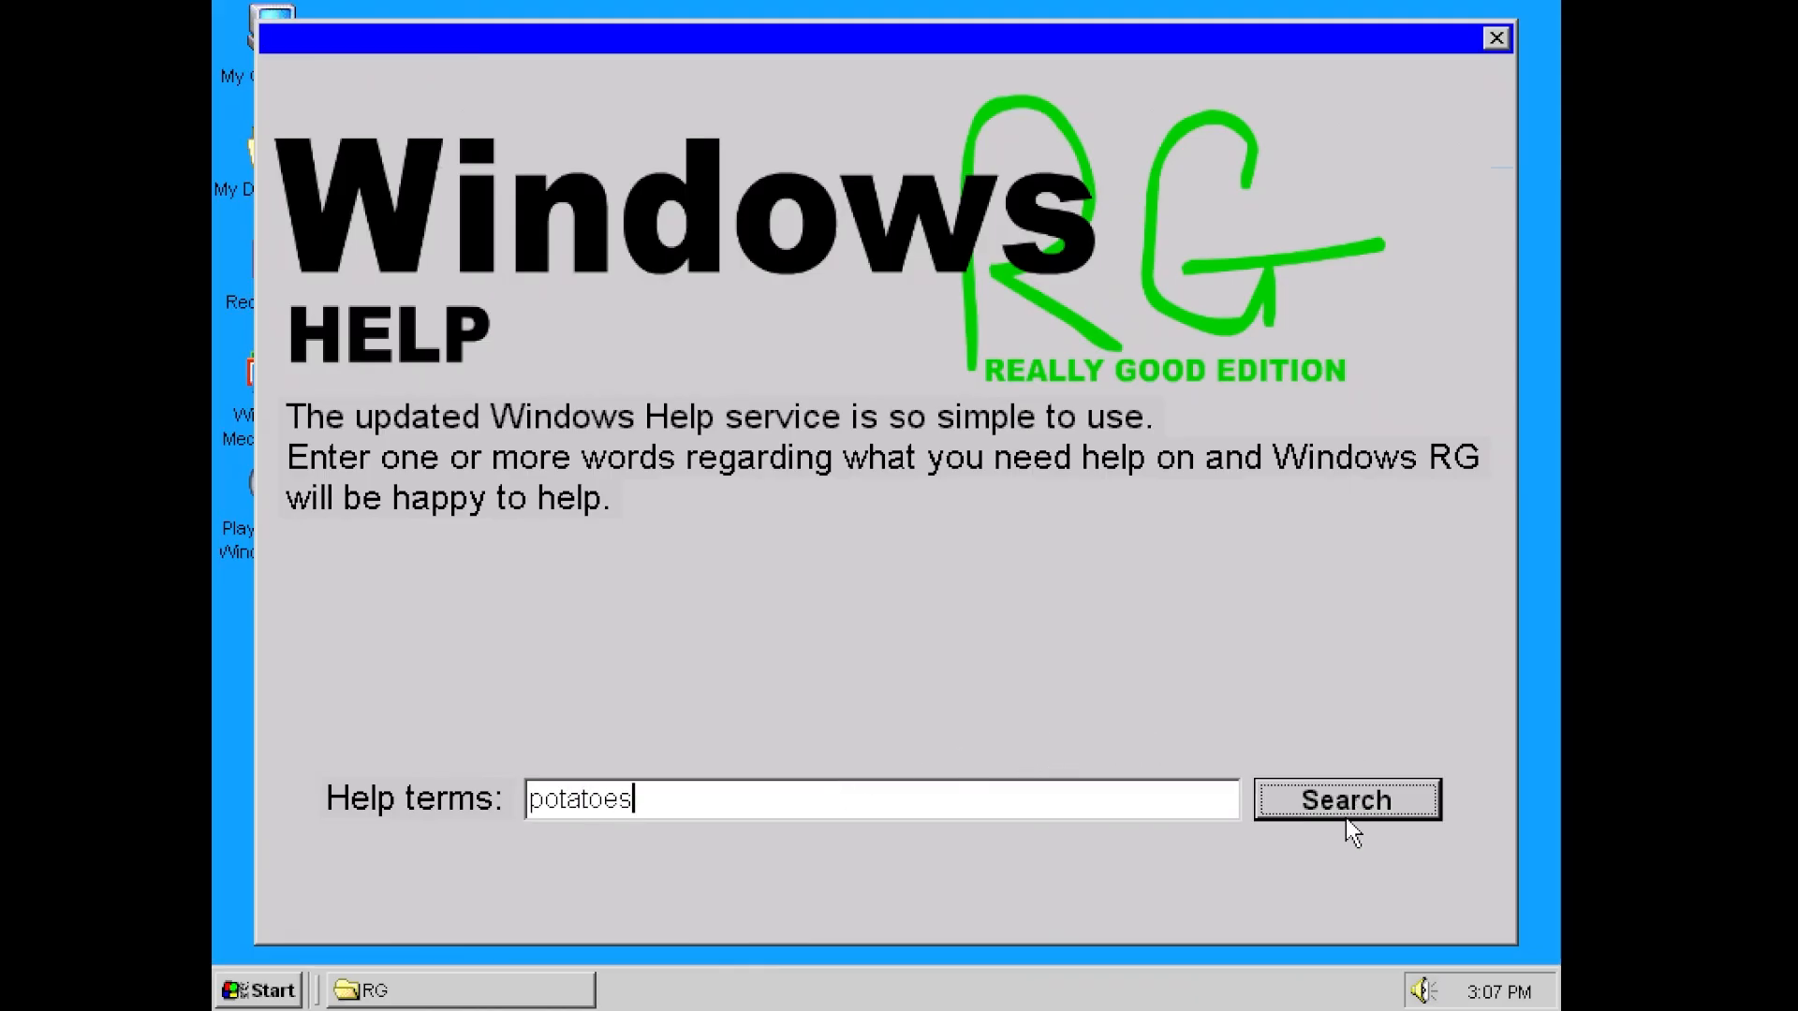
Step: Search help for 'potatoes', view the possible matches, and acknowledge RG Update's connection failure
left_click(1347, 800)
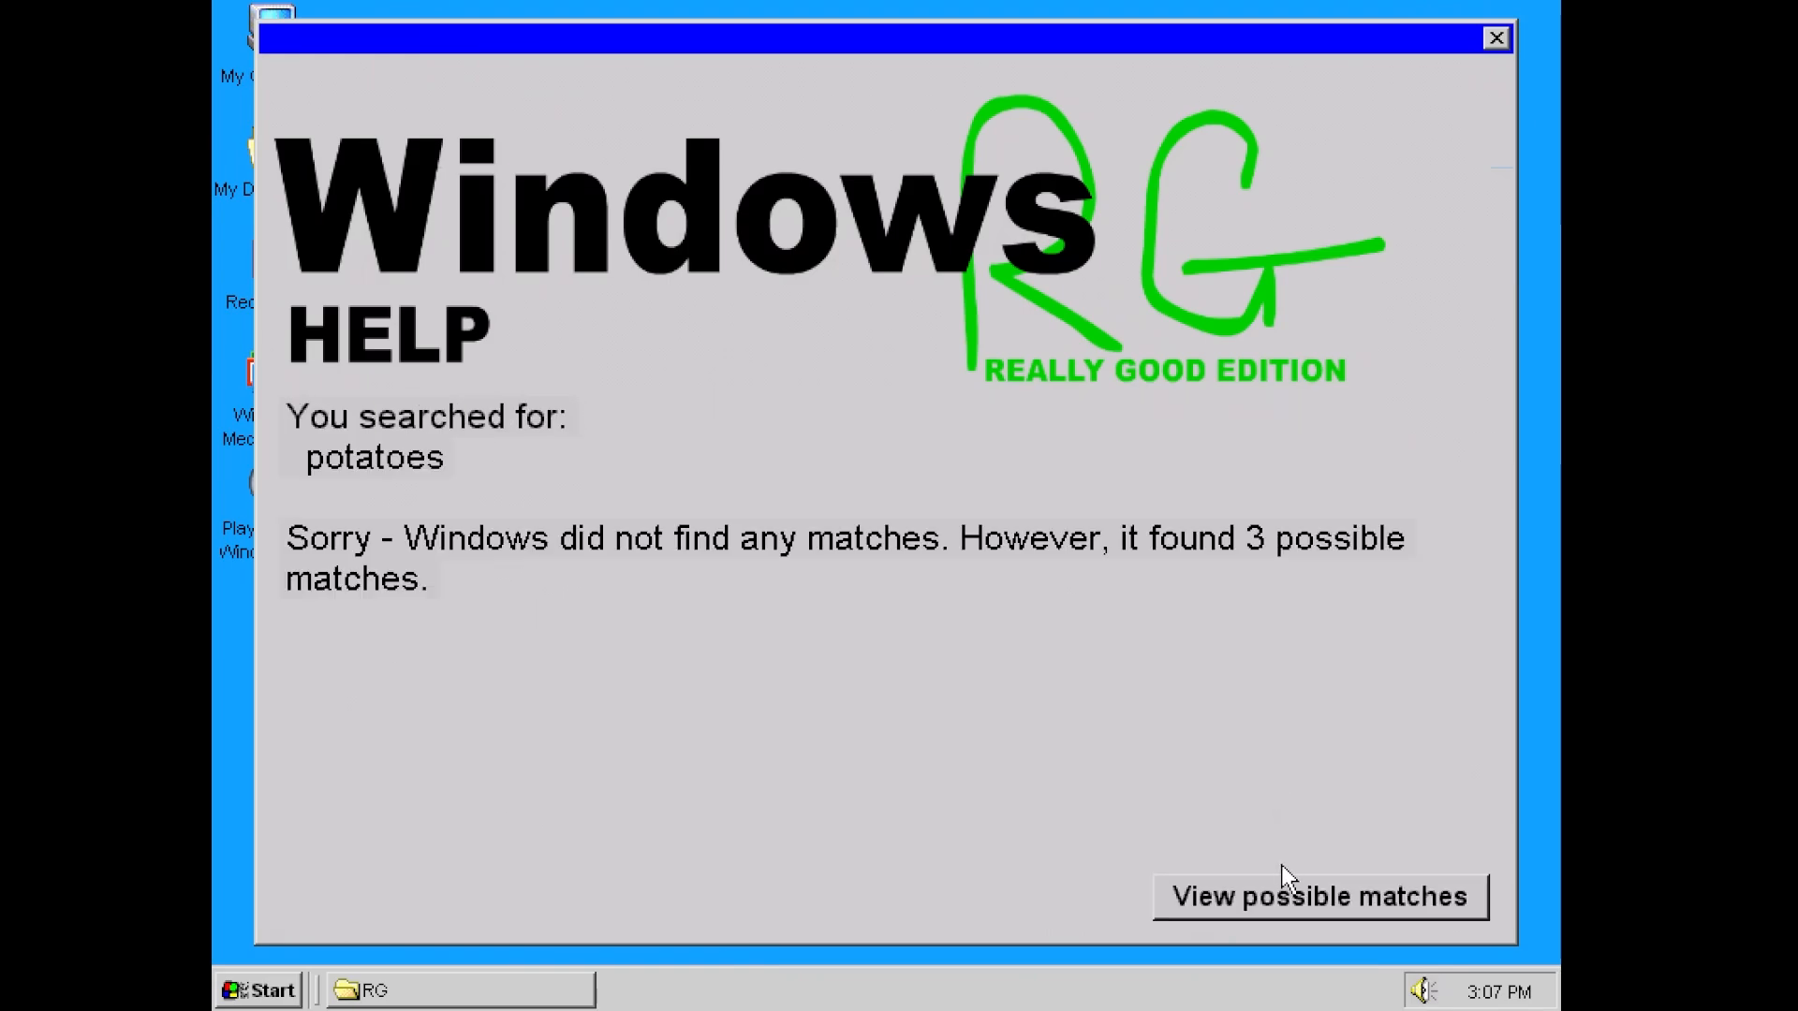
left_click(1319, 897)
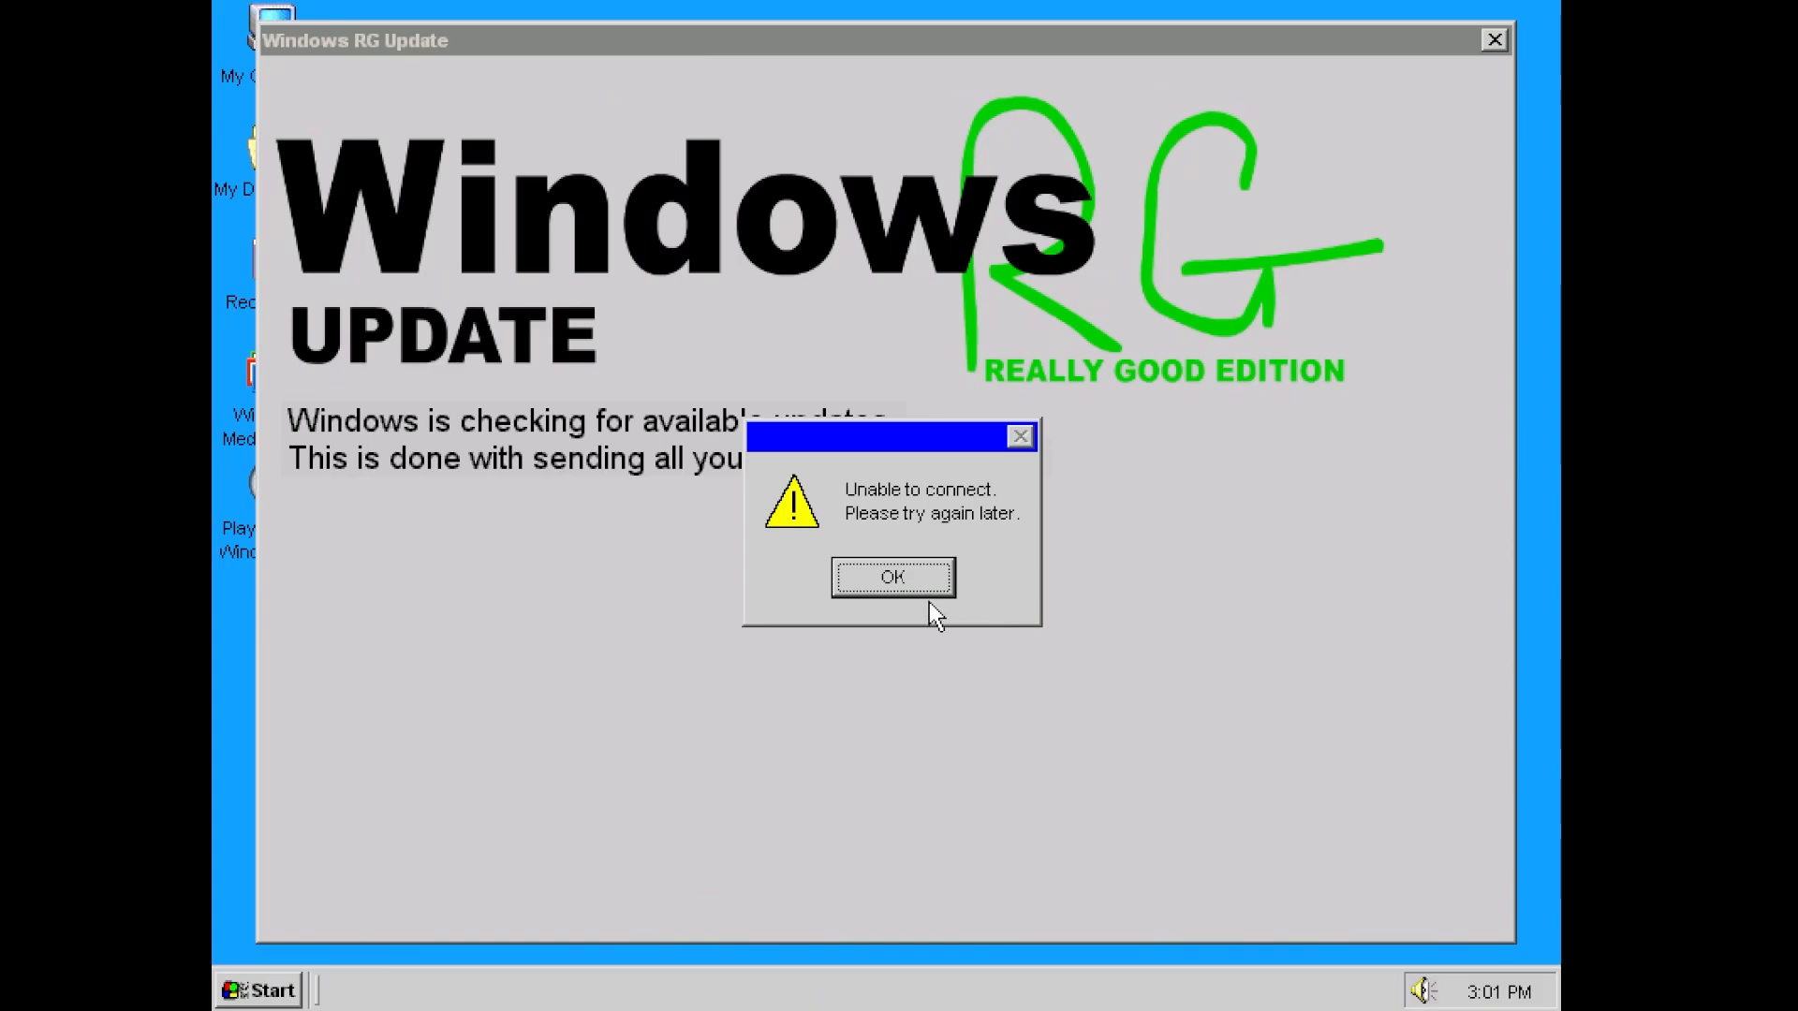
left_click(891, 576)
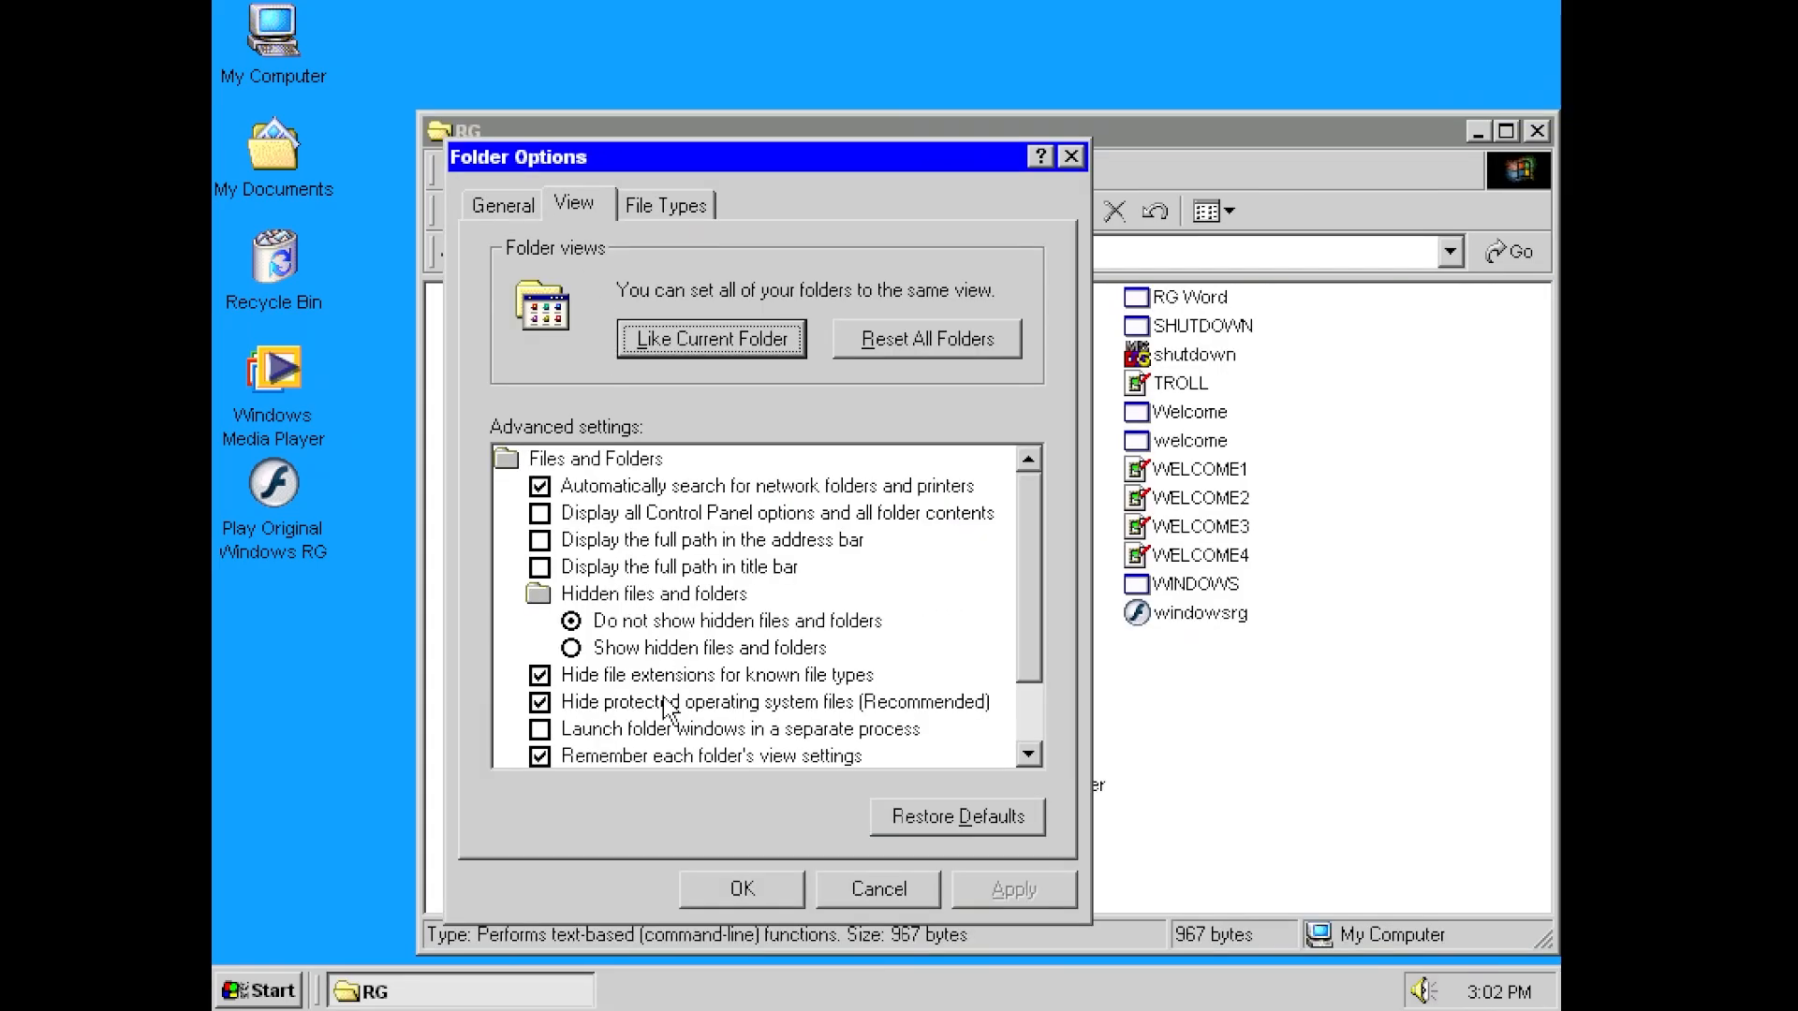
Step: Show hidden and protected operating system files in Folder Options and apply
left_click(570, 648)
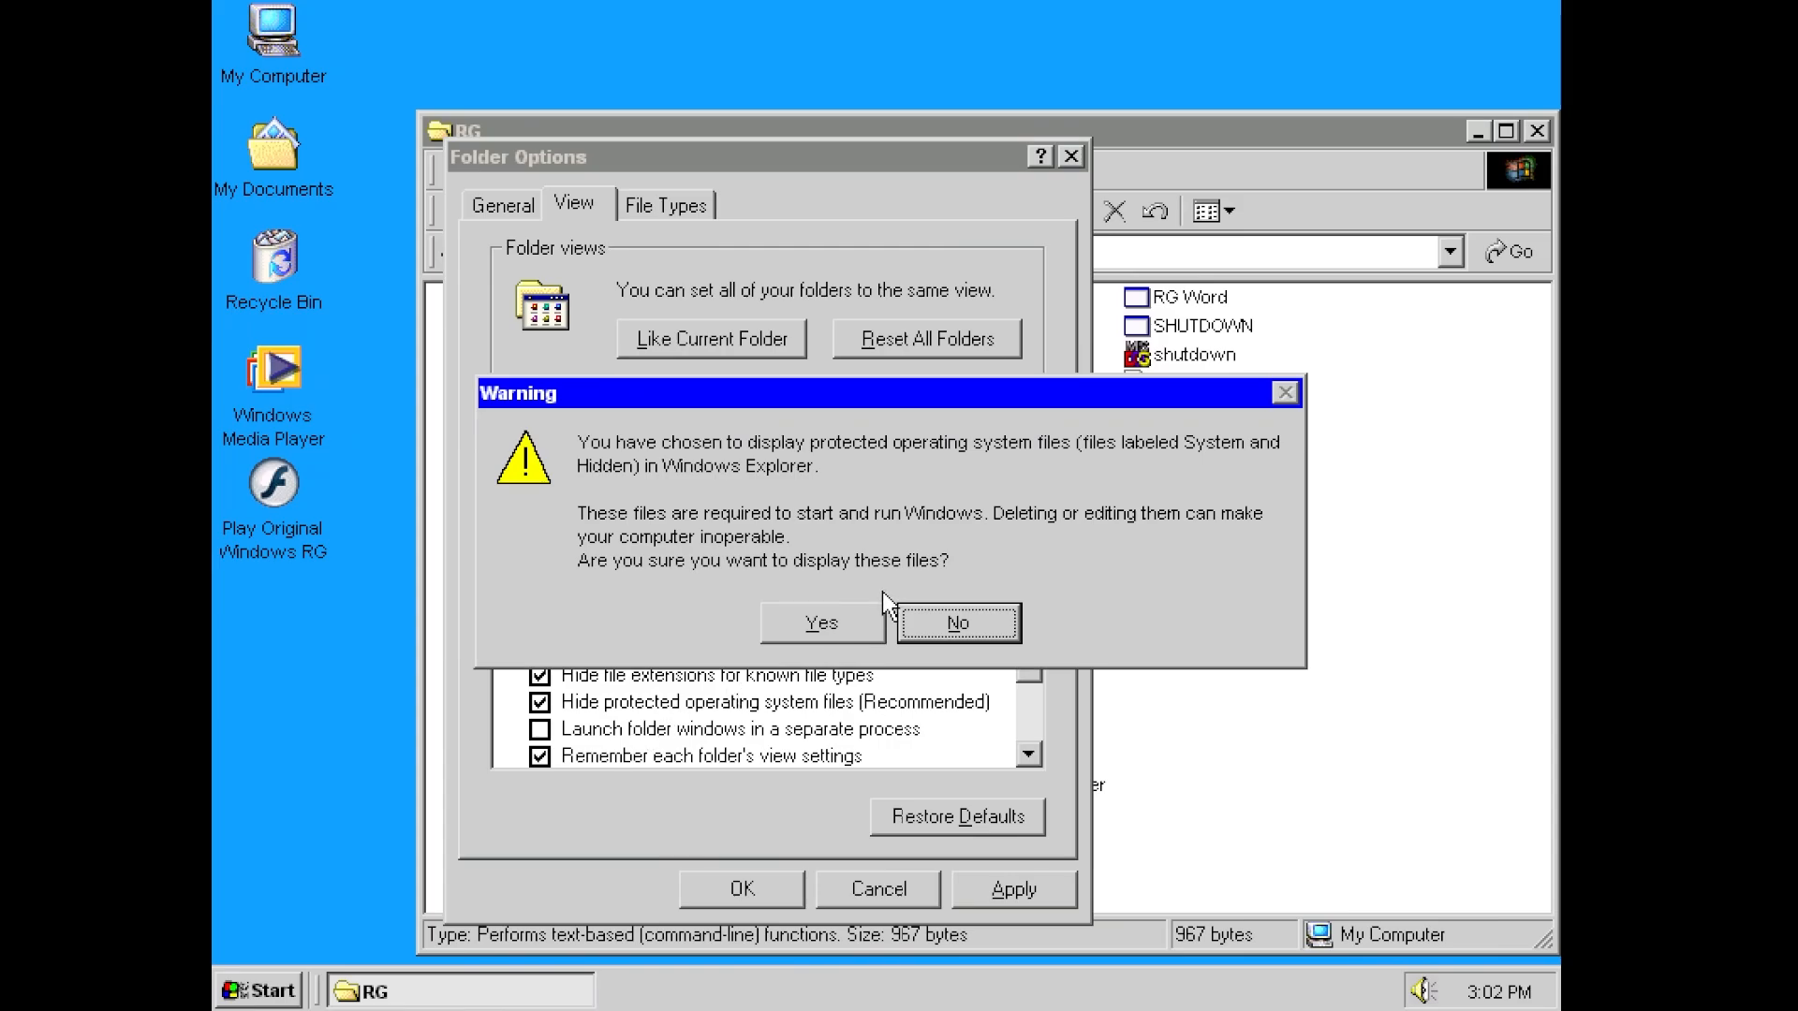
left_click(820, 624)
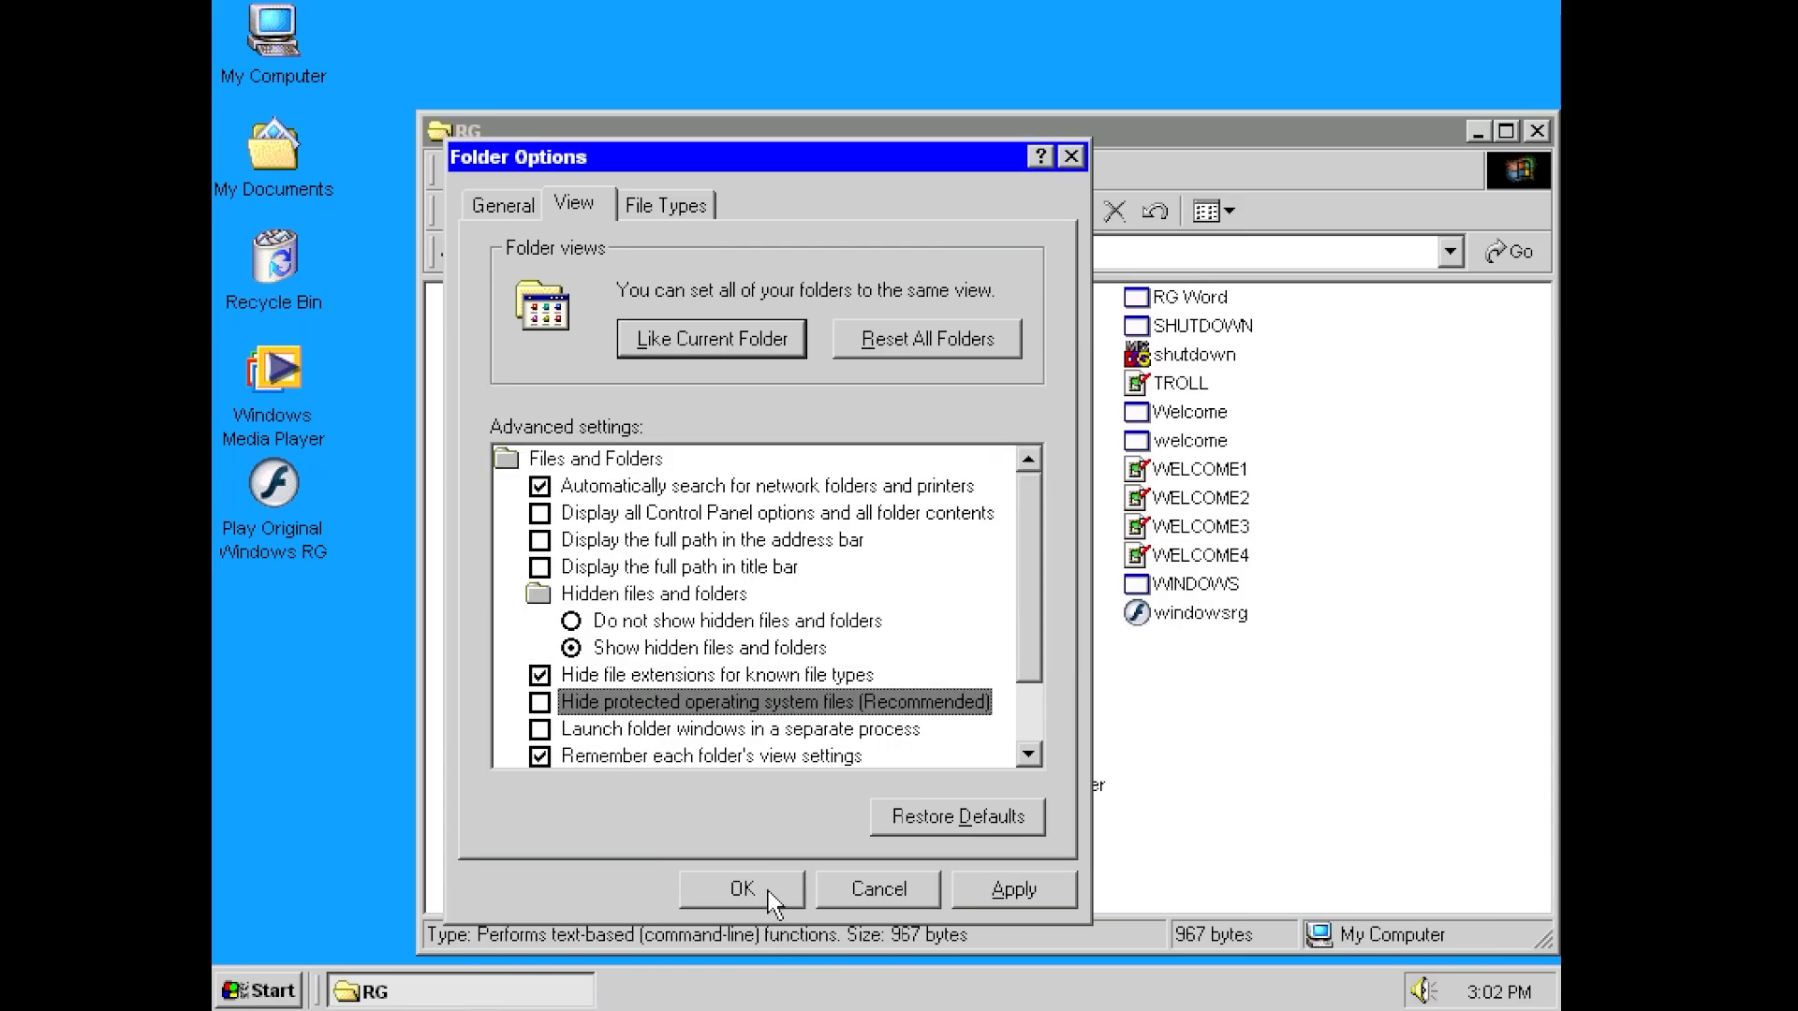
left_click(744, 888)
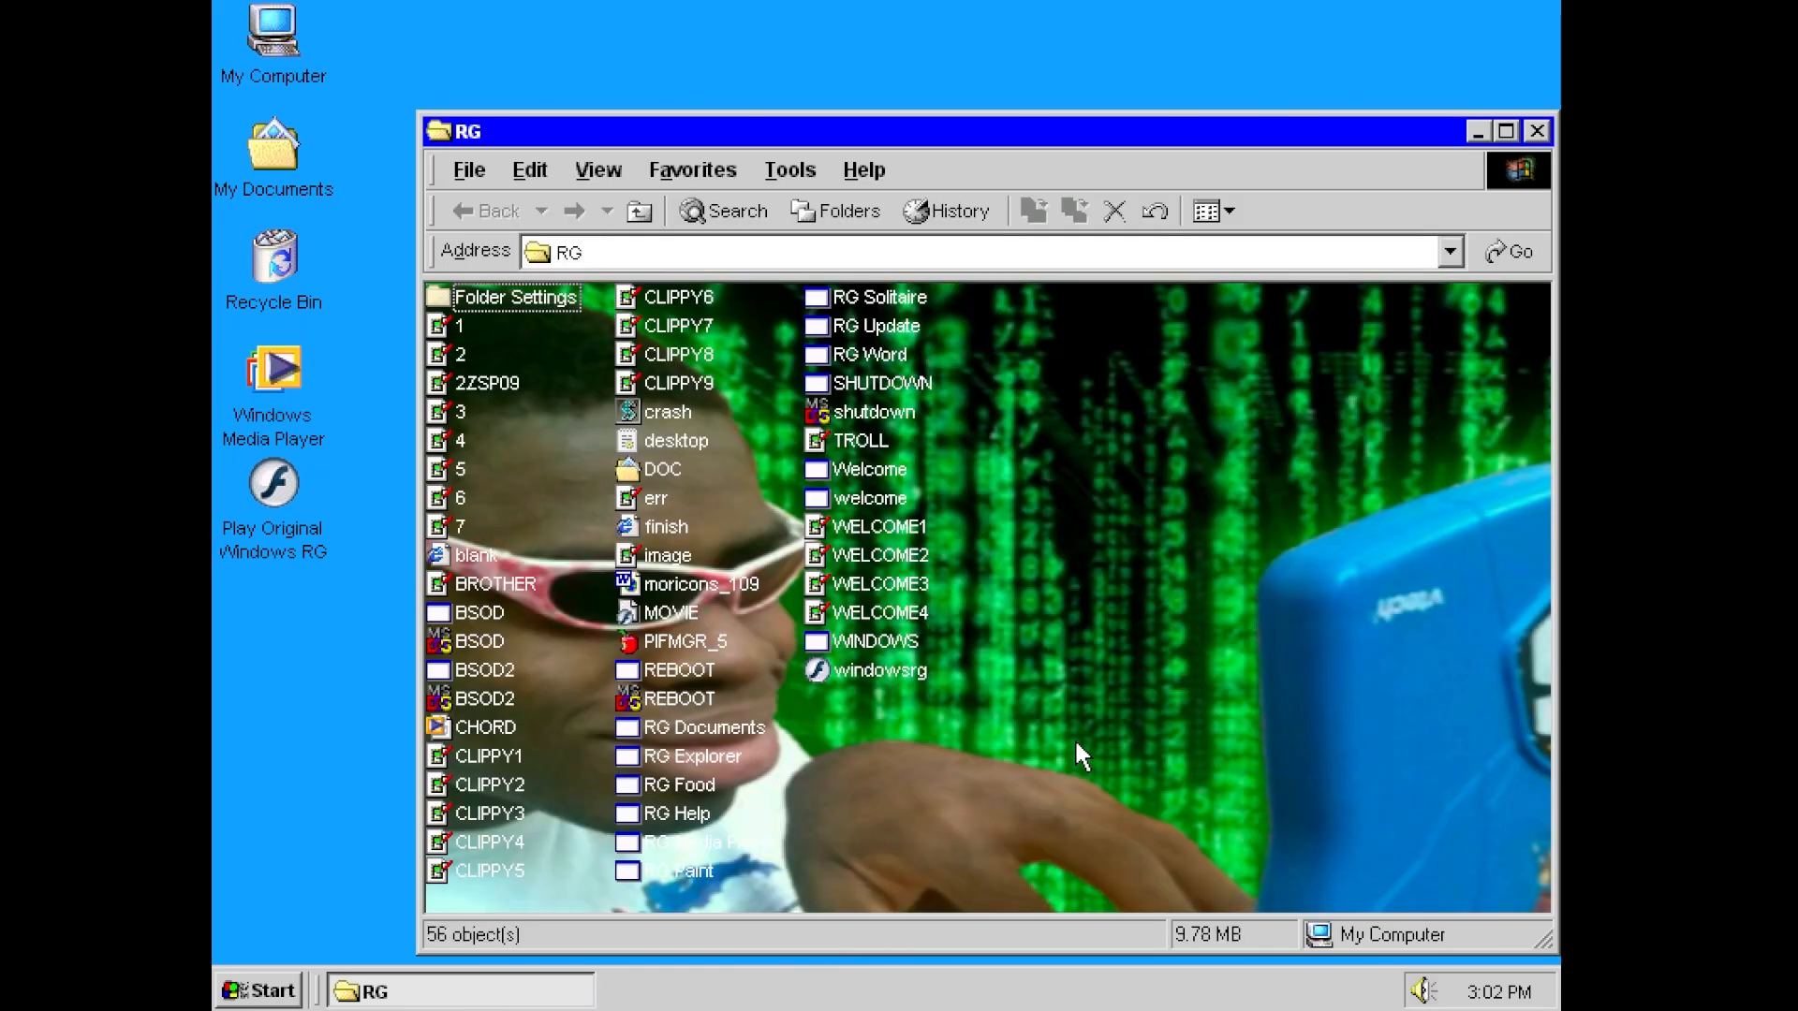
Step: View the TROLL picture, launch the original Flash Windows RG and dismiss its windows.dll error
double_click(862, 440)
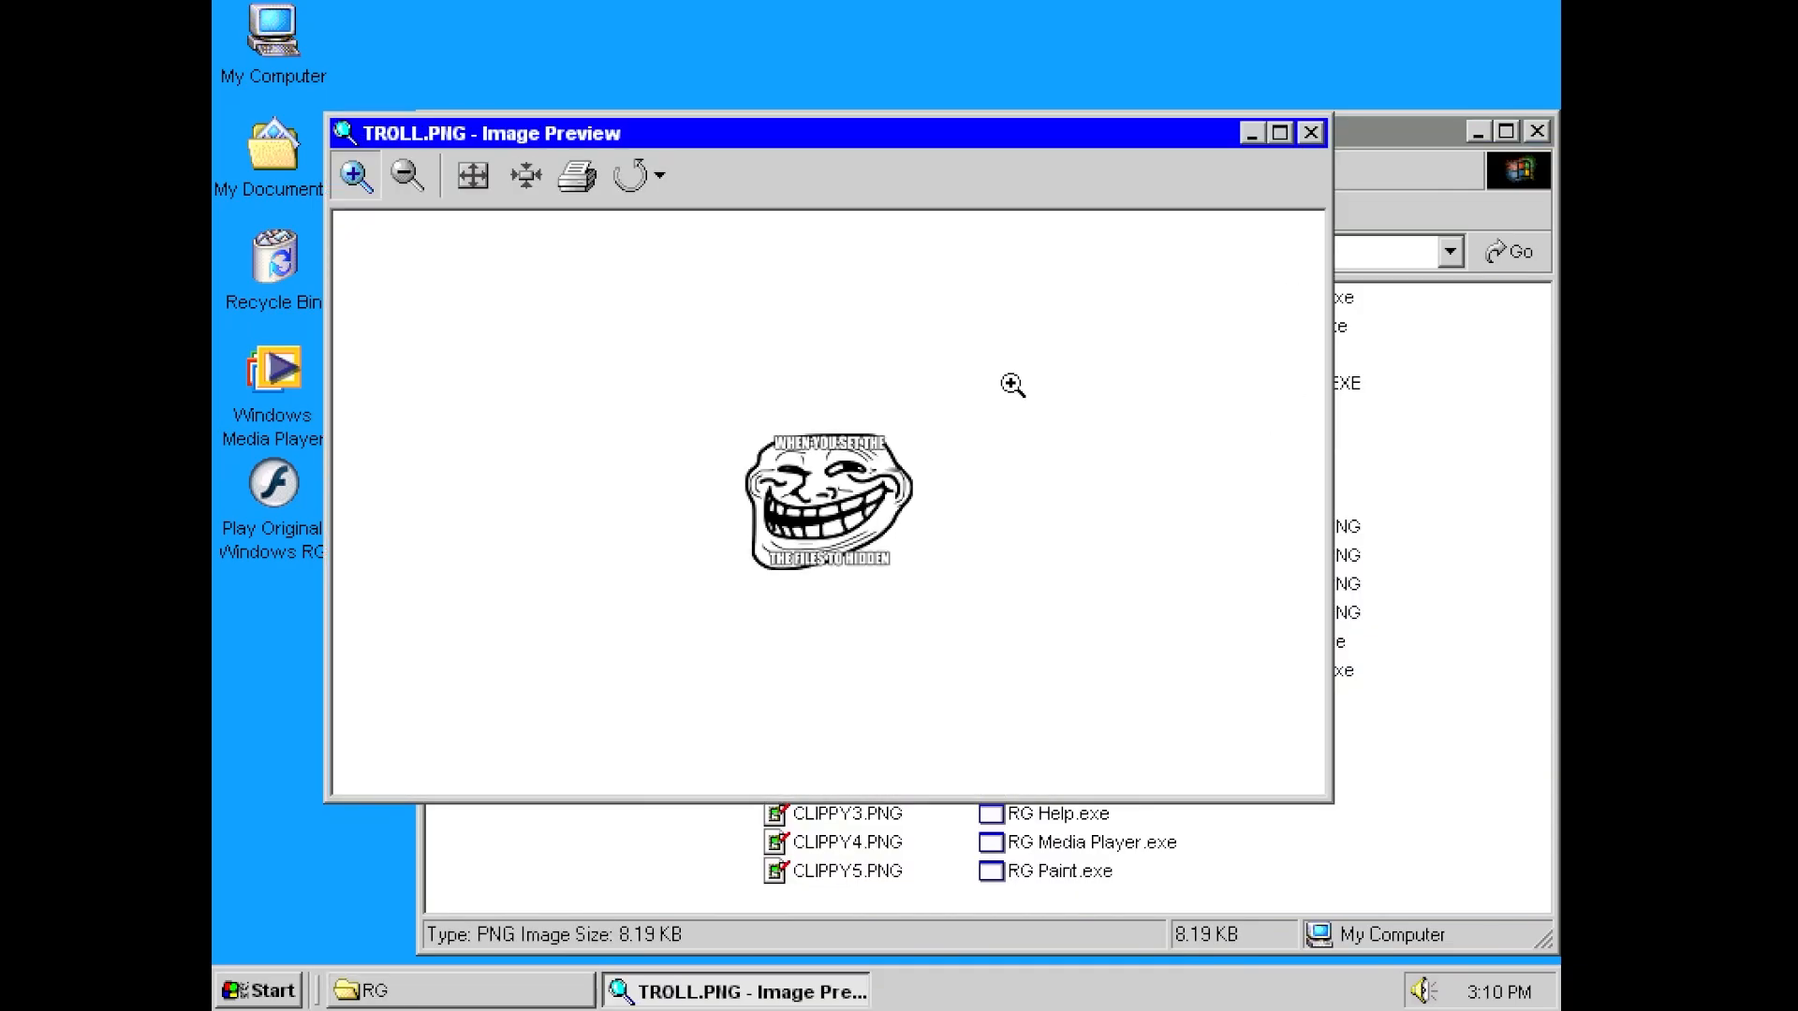
left_click(356, 176)
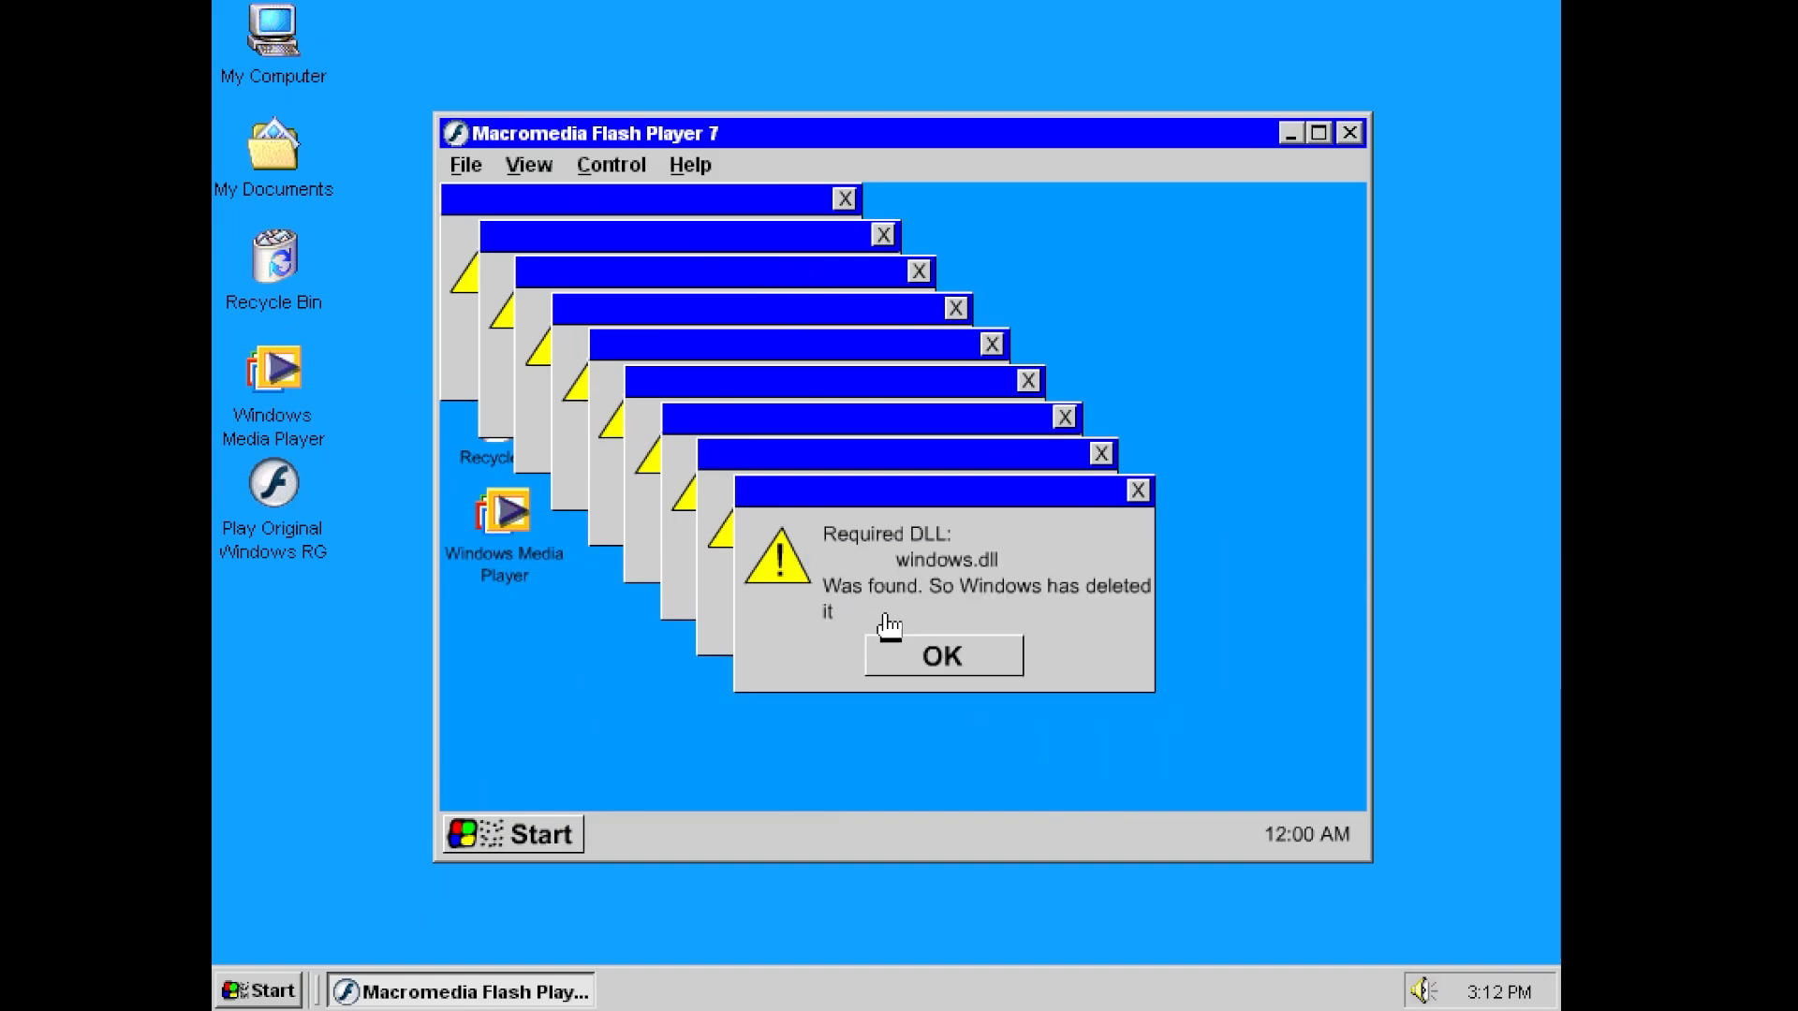
left_click(942, 655)
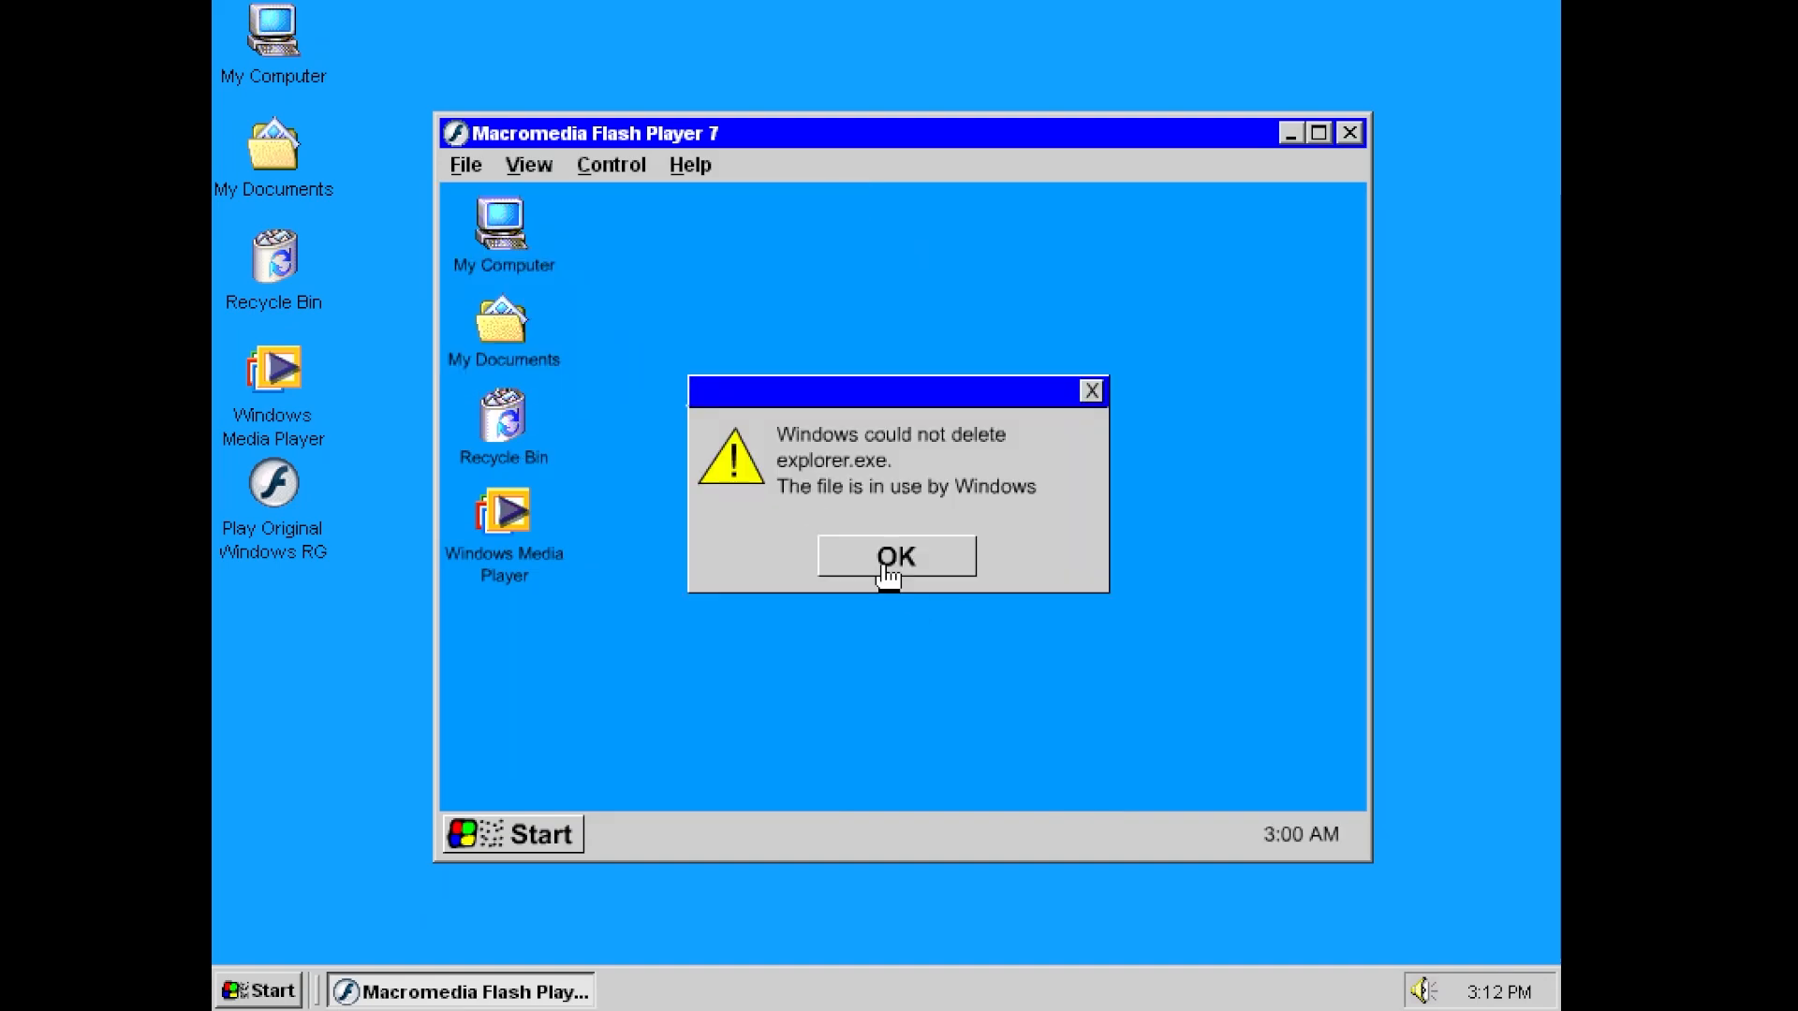
left_click(511, 835)
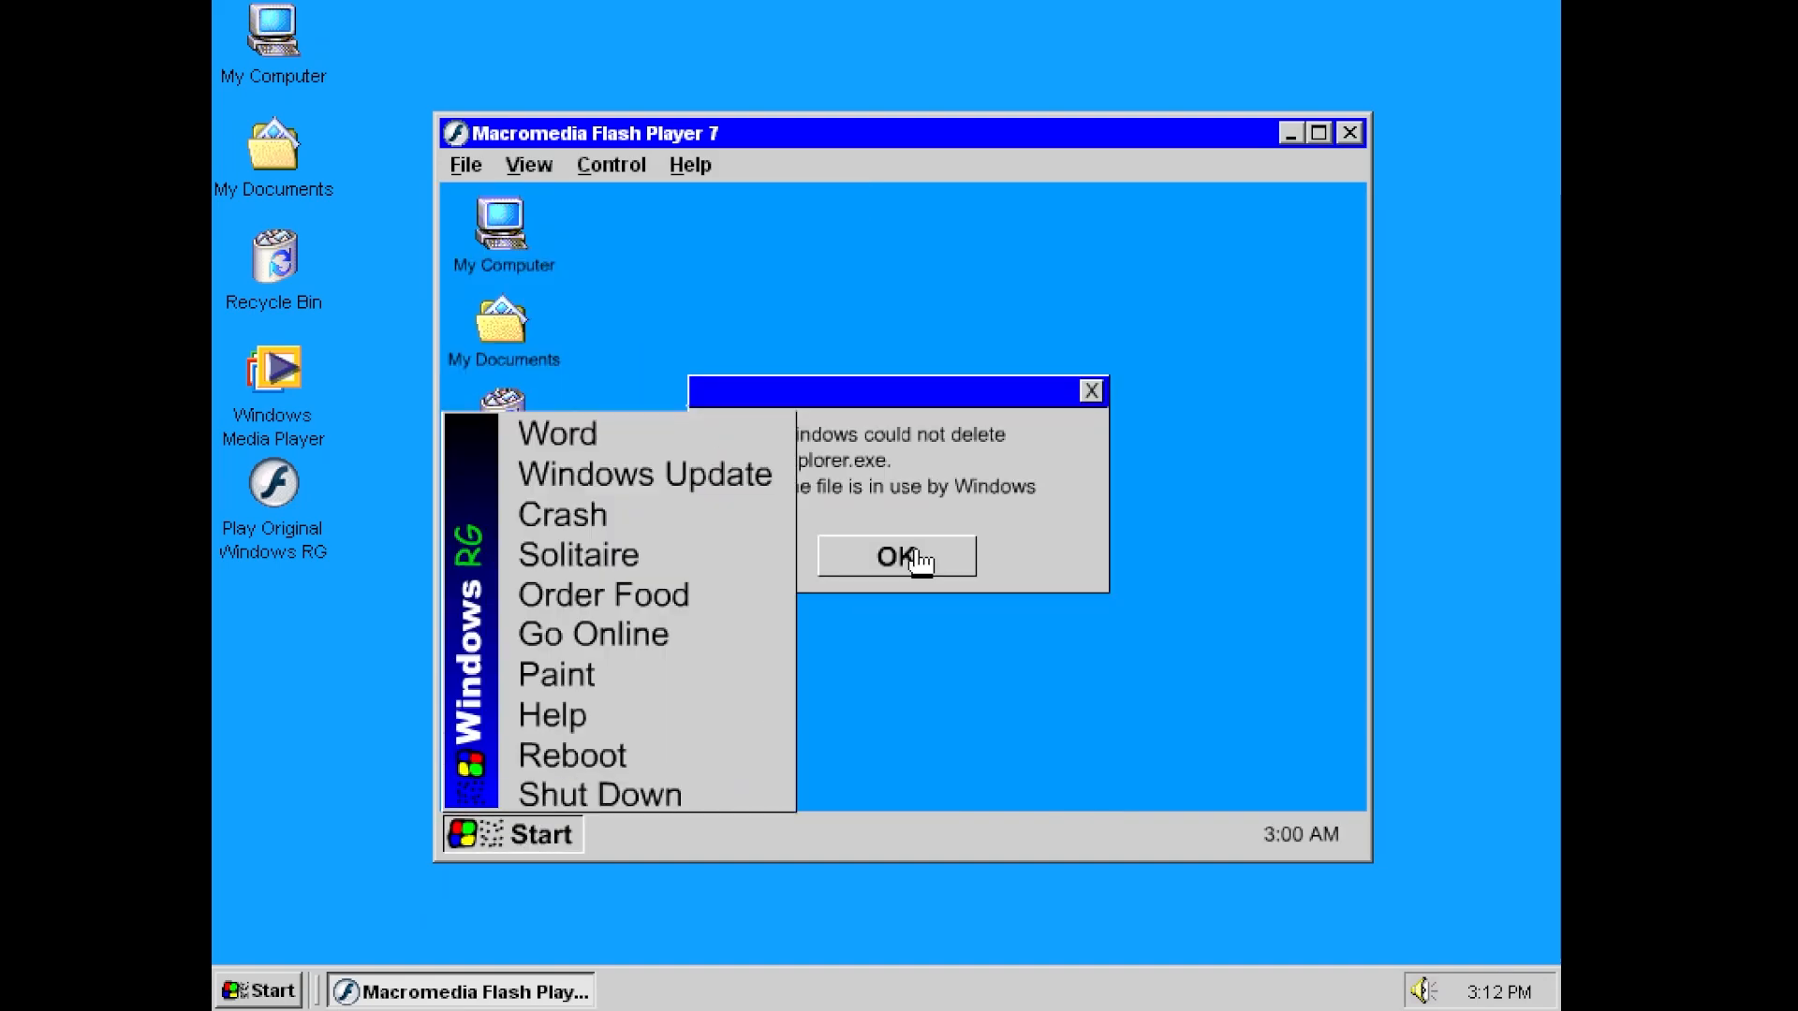